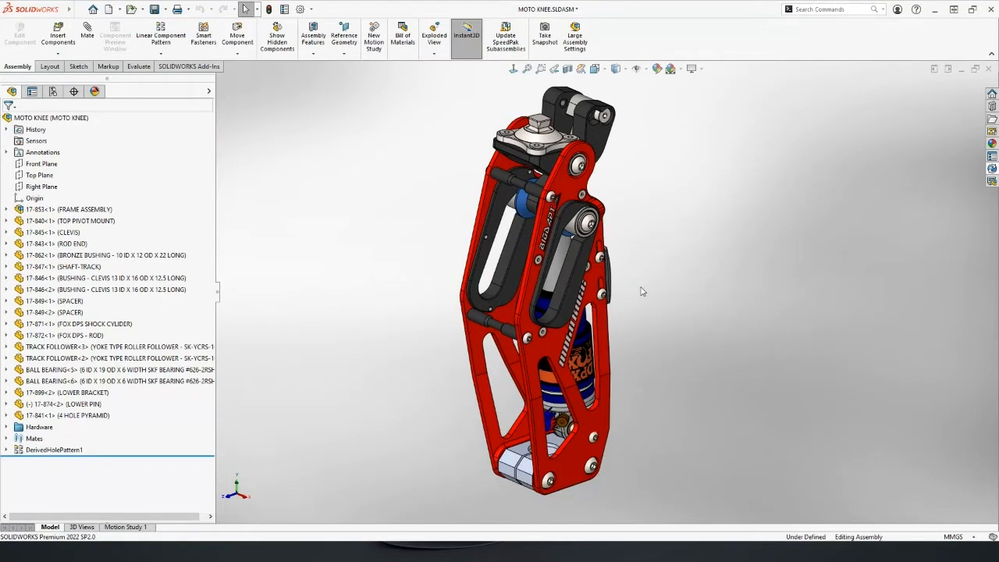
pyautogui.moveTo(635, 304)
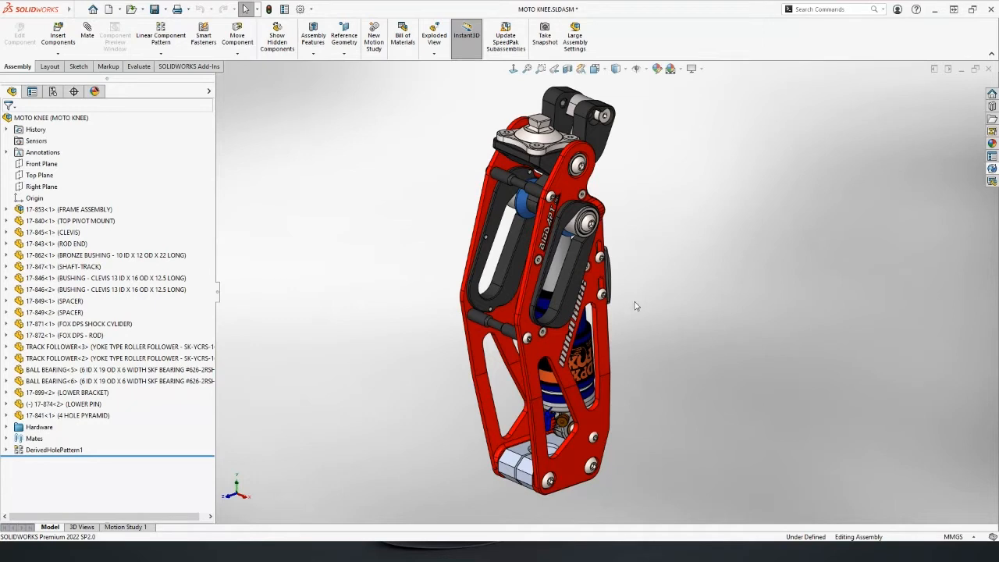
pyautogui.moveTo(587, 303)
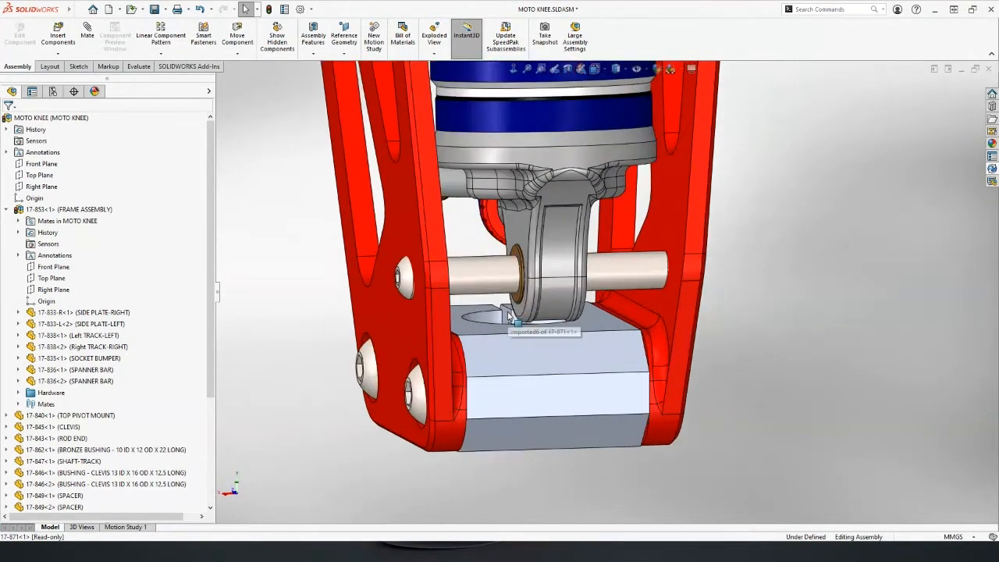
pyautogui.moveTo(687, 326)
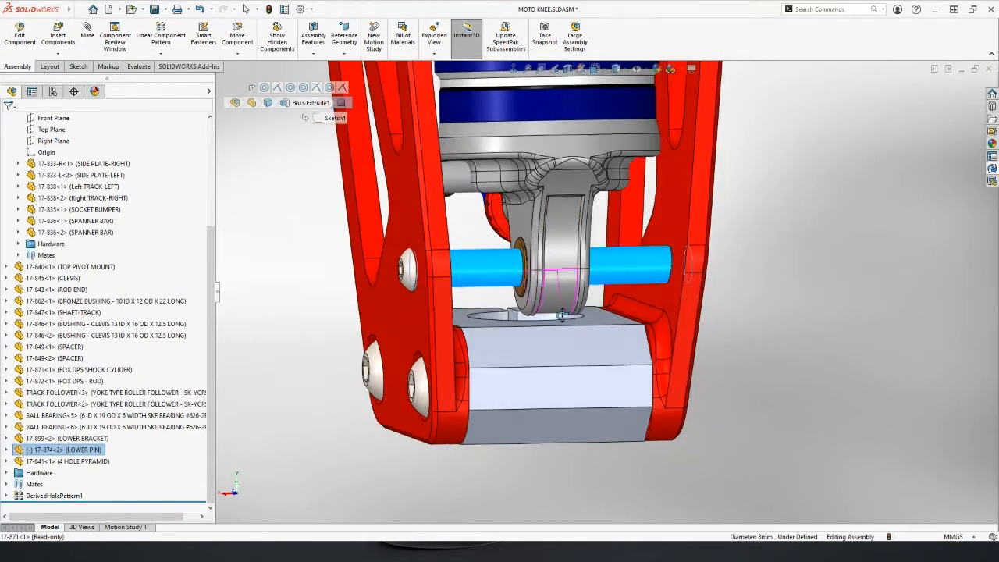
# - Delete the selected LOWER BRACKET and LOWER PIN components and confirm the removal
pyautogui.click(547, 352)
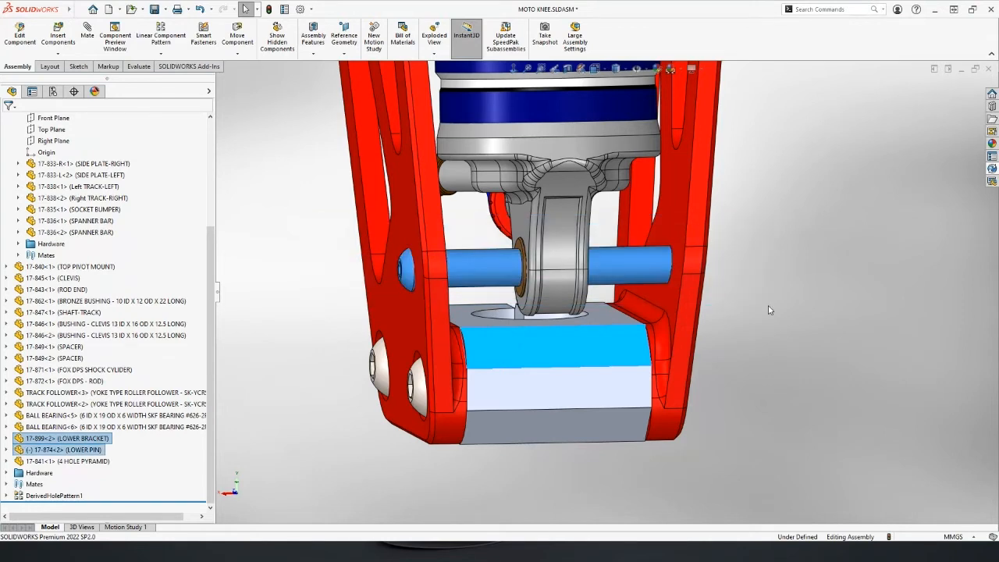
pyautogui.press('Delete')
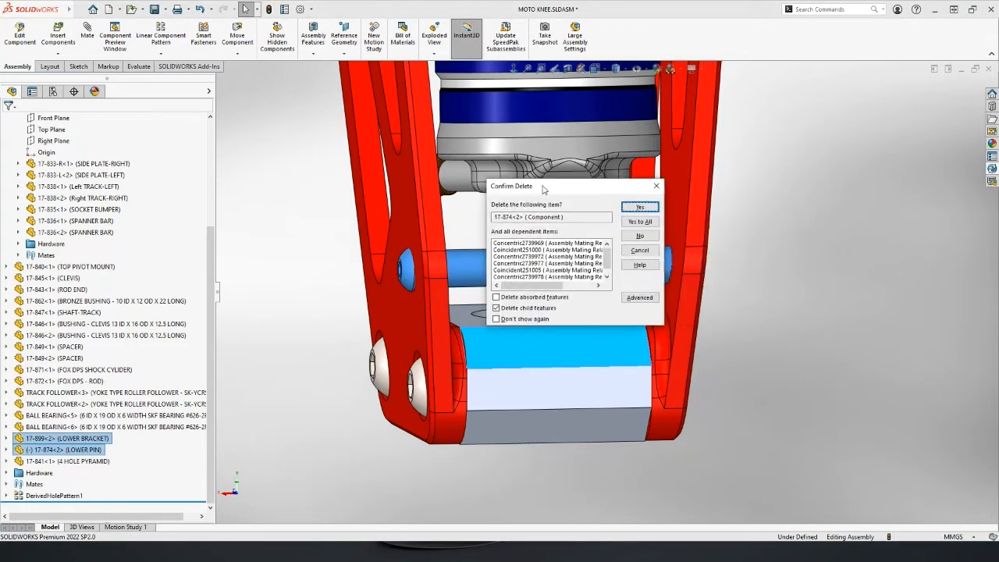
pyautogui.click(640, 206)
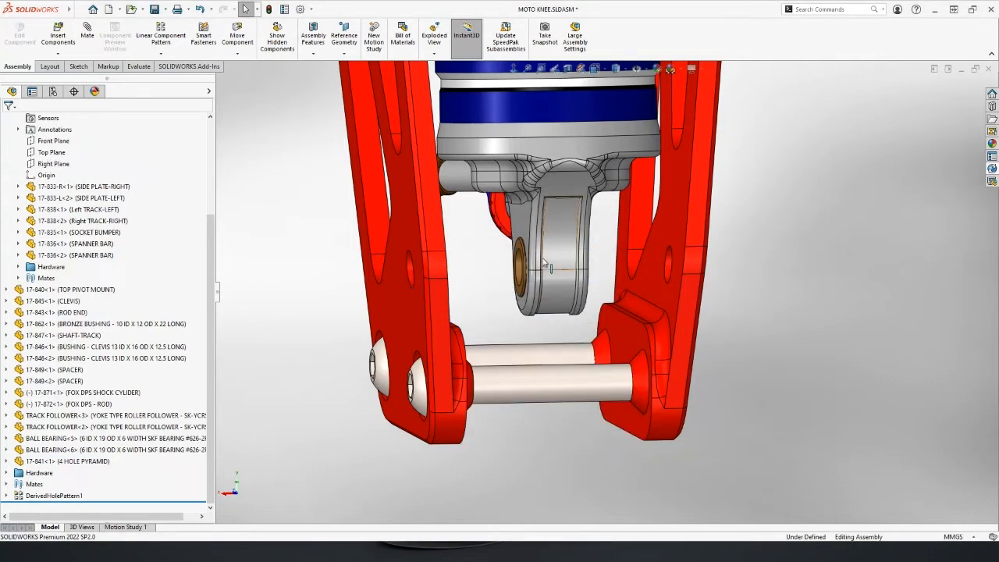
pyautogui.click(547, 266)
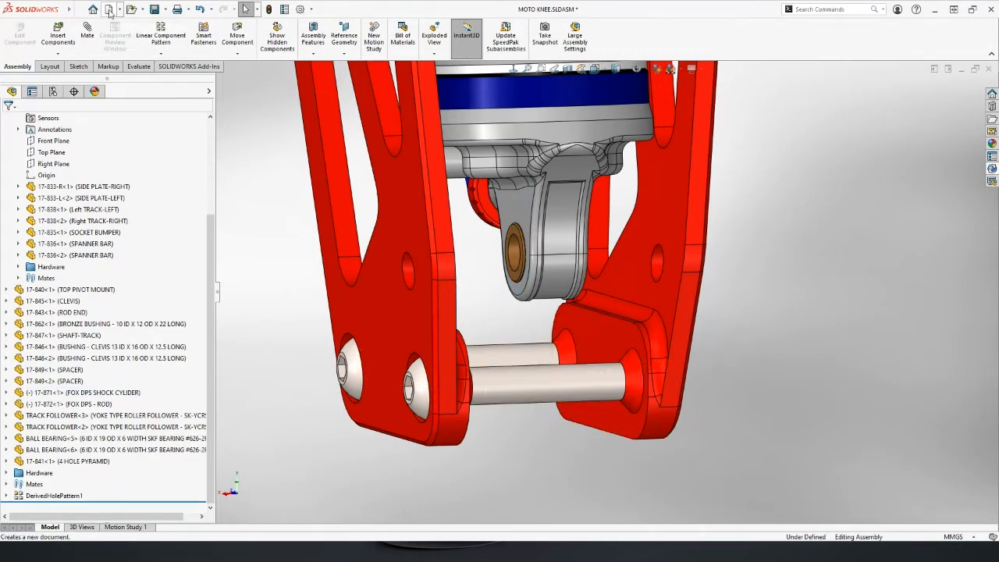
# - Create a new blank part document (Part1) from the Part template
pyautogui.click(109, 9)
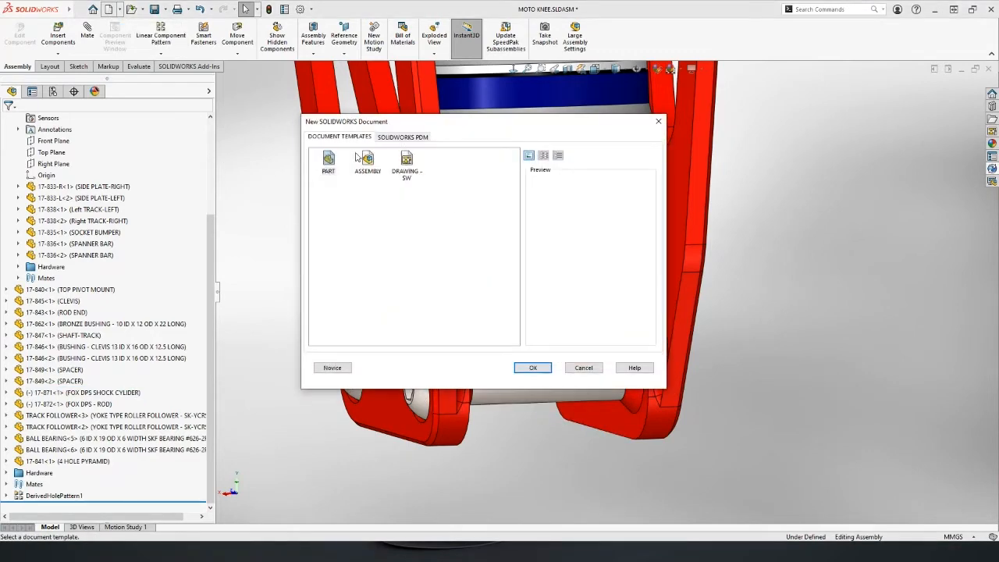
pyautogui.moveTo(328, 159)
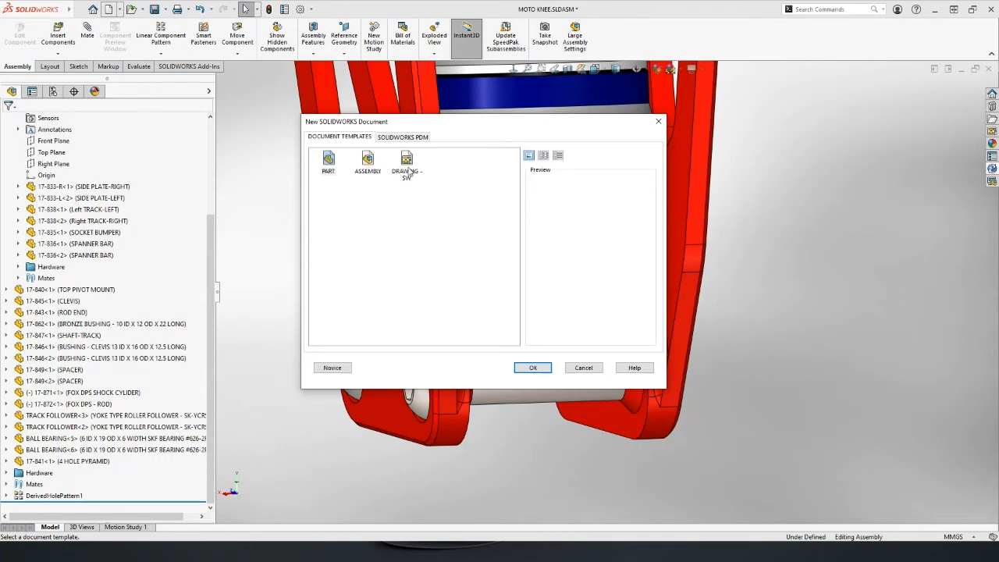
pyautogui.moveTo(328, 159)
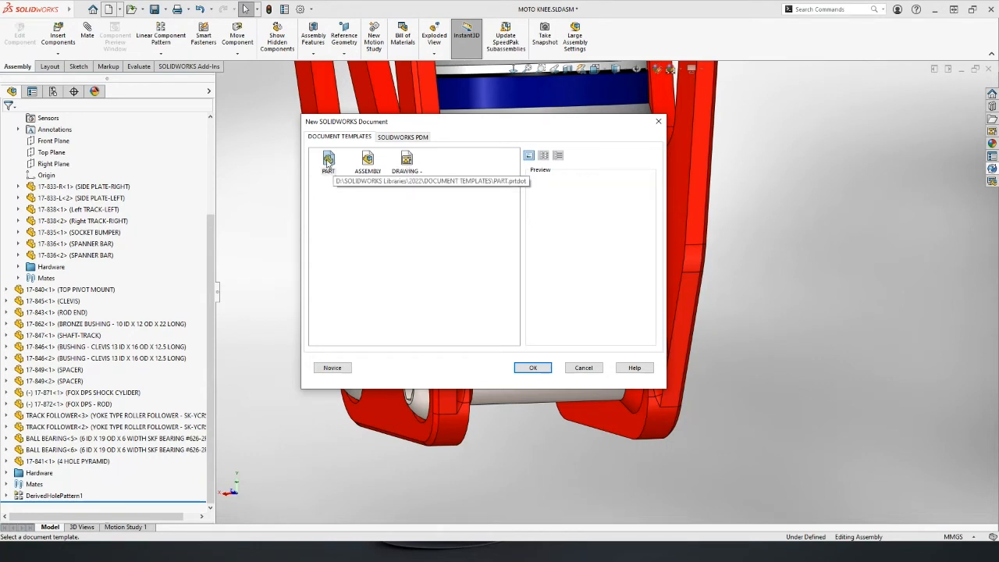
pyautogui.click(328, 159)
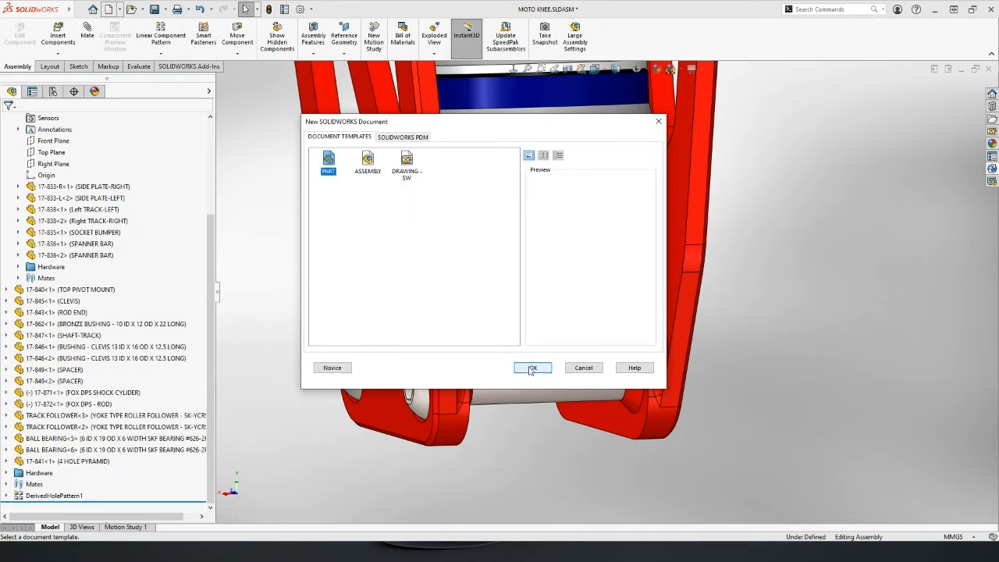
pyautogui.click(532, 368)
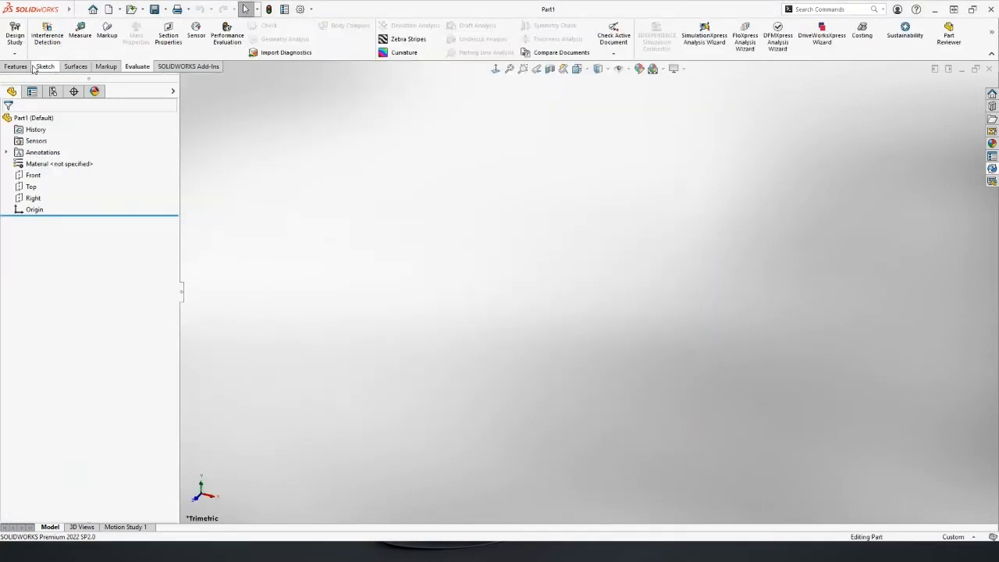
# - Show the Front, Top and Right reference planes from the FeatureManager tree
pyautogui.click(15, 66)
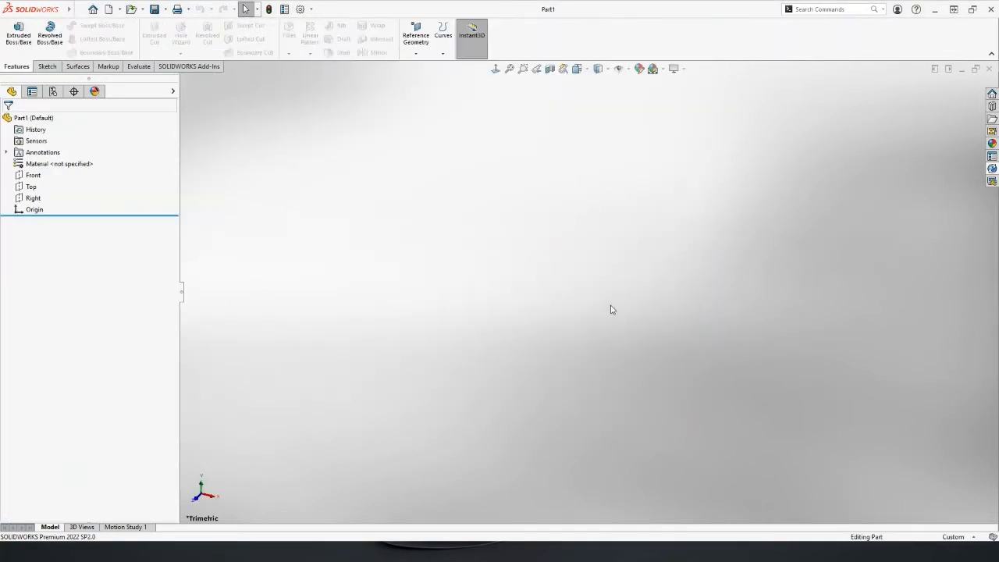
pyautogui.moveTo(651, 246)
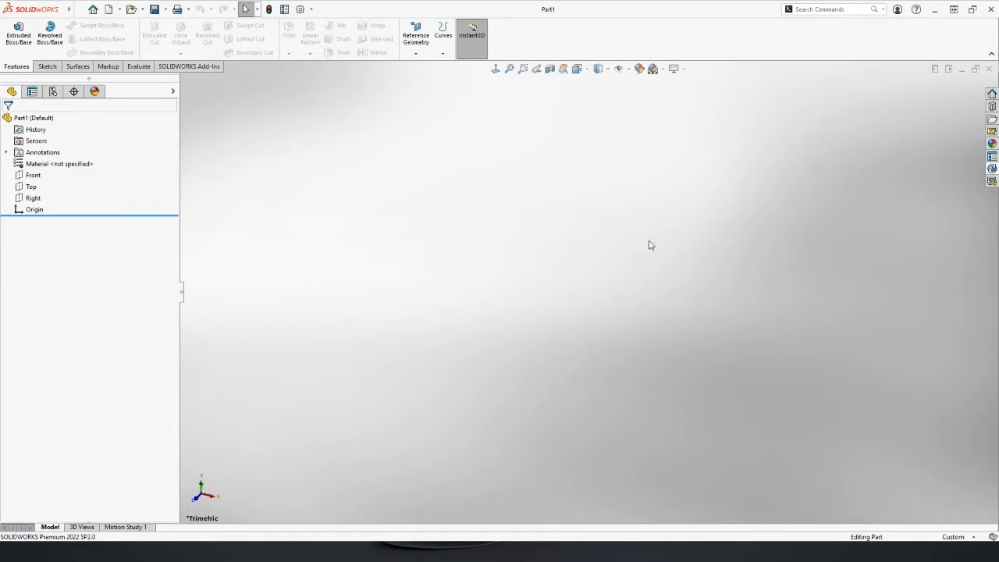
pyautogui.moveTo(113, 173)
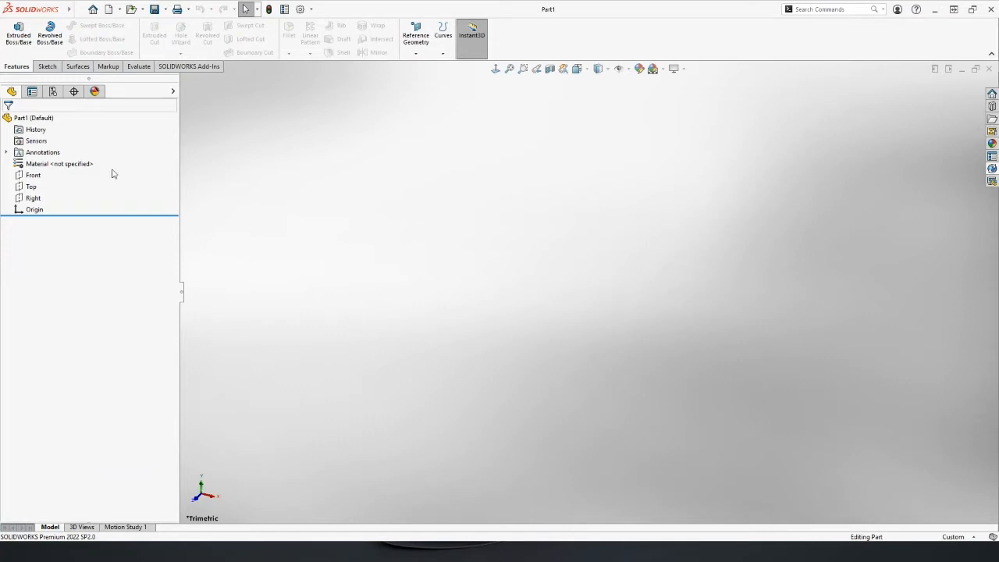
pyautogui.click(35, 209)
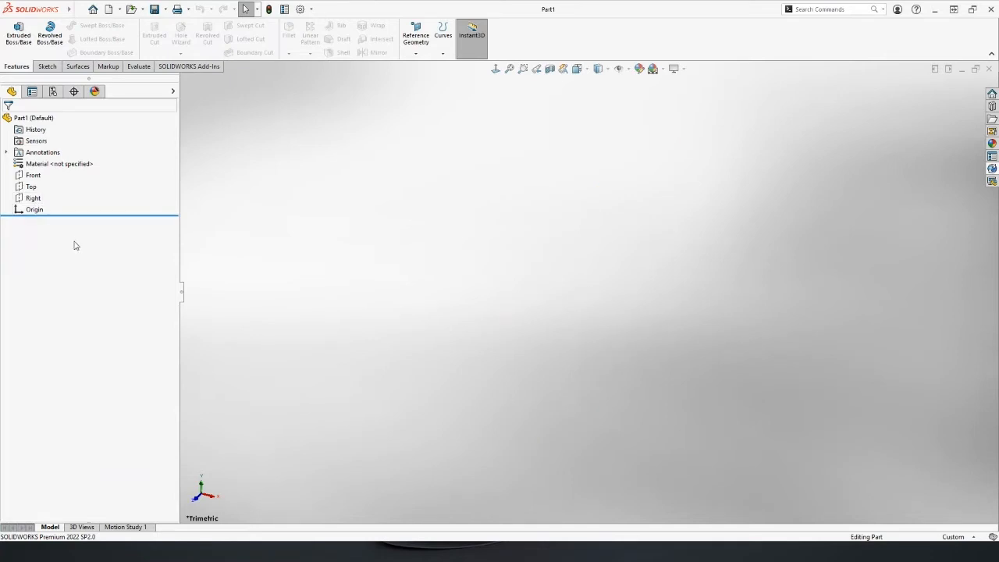
pyautogui.moveTo(75, 246)
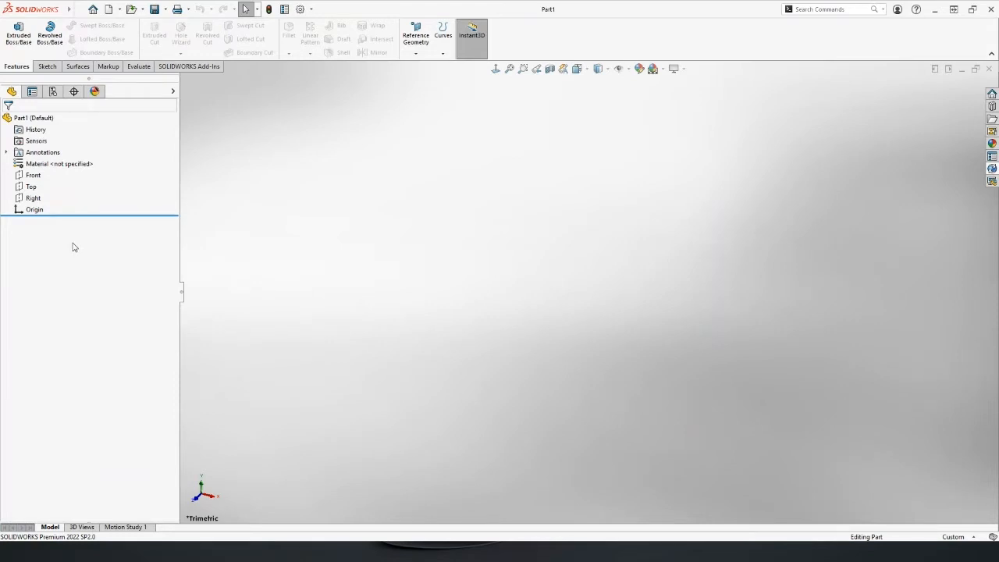
pyautogui.moveTo(62, 263)
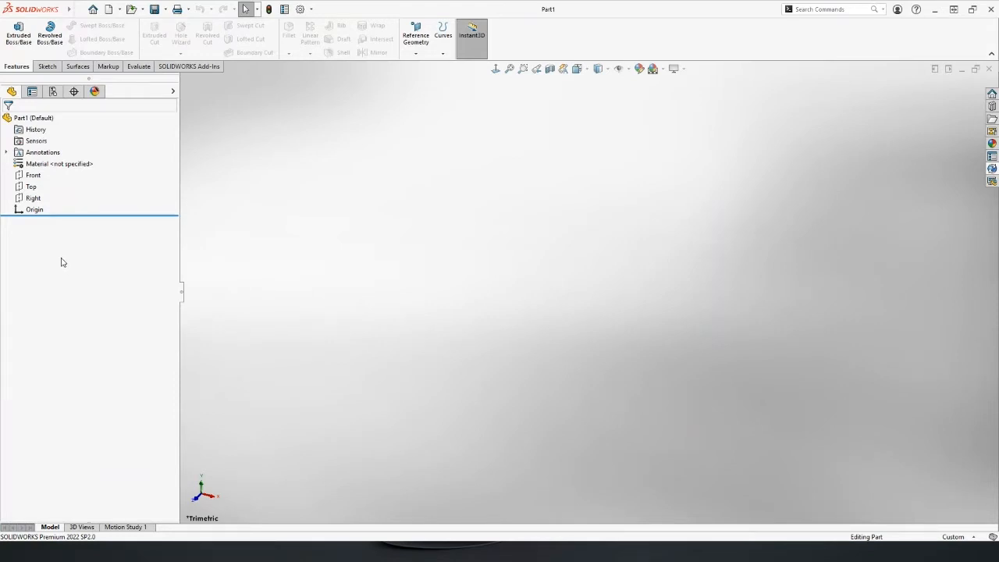
pyautogui.moveTo(67, 272)
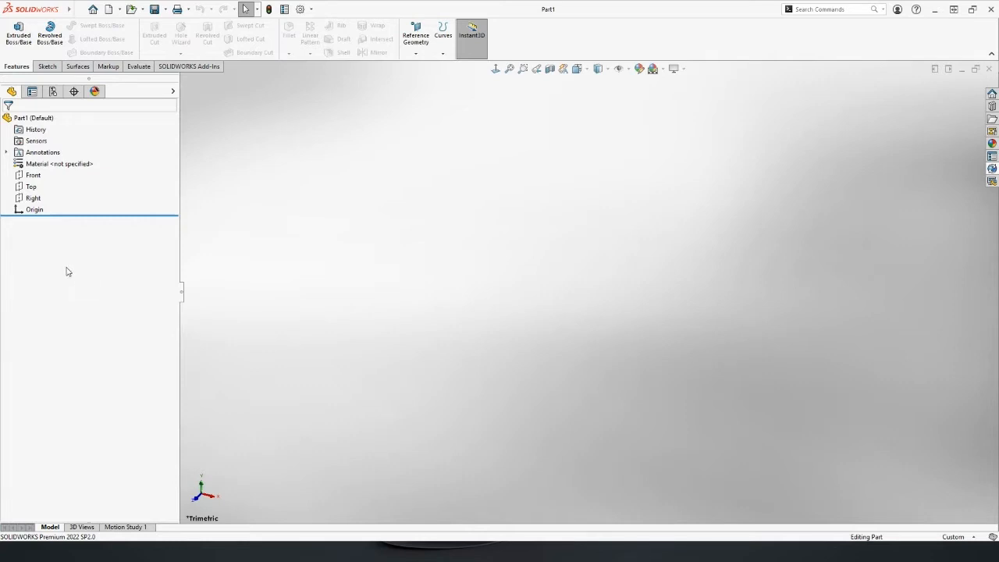
pyautogui.moveTo(68, 270)
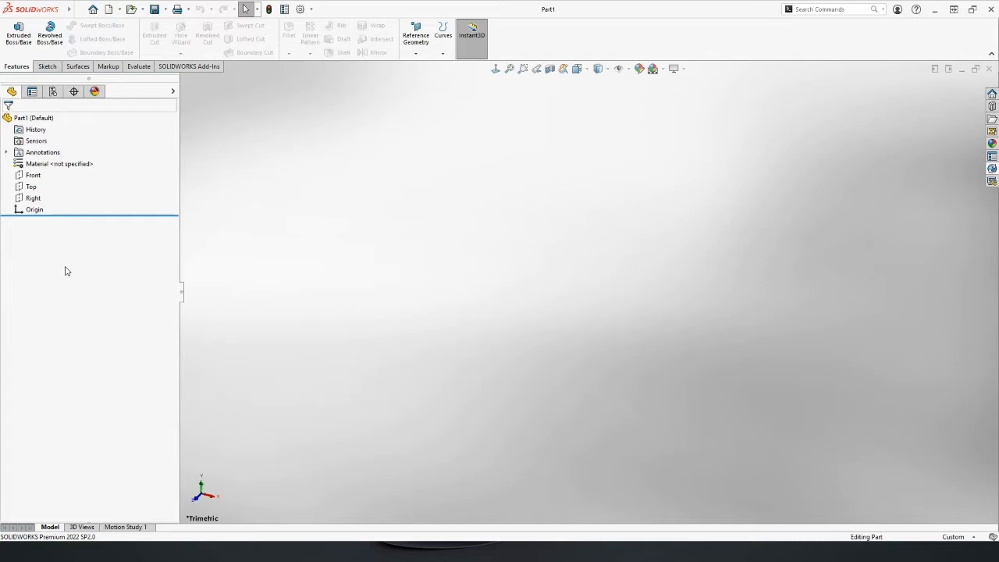
pyautogui.moveTo(69, 319)
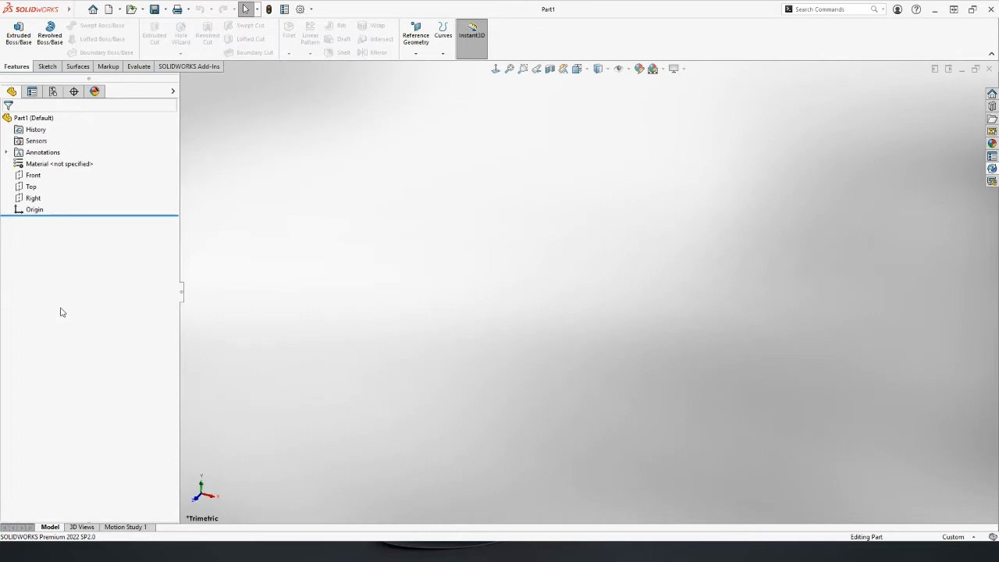
pyautogui.moveTo(590, 183)
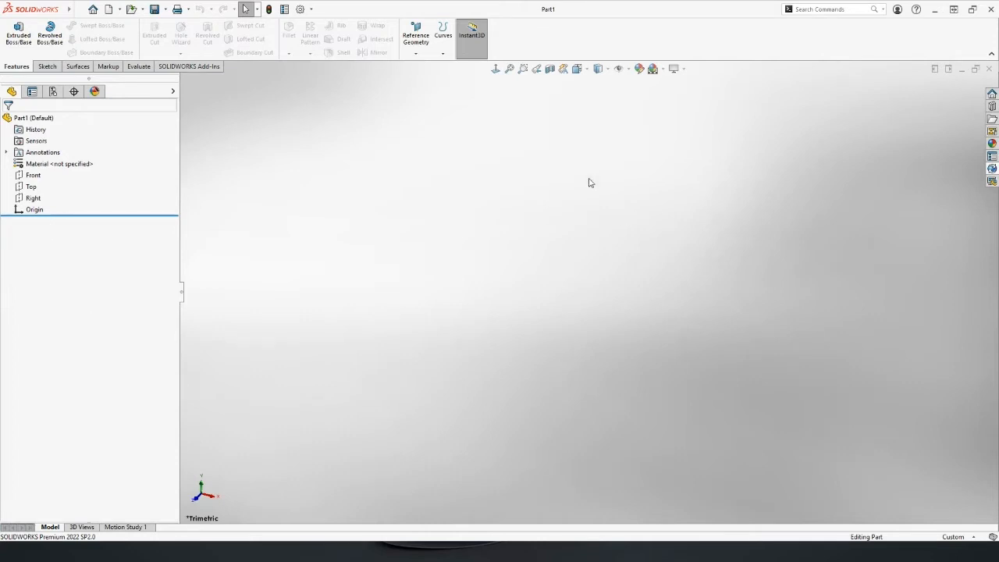
pyautogui.moveTo(449, 243)
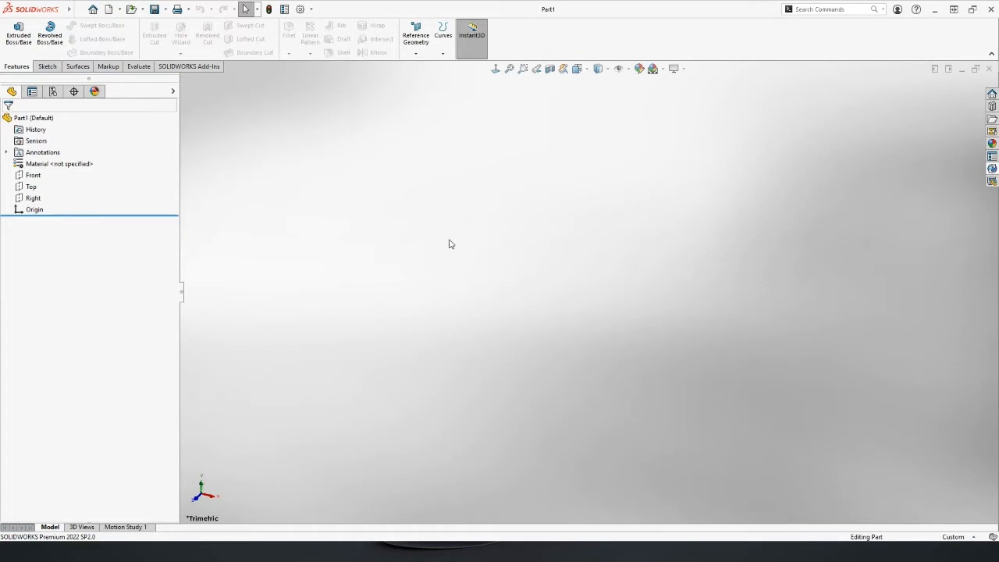
pyautogui.moveTo(237, 216)
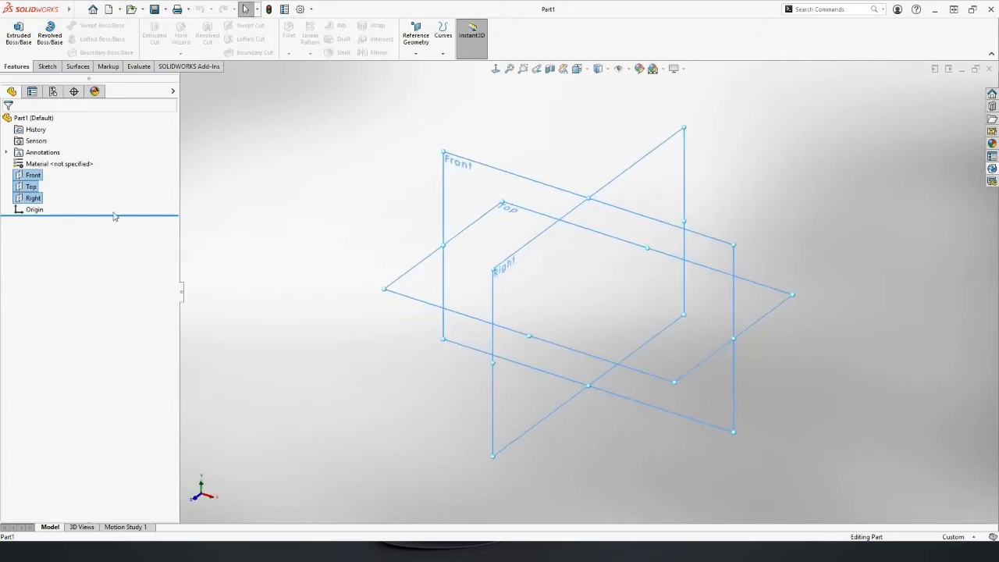
# - Begin Sketch1 on the Front plane of Part1
pyautogui.click(33, 175)
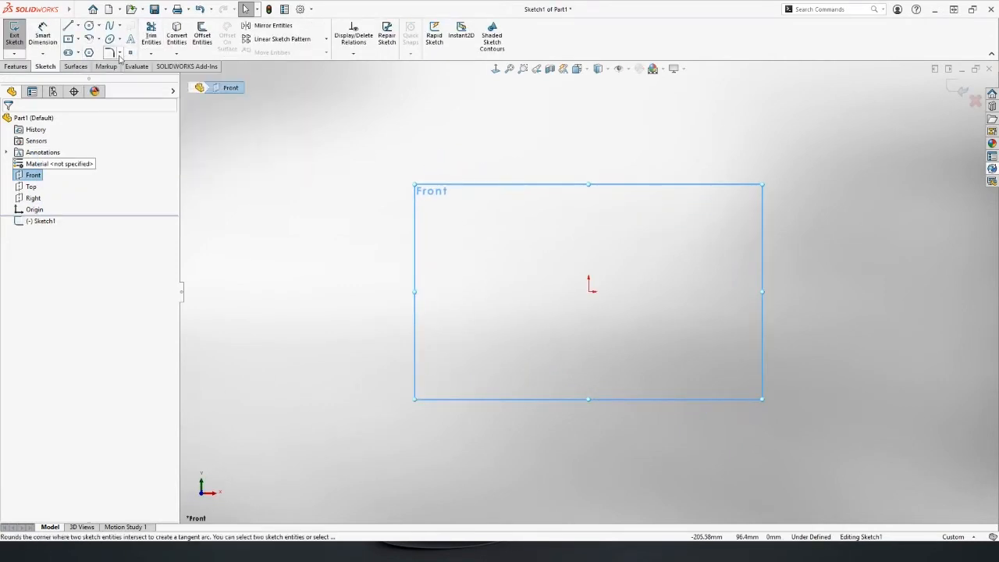
pyautogui.moveTo(69, 53)
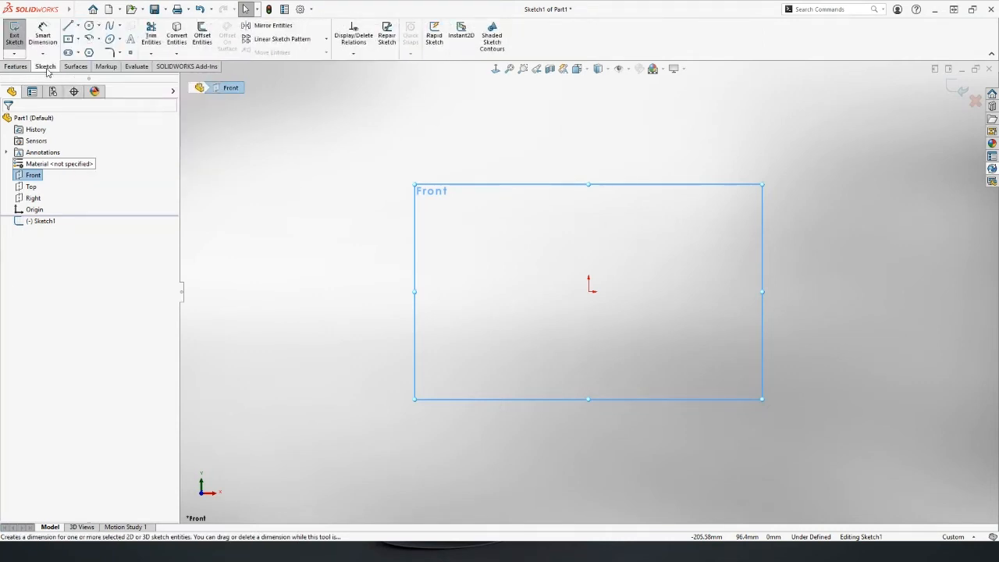
pyautogui.click(16, 65)
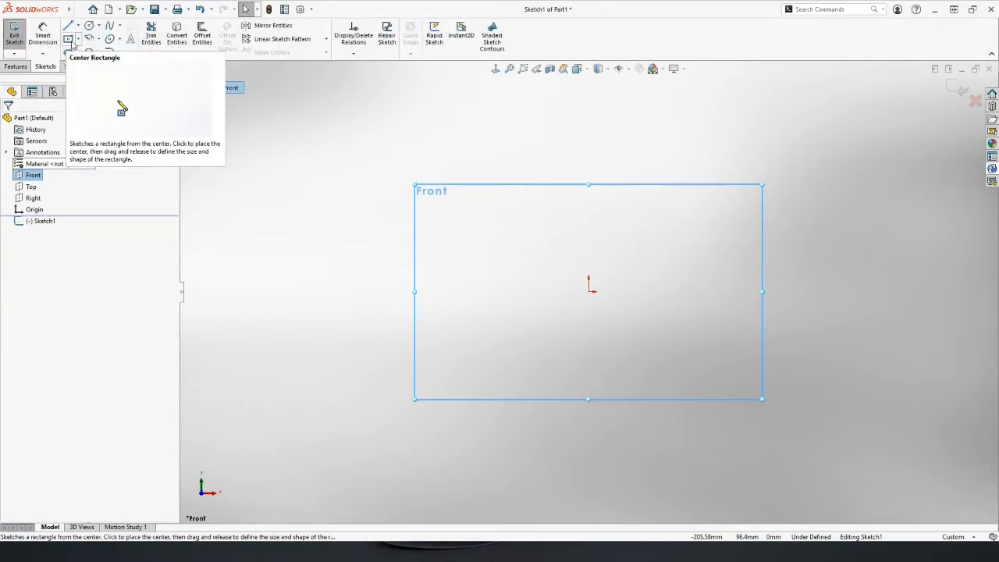
# - Sketch a centre rectangle coincident with the origin, dimensioned 65 wide by 25 tall
pyautogui.click(89, 37)
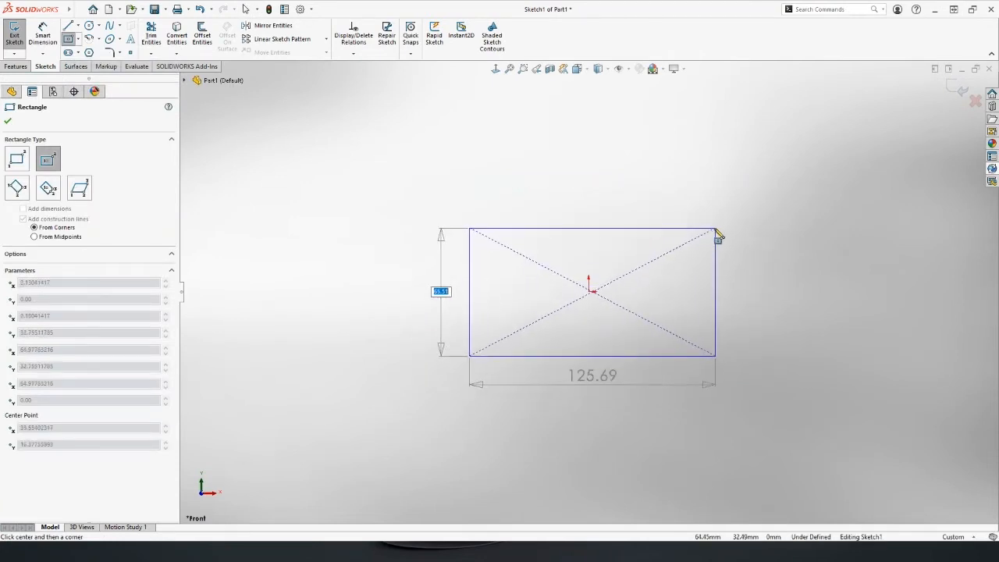
pyautogui.moveTo(717, 238); pyautogui.dragTo(726, 227)
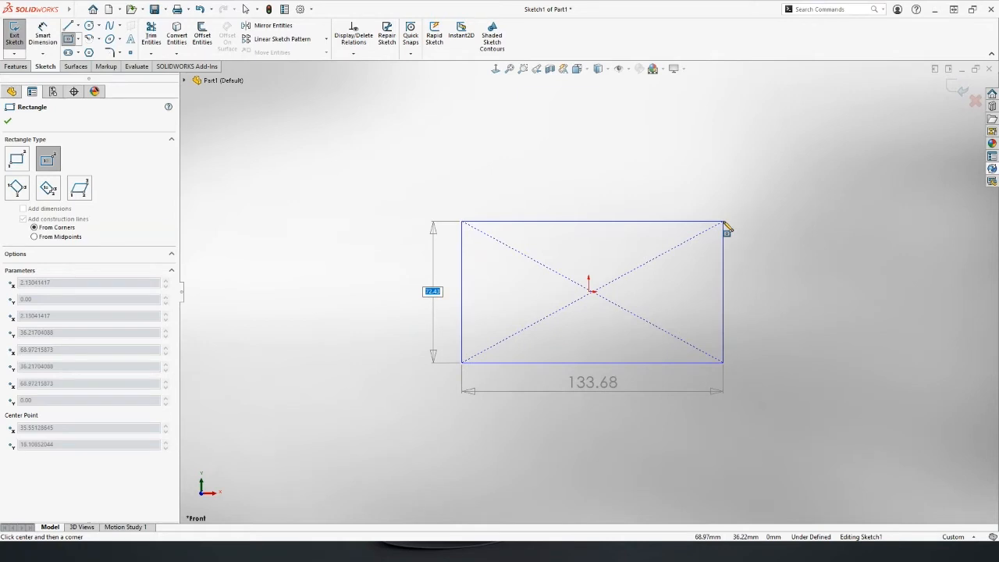
pyautogui.write('25')
pyautogui.click(593, 381)
pyautogui.write('65')
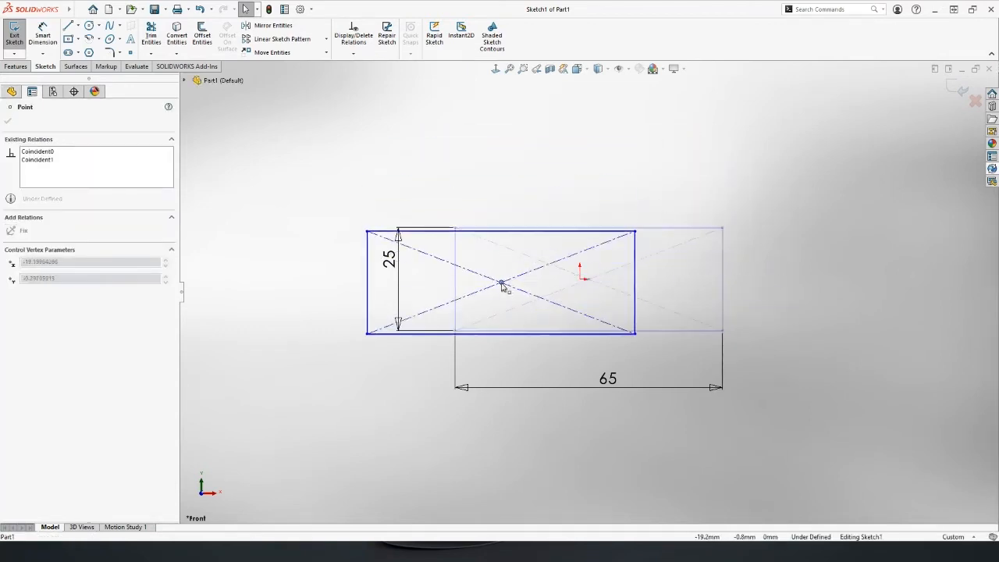
pyautogui.moveTo(503, 284); pyautogui.dragTo(536, 303)
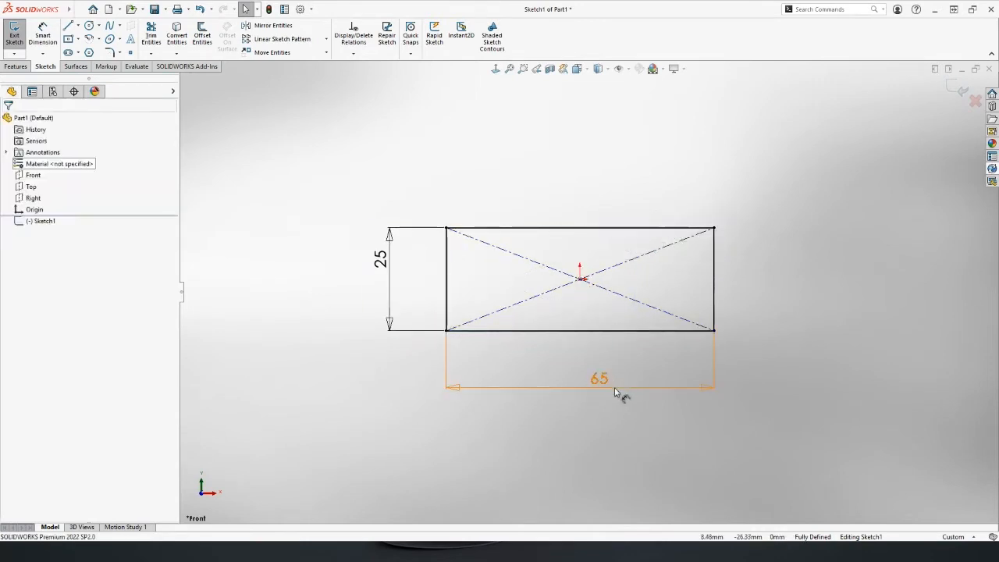
pyautogui.click(600, 379)
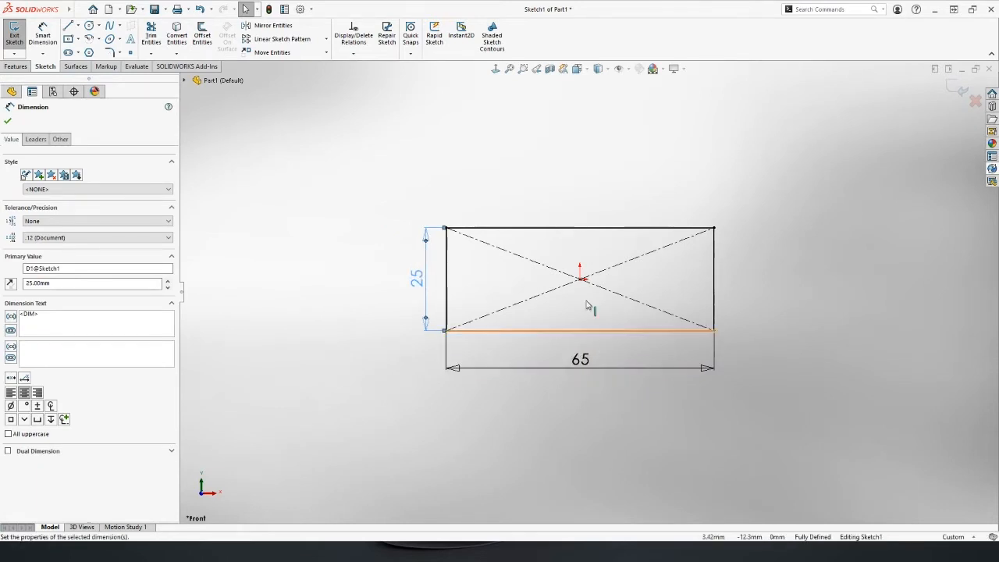
pyautogui.doubleClick(579, 360)
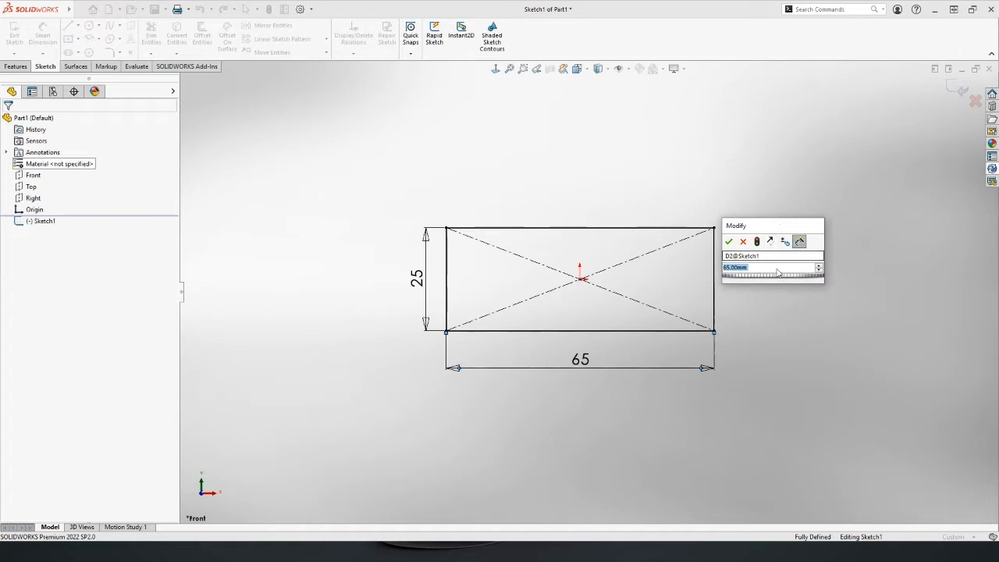
pyautogui.click(728, 240)
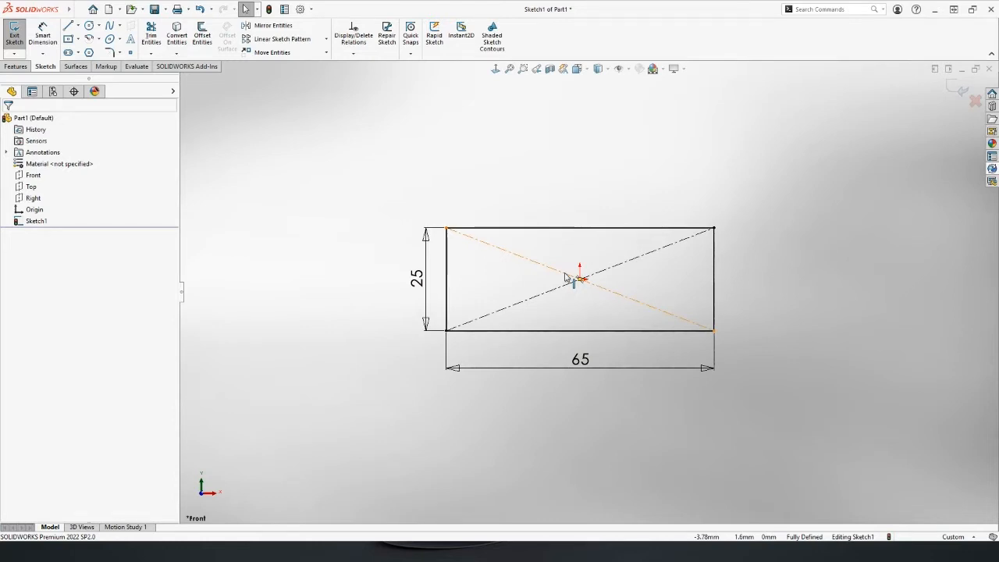
# - Extrude the rectangle as Boss-Extrude1, Mid Plane, 40 mm deep
pyautogui.click(15, 66)
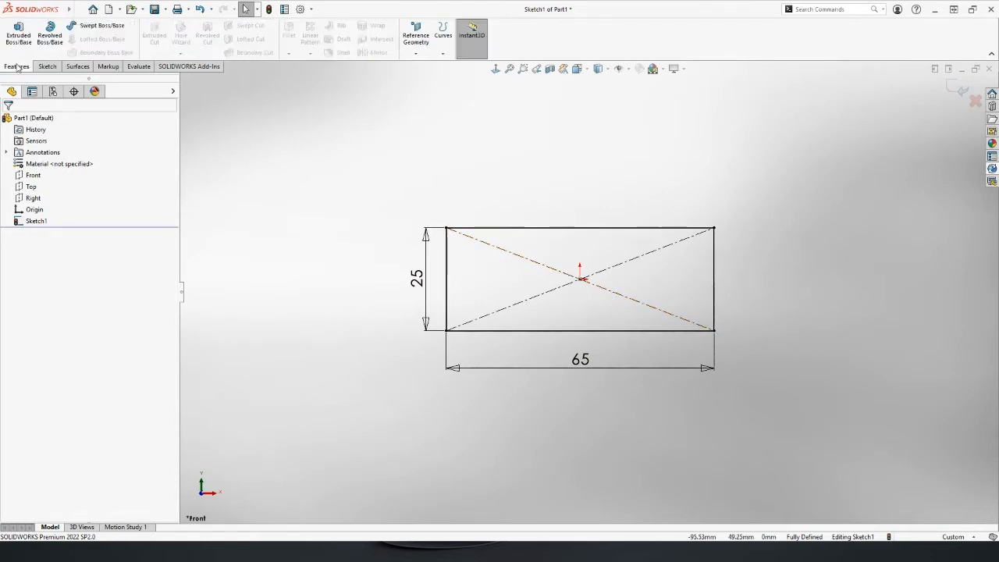
pyautogui.moveTo(17, 34)
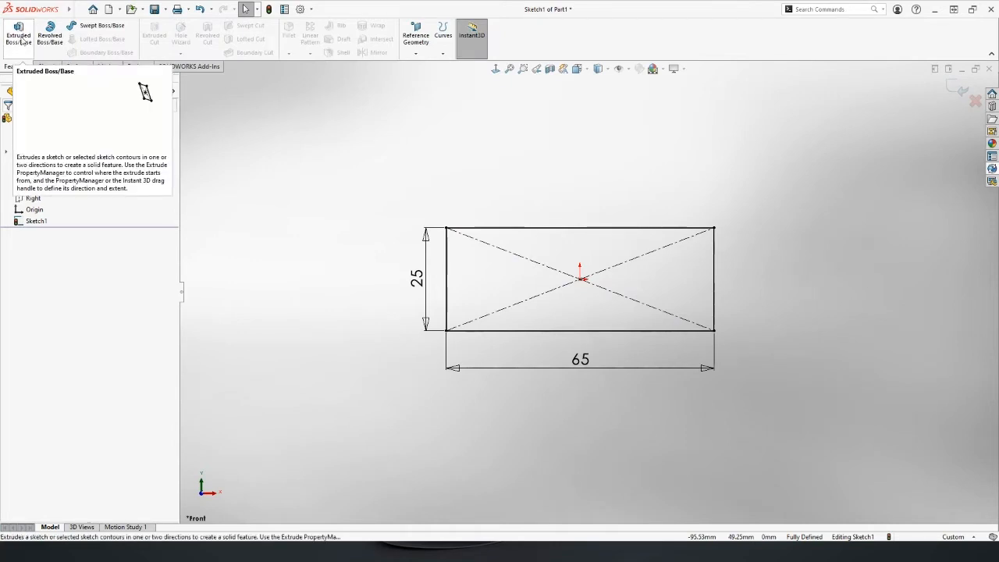
pyautogui.click(17, 36)
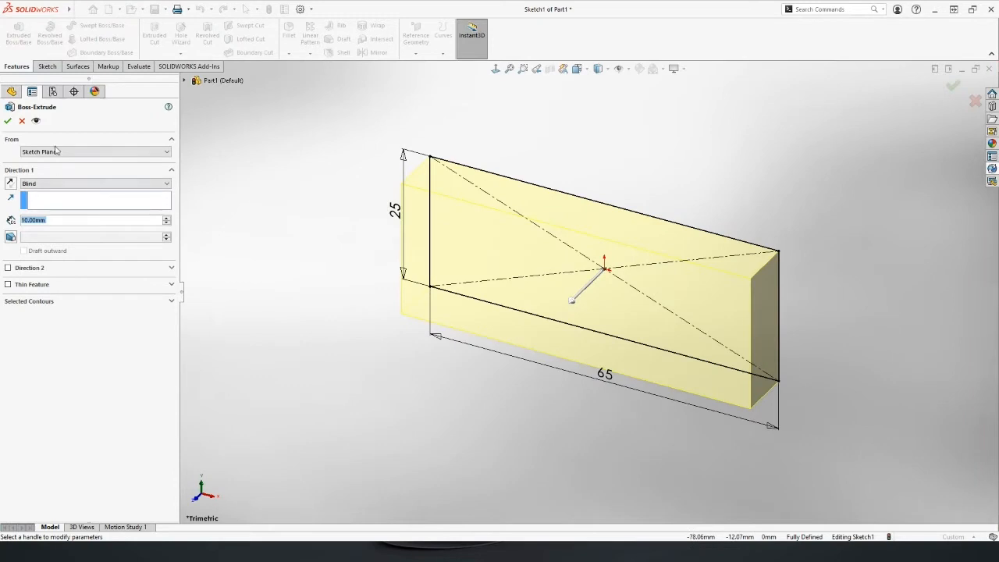
pyautogui.click(93, 183)
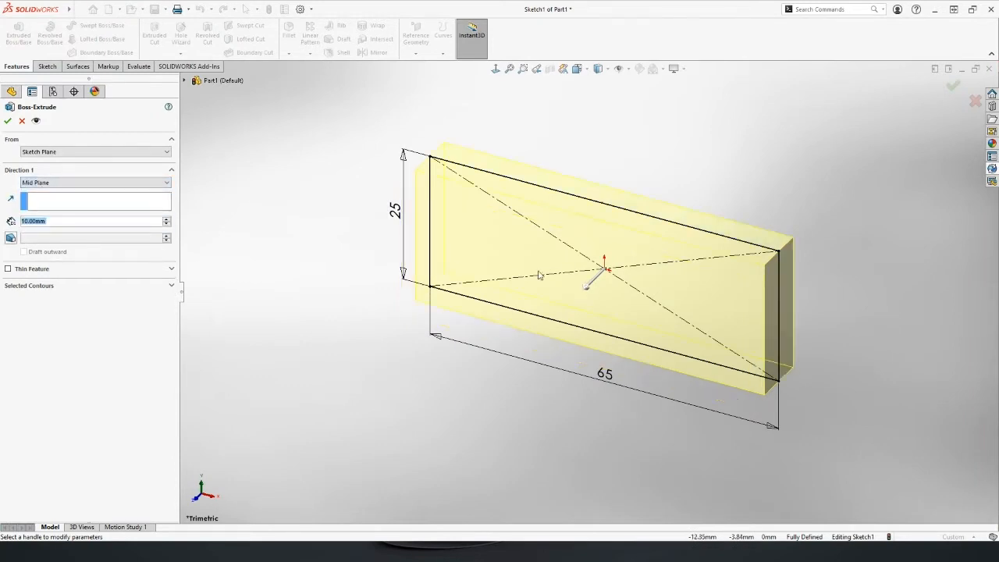
pyautogui.moveTo(606, 269); pyautogui.dragTo(547, 343)
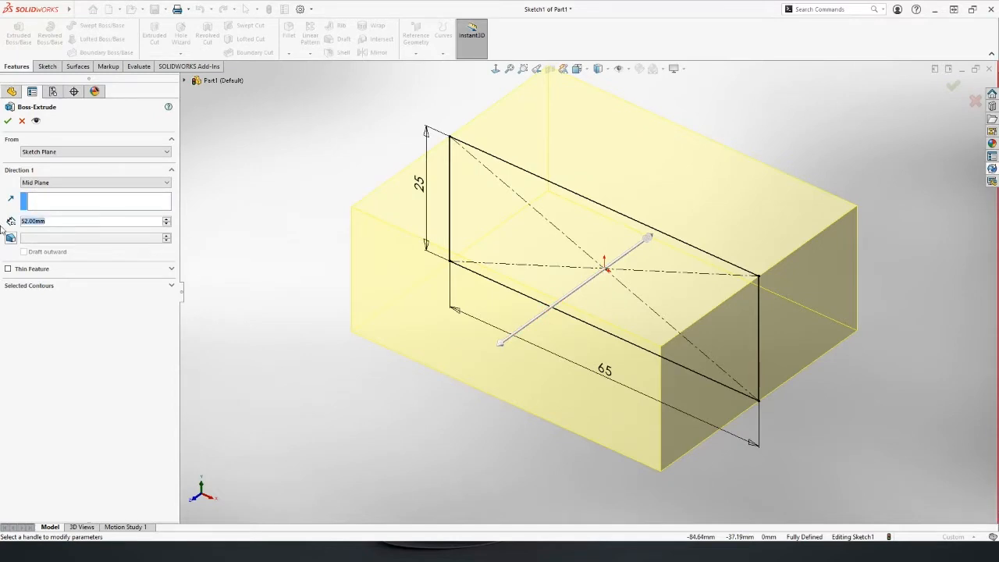
pyautogui.write('40.00mm')
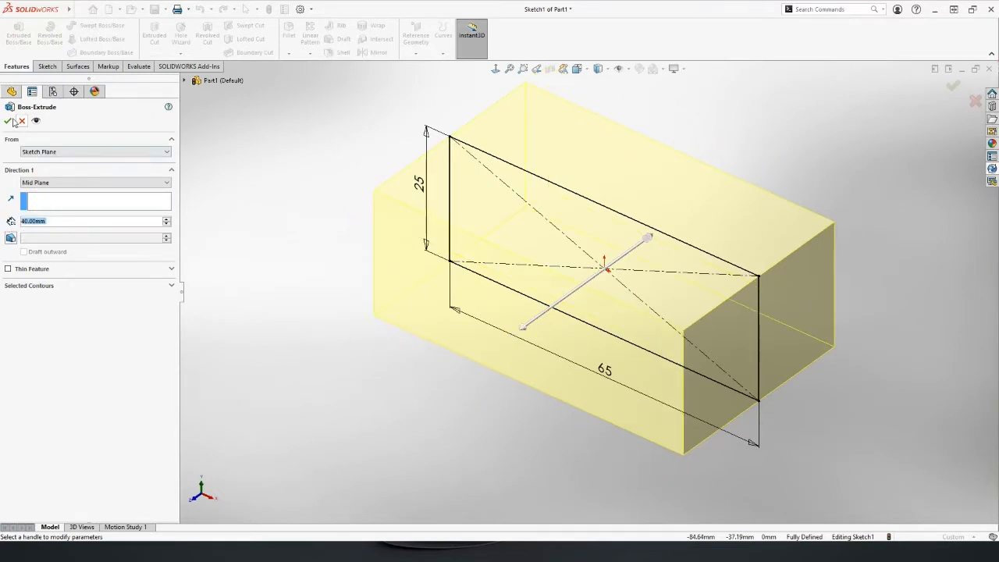
pyautogui.click(8, 122)
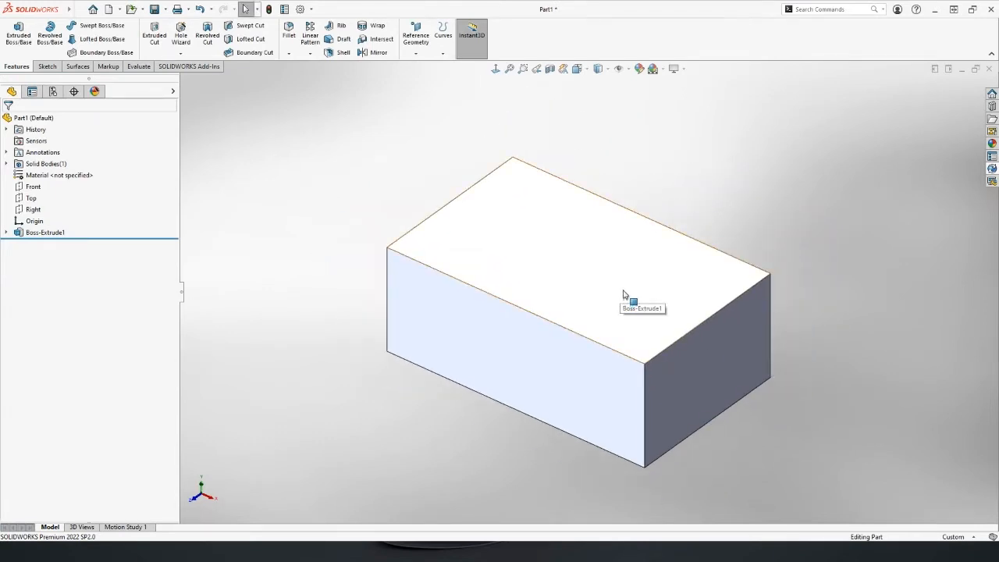
pyautogui.moveTo(294, 213)
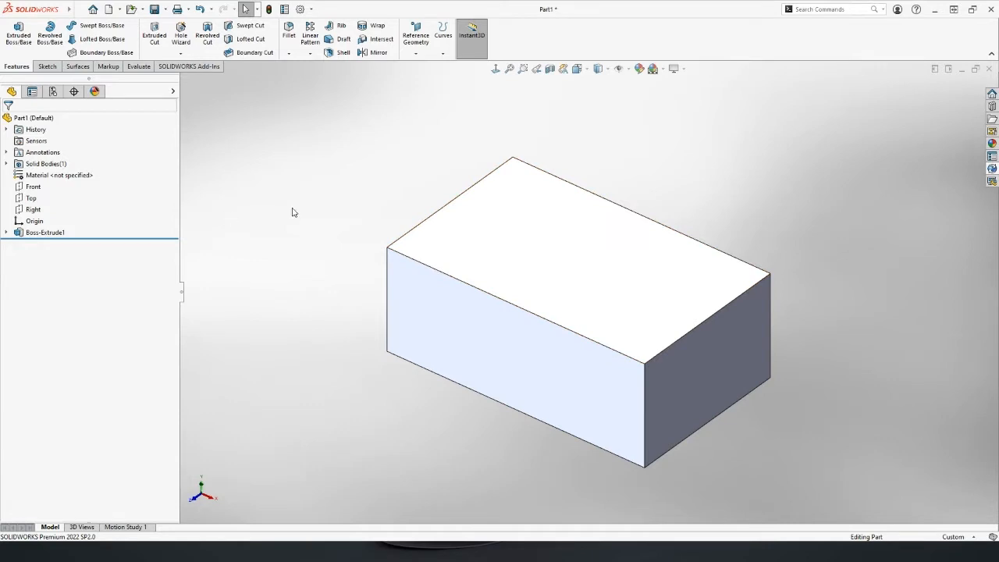
pyautogui.moveTo(691, 338)
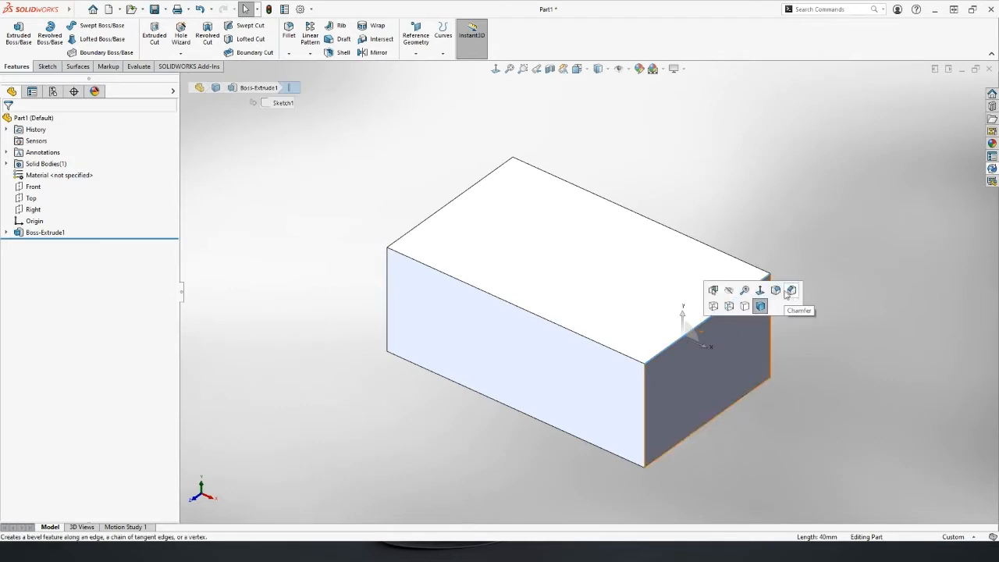
pyautogui.moveTo(776, 290)
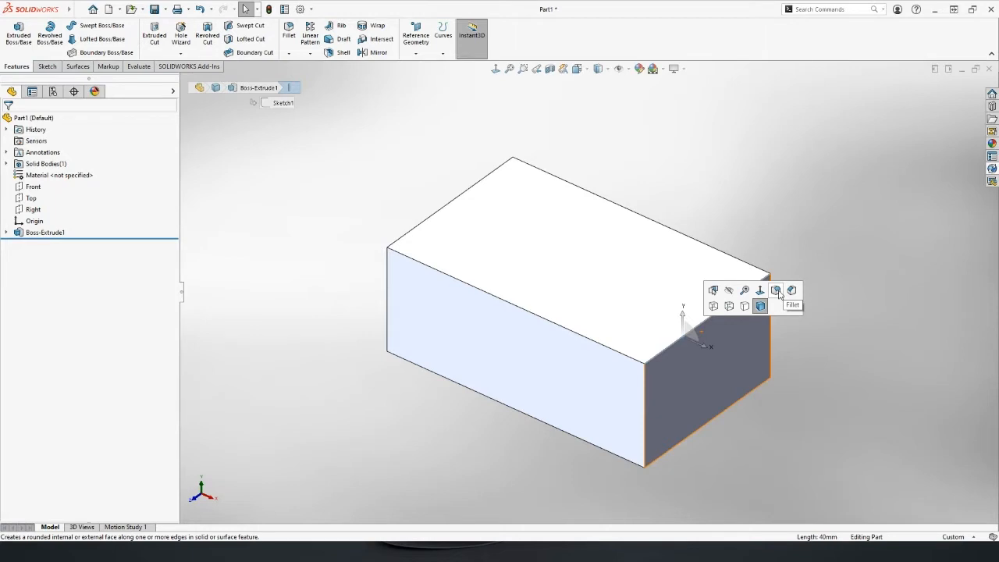
# - Apply a 10 mm fillet (Fillet1) to the four selected short edges of the block
pyautogui.click(776, 290)
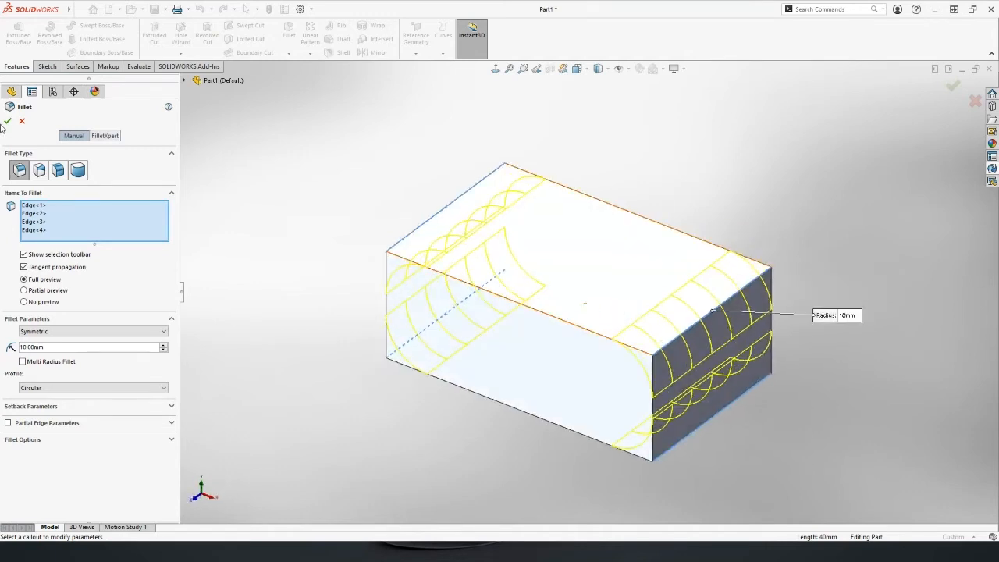
pyautogui.click(8, 122)
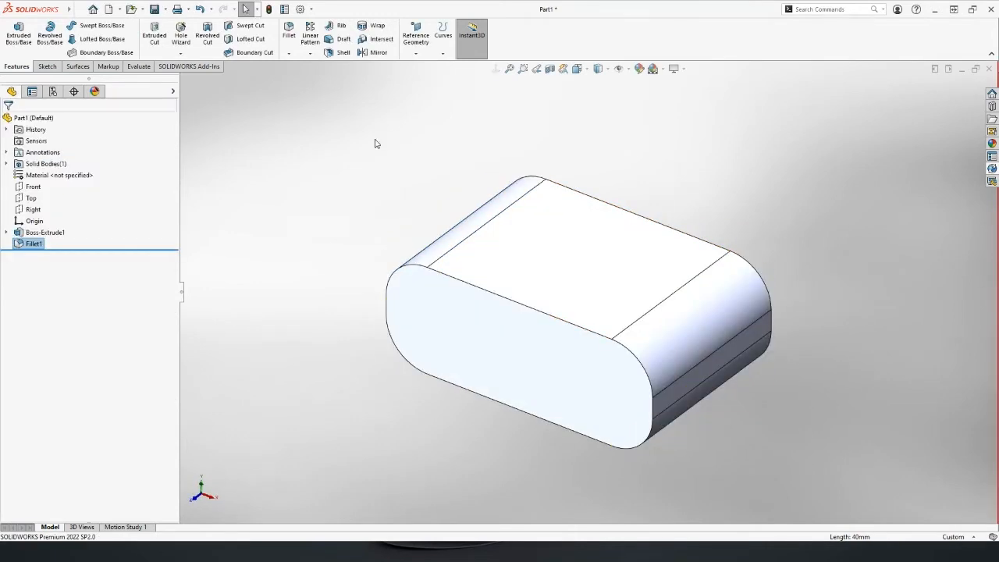
pyautogui.moveTo(423, 283)
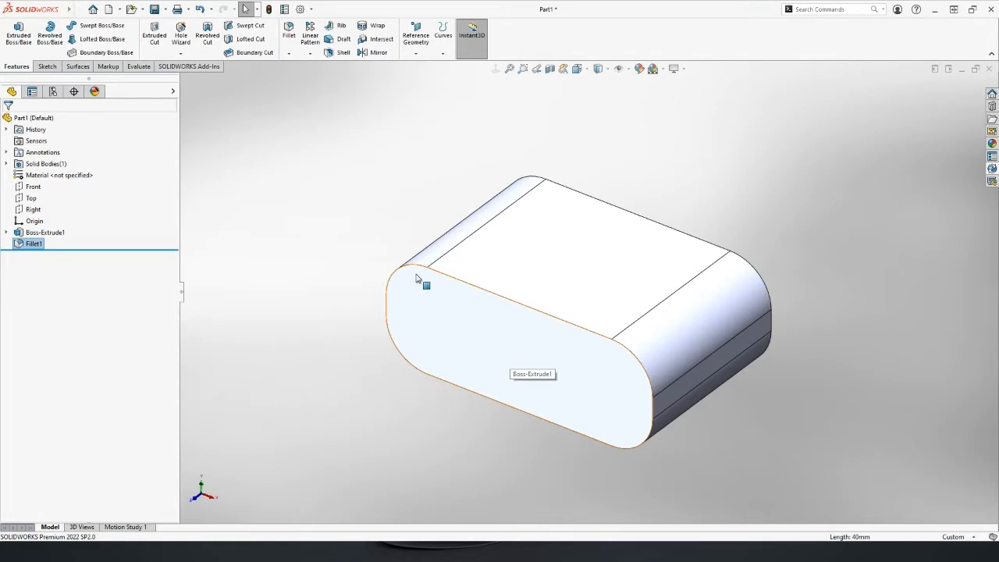
pyautogui.moveTo(421, 284)
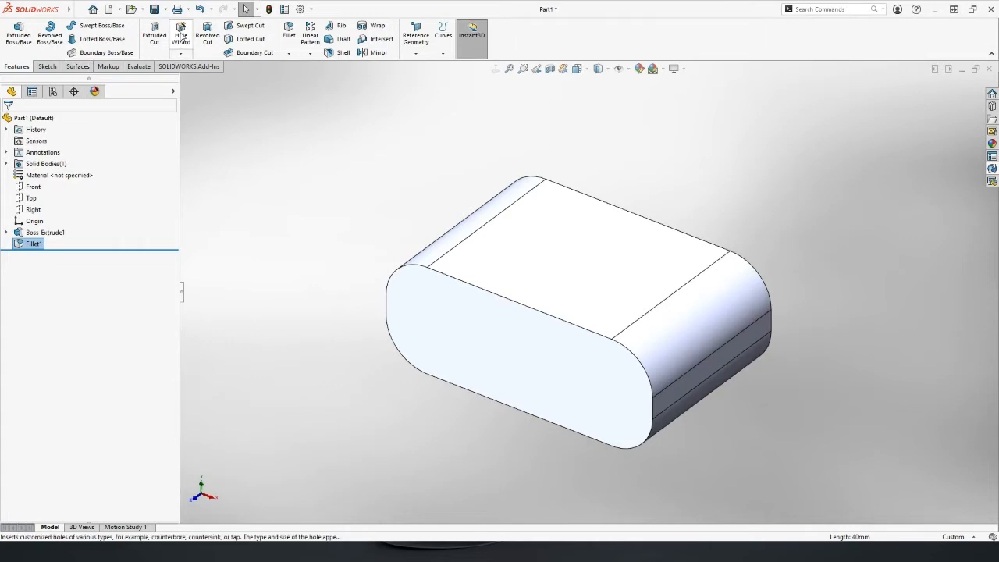
# - Configure a Hole Wizard countersink for an M8 socket countersunk head cap screw, through all, 14 mm far-side countersink
pyautogui.click(182, 33)
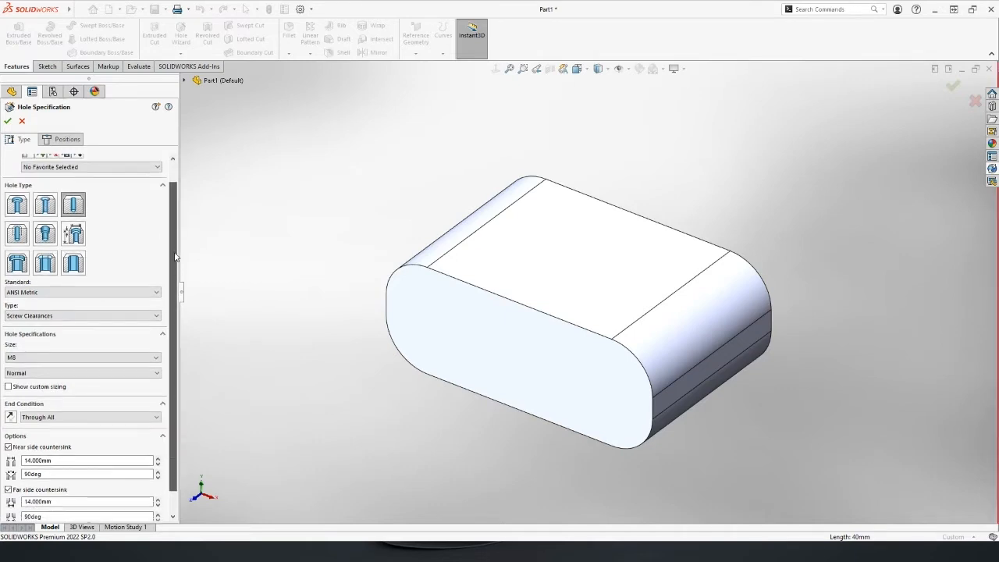
pyautogui.click(44, 203)
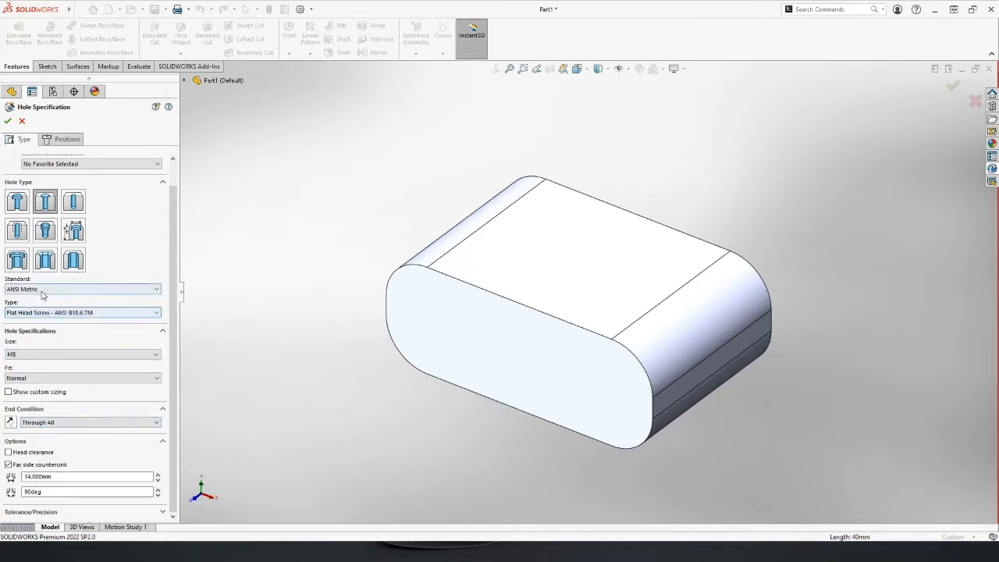
pyautogui.click(81, 312)
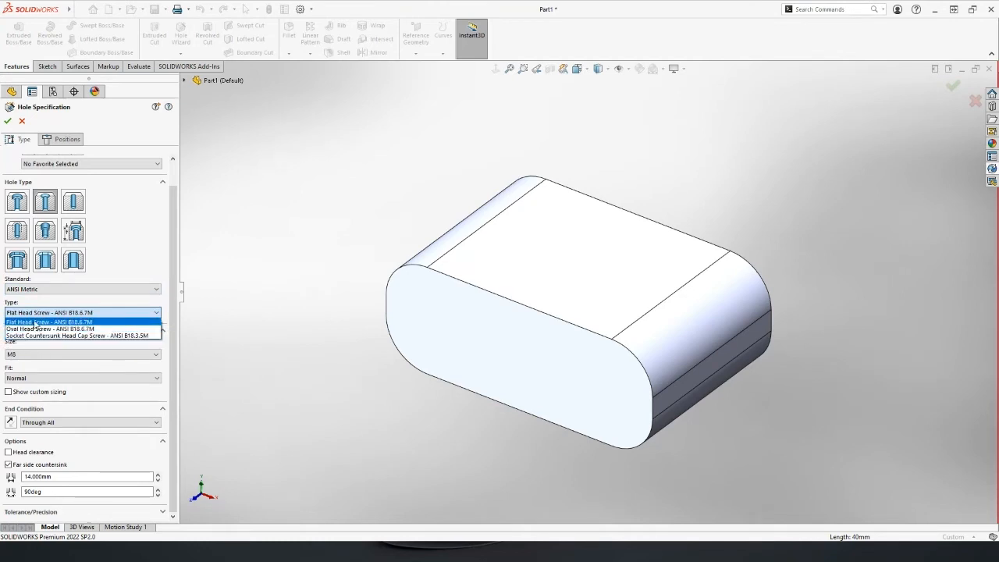
pyautogui.click(78, 336)
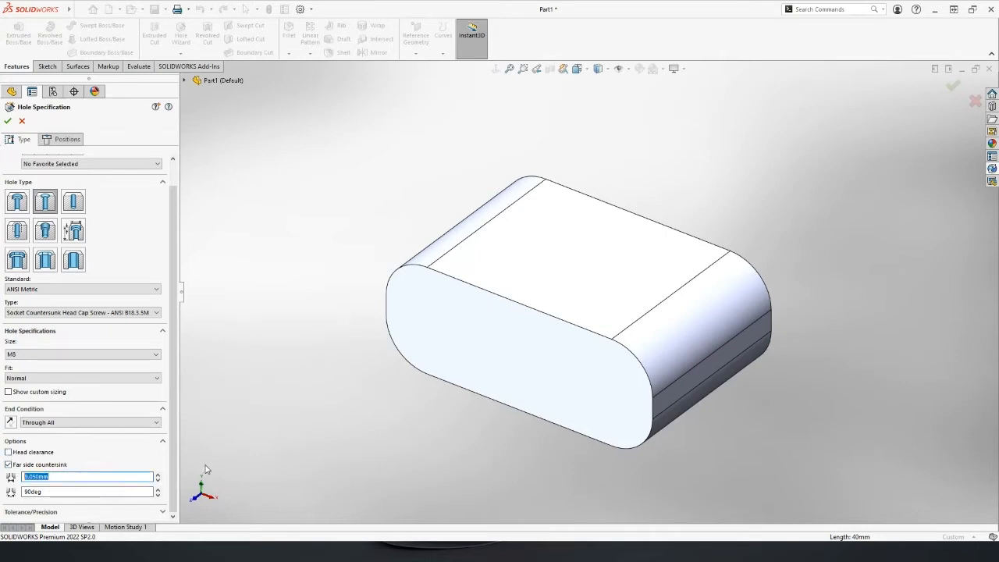
pyautogui.write('14')
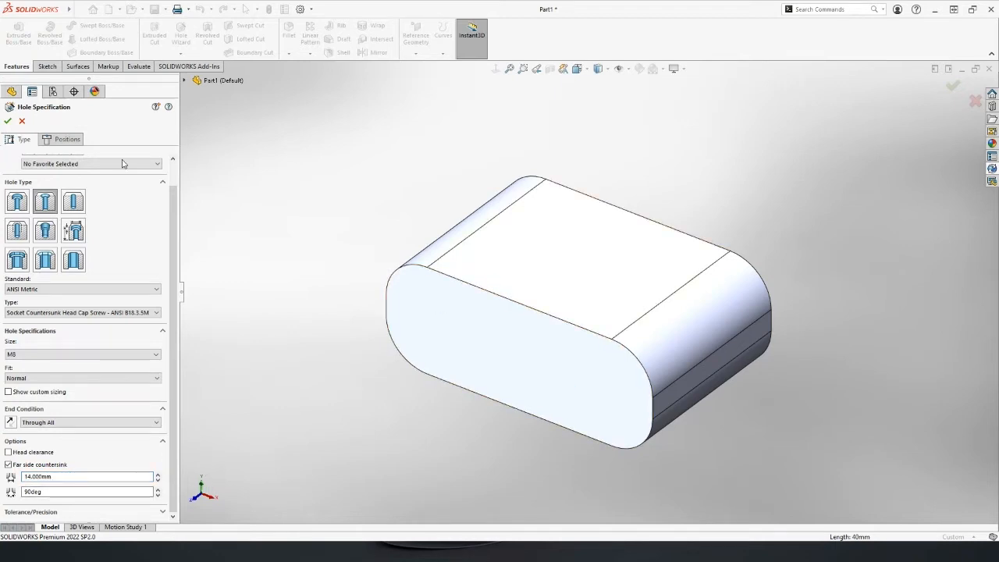
pyautogui.click(67, 139)
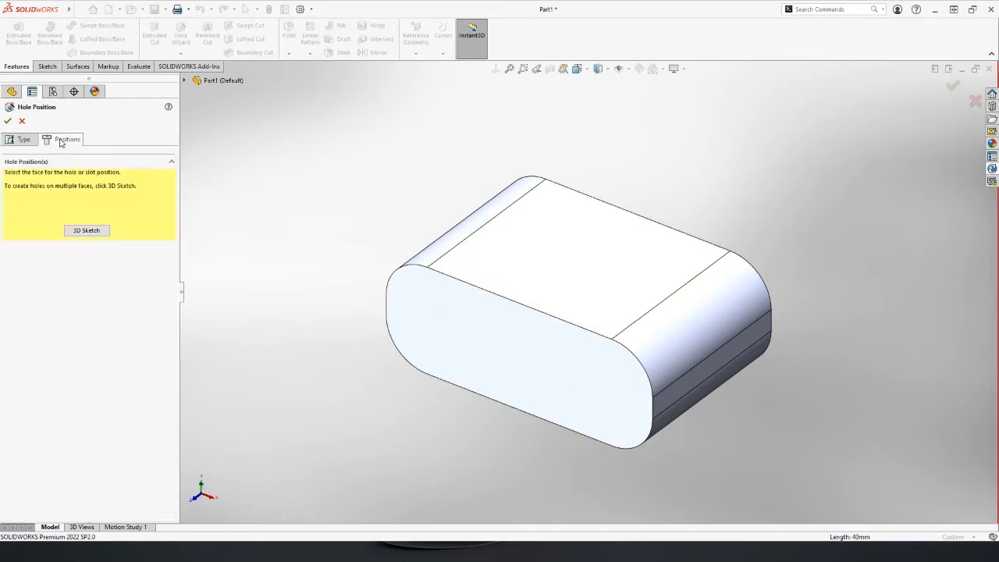
# - Place two hole centres on the end face either side of the origin and select them with the origin
pyautogui.click(515, 352)
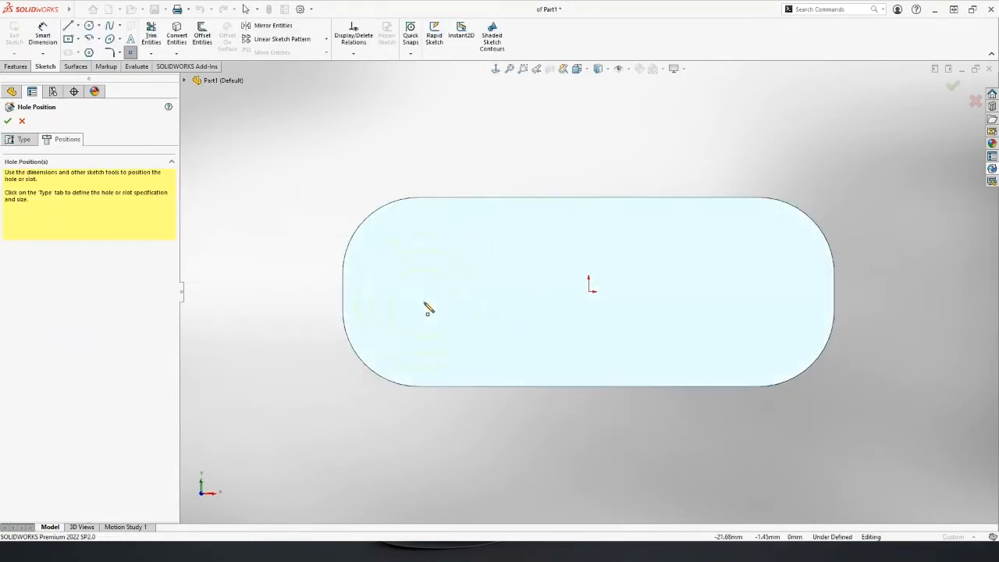
pyautogui.click(425, 292)
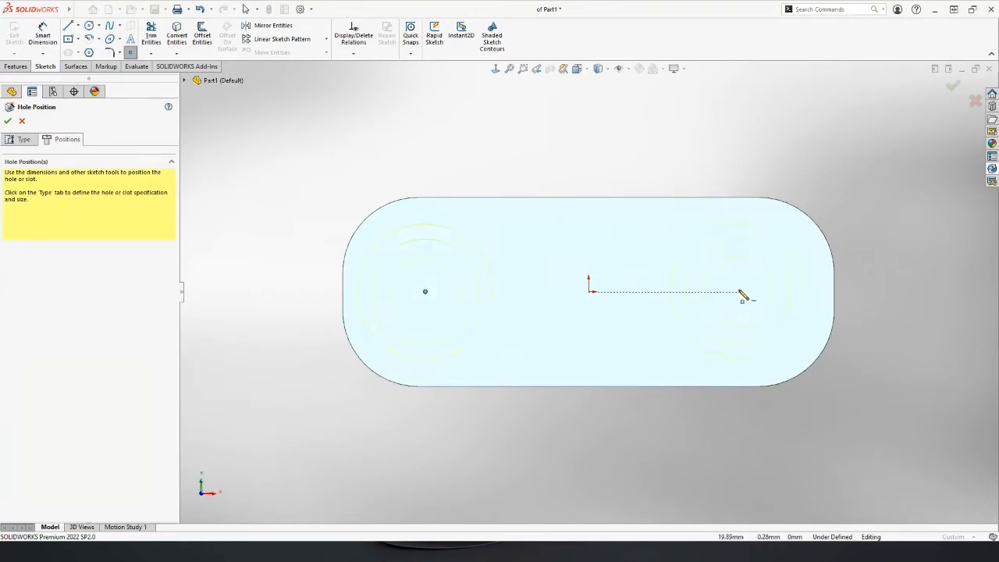
pyautogui.click(741, 292)
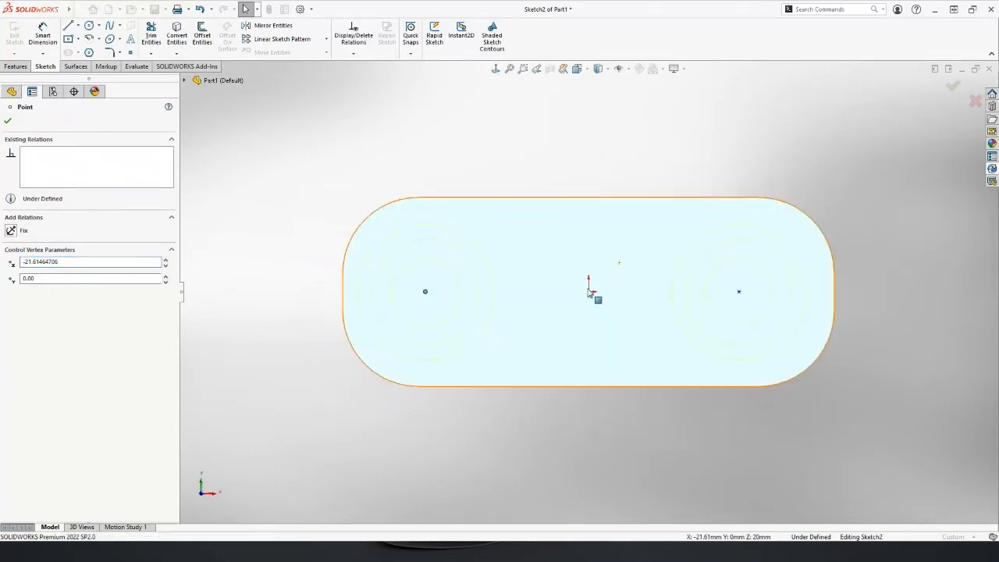
pyautogui.click(741, 292)
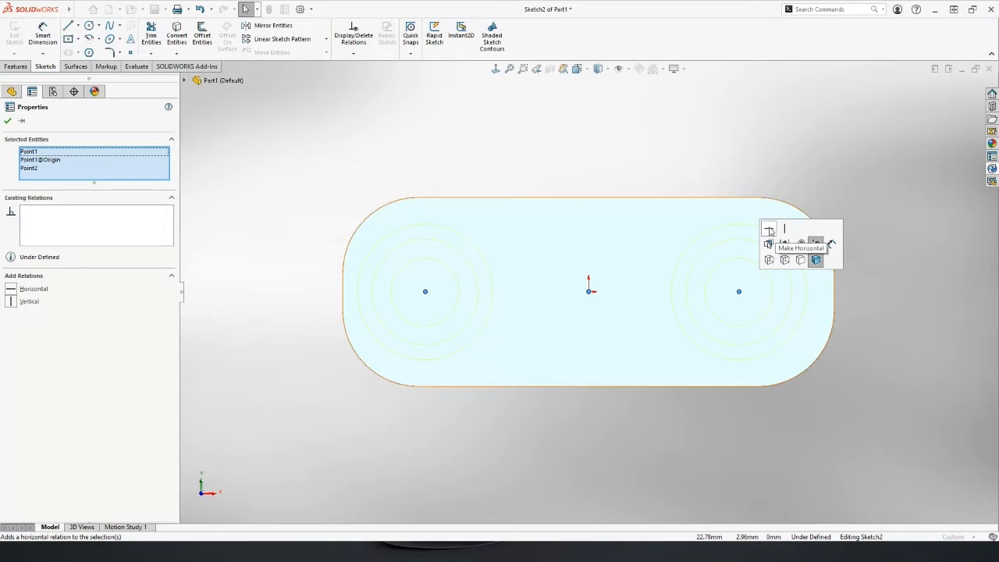
# - Make the hole centres horizontal with the origin and dimension each 22.50 mm from it
pyautogui.click(44, 34)
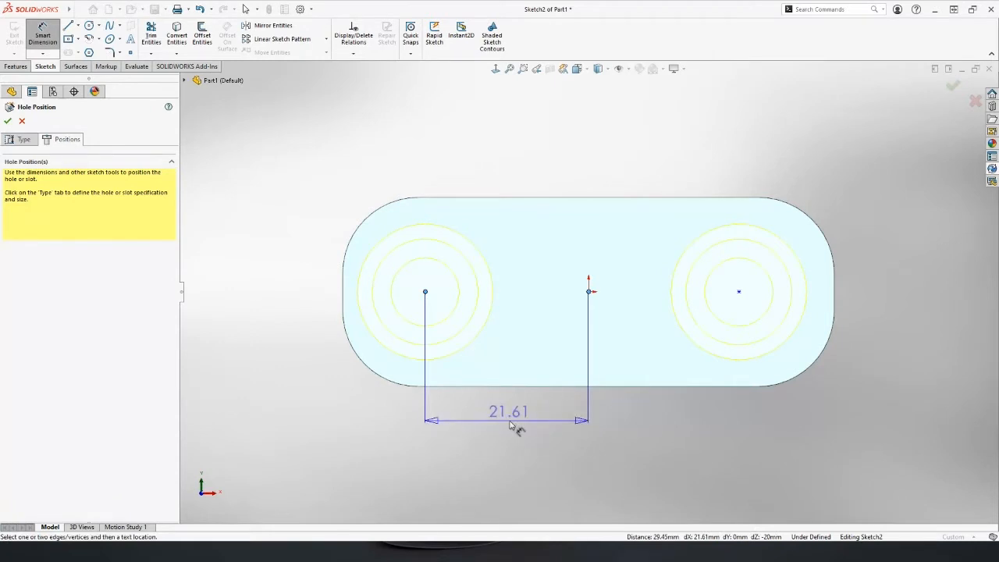
pyautogui.click(509, 412)
pyautogui.write('22.5')
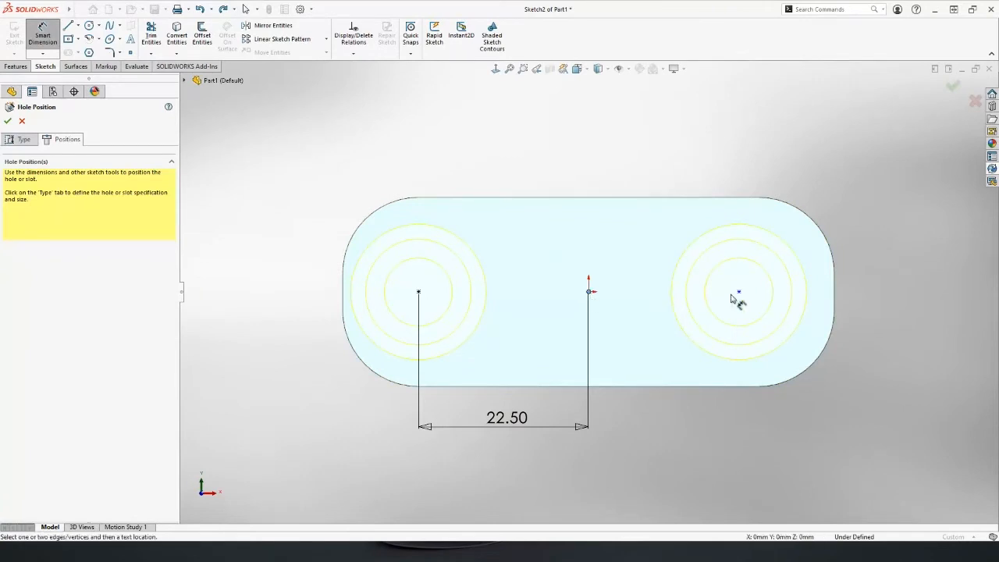
pyautogui.click(740, 292)
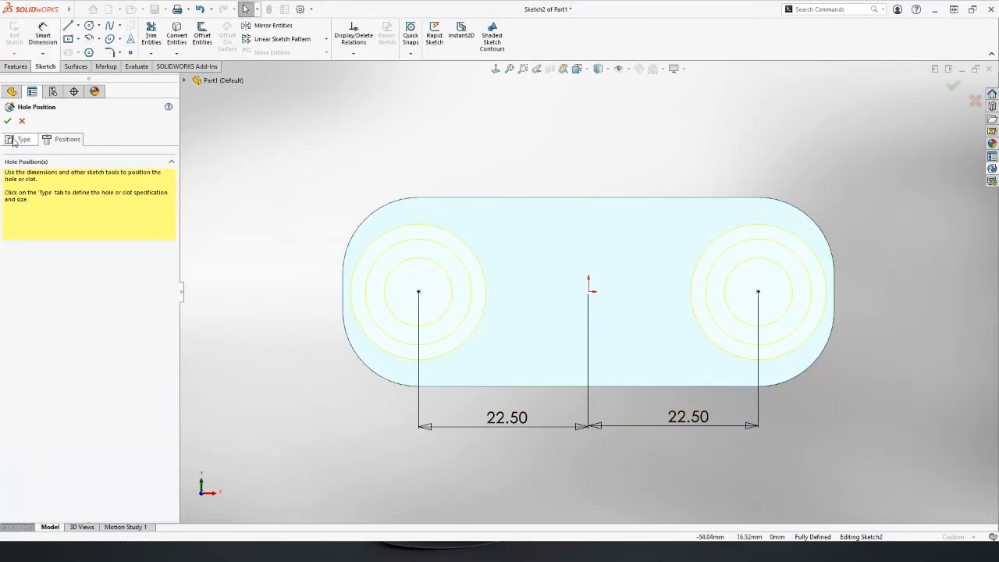
pyautogui.click(24, 139)
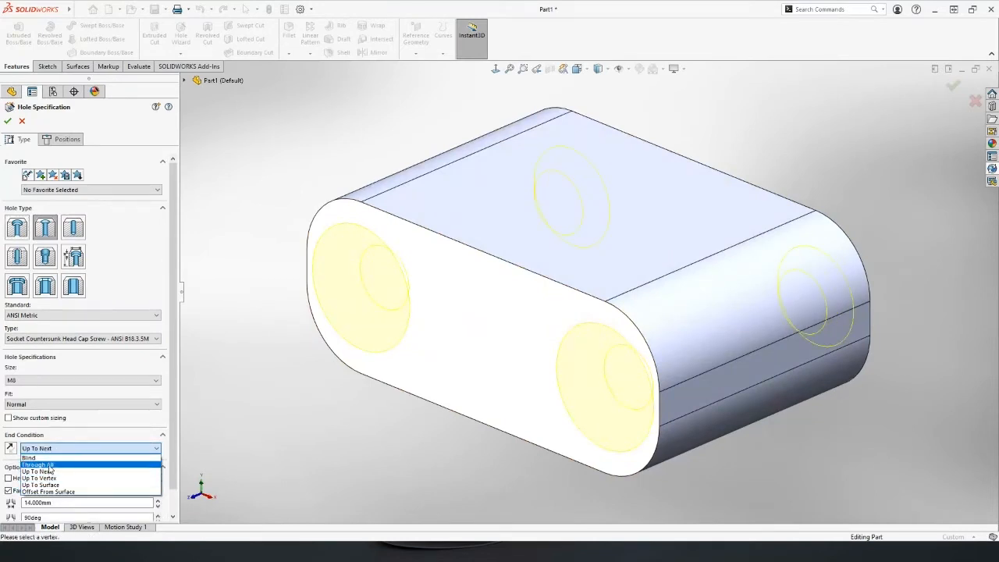
# - Set the M8 countersunk holes' end condition to Through All and confirm the feature
pyautogui.click(38, 465)
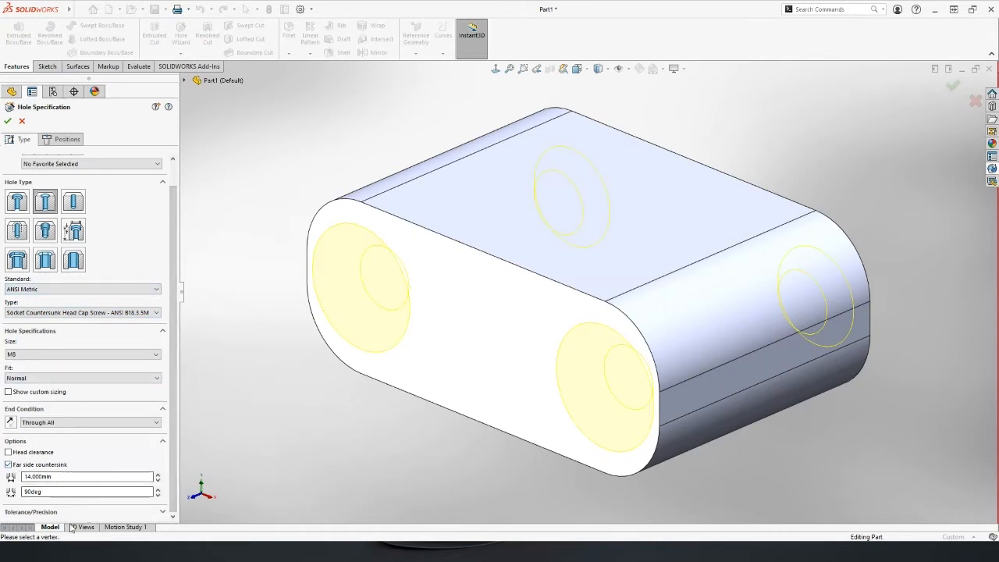
pyautogui.click(8, 121)
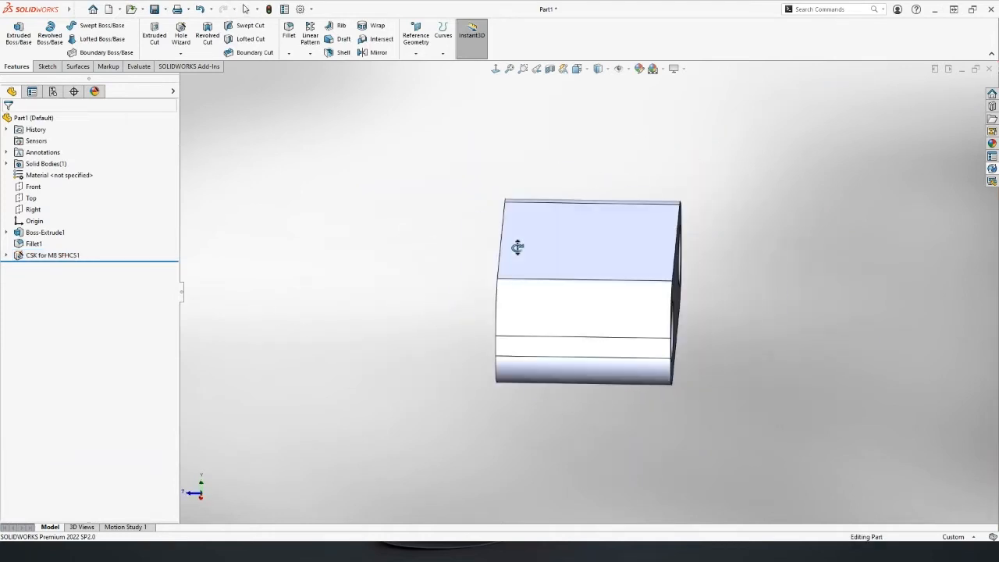
pyautogui.moveTo(519, 246); pyautogui.dragTo(488, 231)
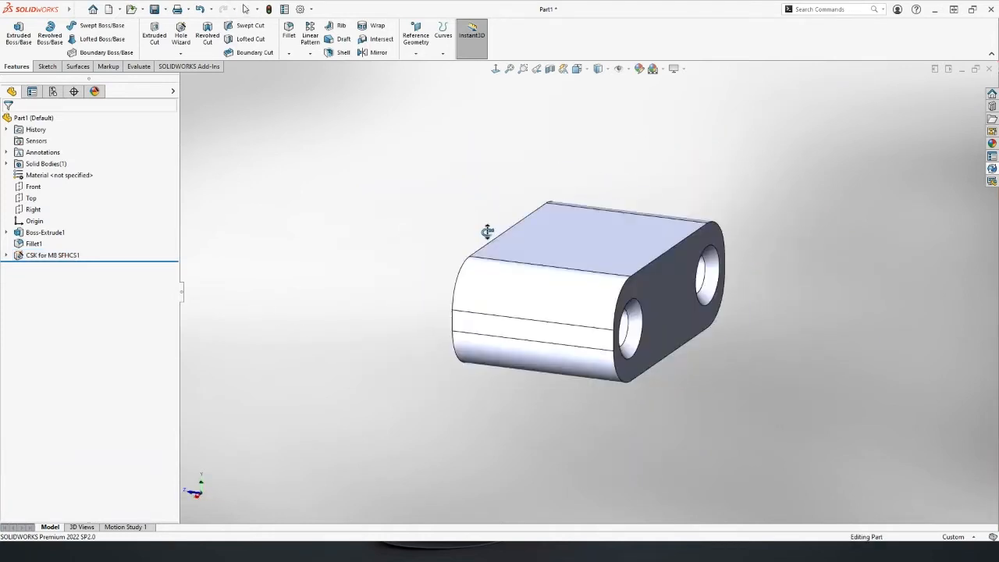
pyautogui.moveTo(487, 231); pyautogui.dragTo(597, 250)
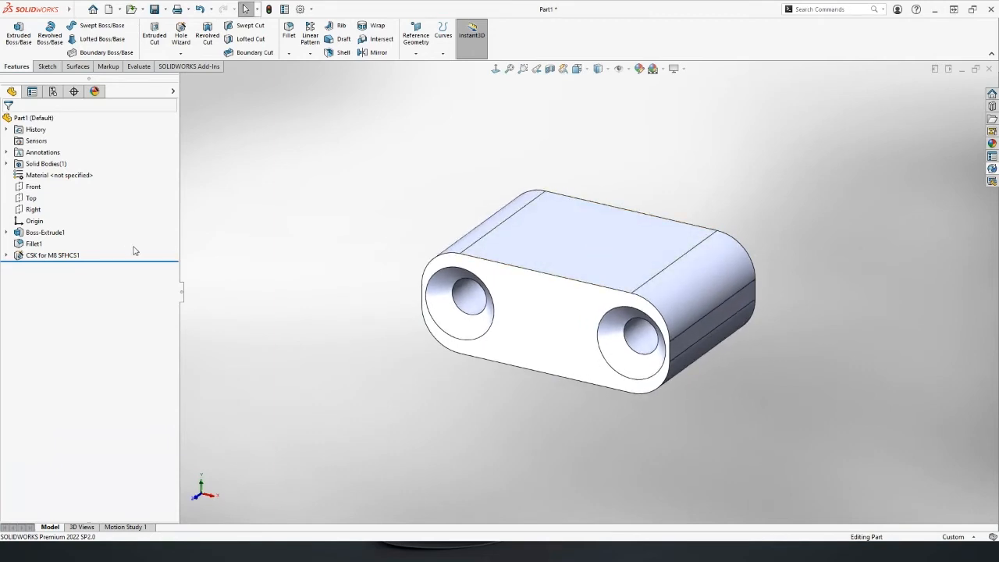
# - Expand Boss-Extrude1 in the design tree to reveal its Sketch1
pyautogui.click(53, 256)
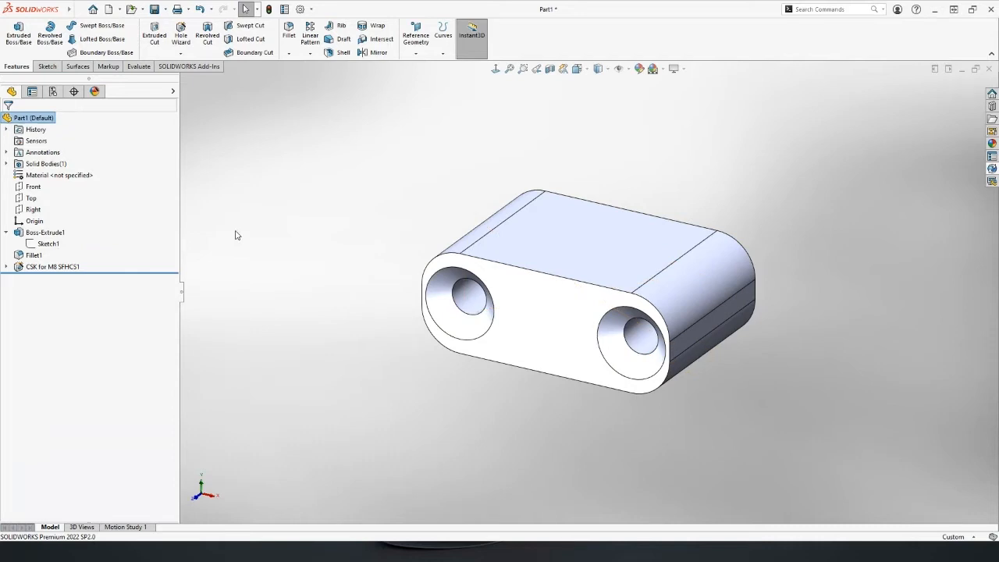
pyautogui.moveTo(290, 238)
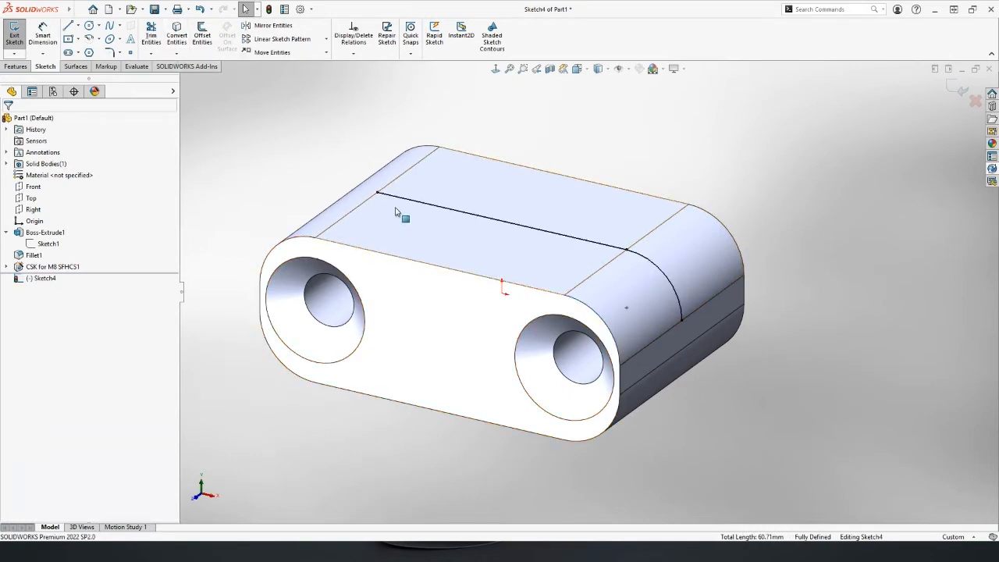
pyautogui.moveTo(516, 237)
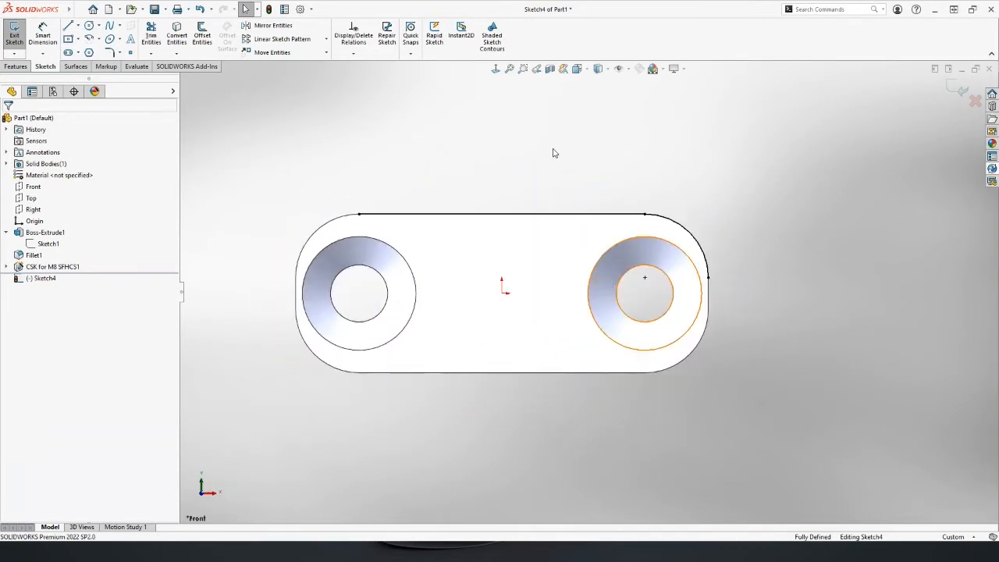
# - Draw the rounded U-shaped profile of two lines and an arc, trimming the unwanted segment
pyautogui.click(69, 25)
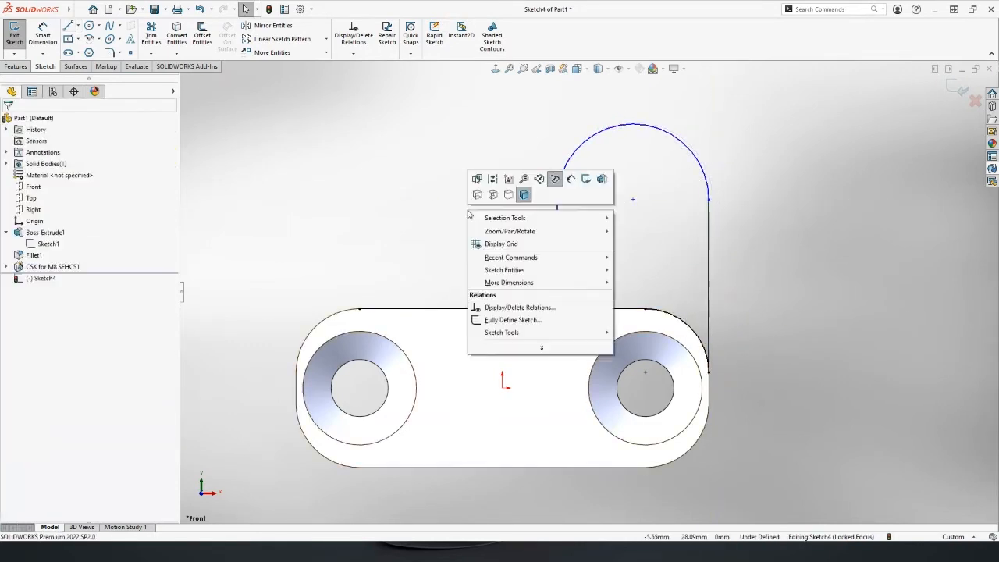
pyautogui.click(465, 198)
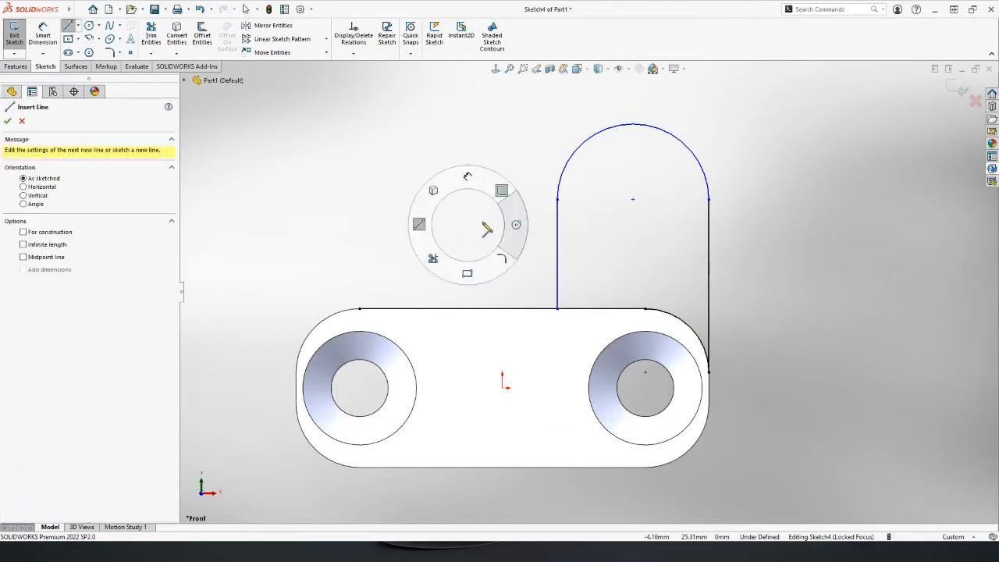
pyautogui.click(150, 32)
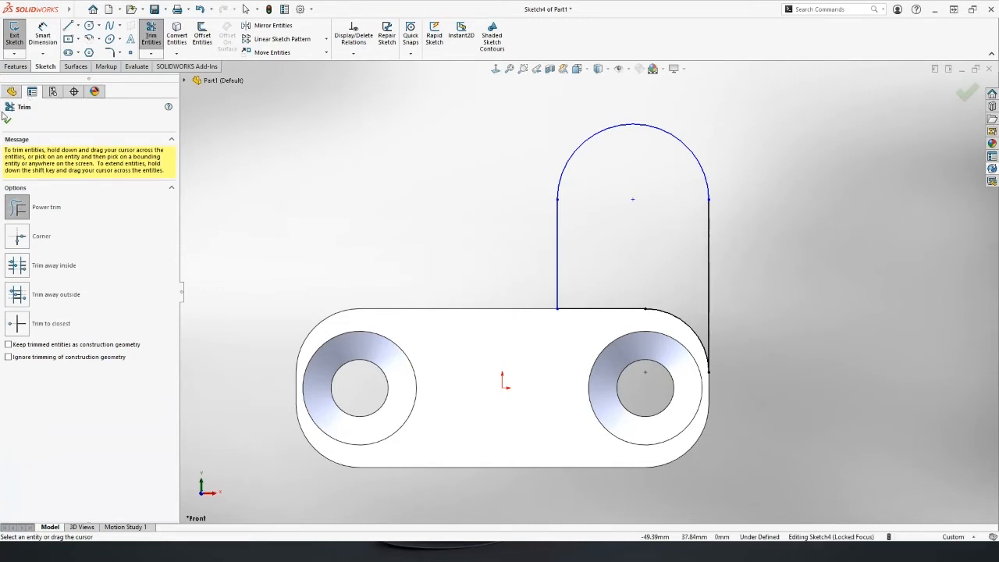
pyautogui.click(247, 9)
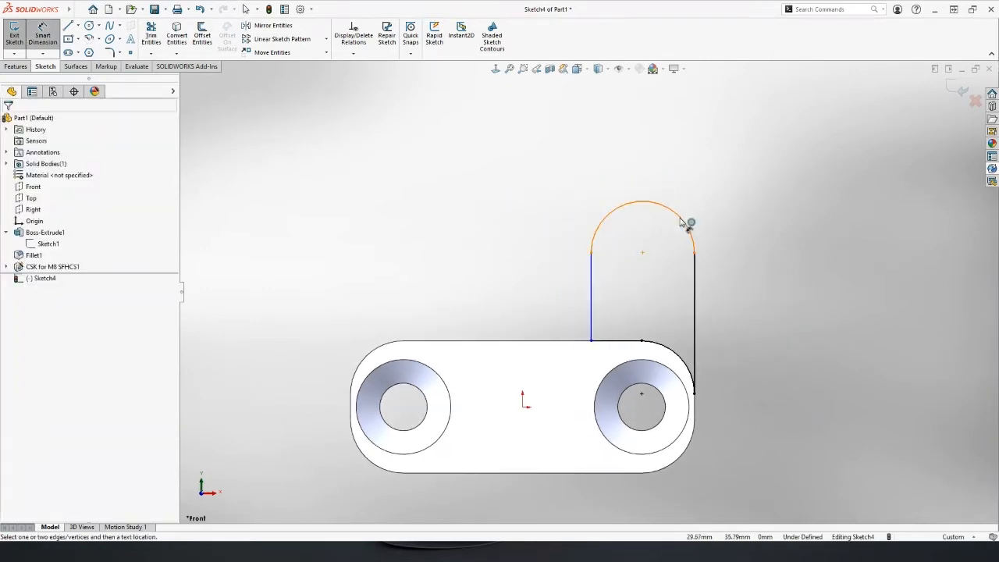
# - Dimension the profile's arc with radius R10
pyautogui.click(689, 221)
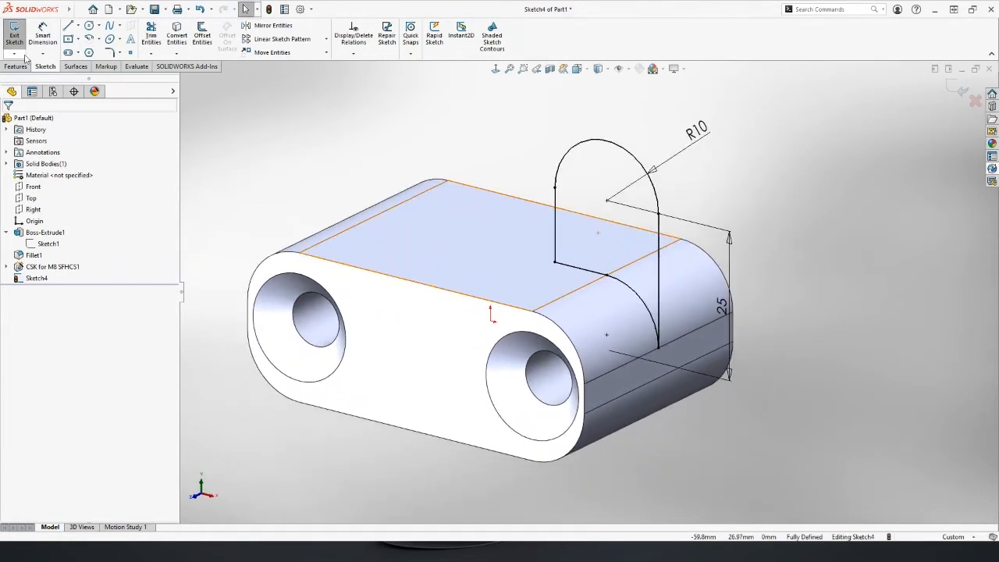
# - Extrude the rounded profile mid-plane into an upright tab merged with the base (Boss-Extrude2)
pyautogui.click(19, 33)
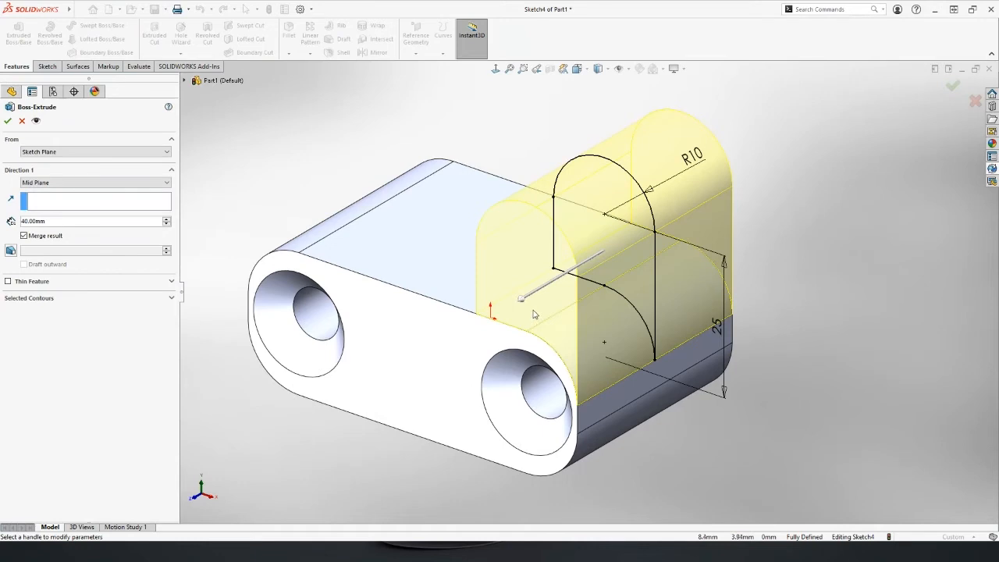
pyautogui.moveTo(341, 315)
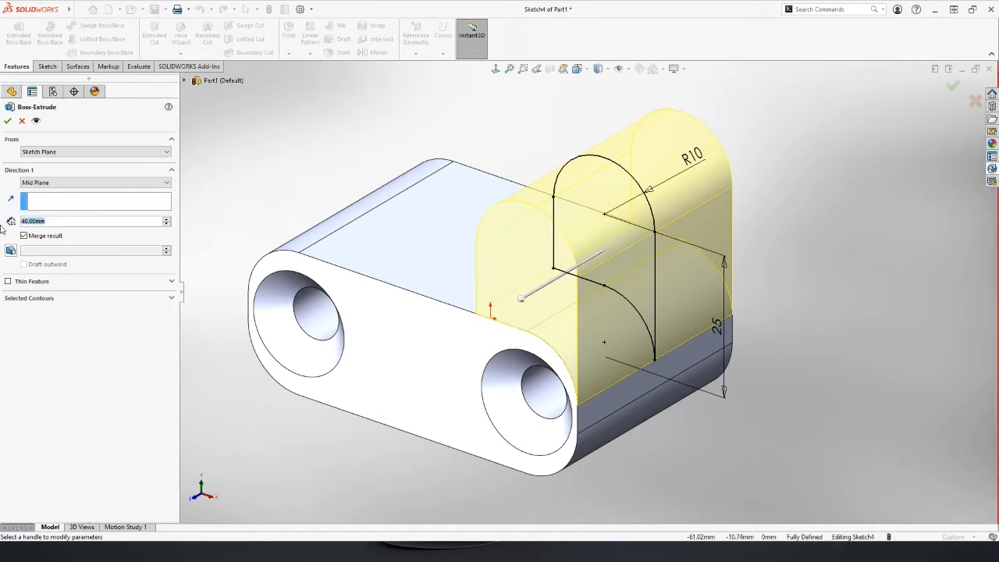
pyautogui.click(7, 120)
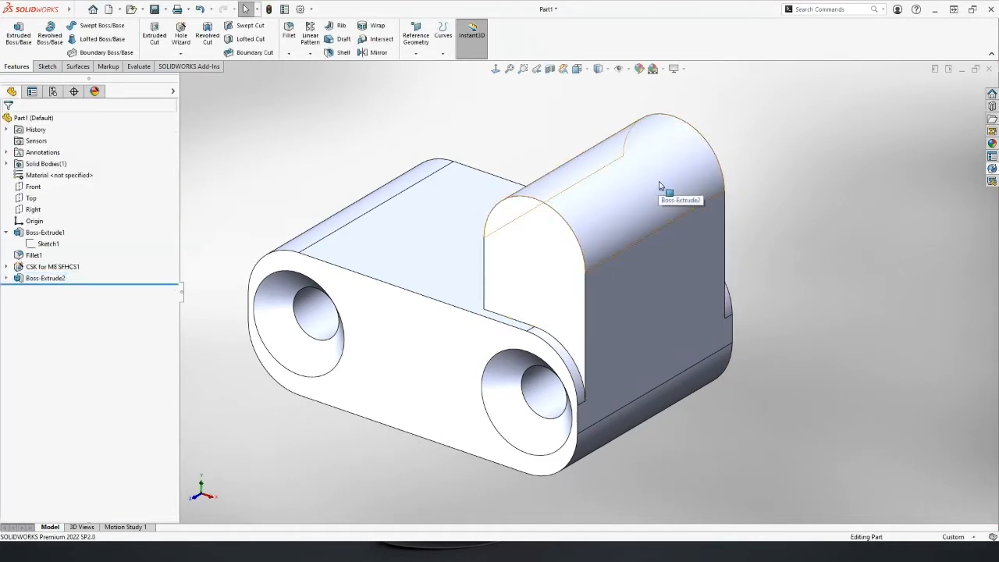
pyautogui.moveTo(115, 269)
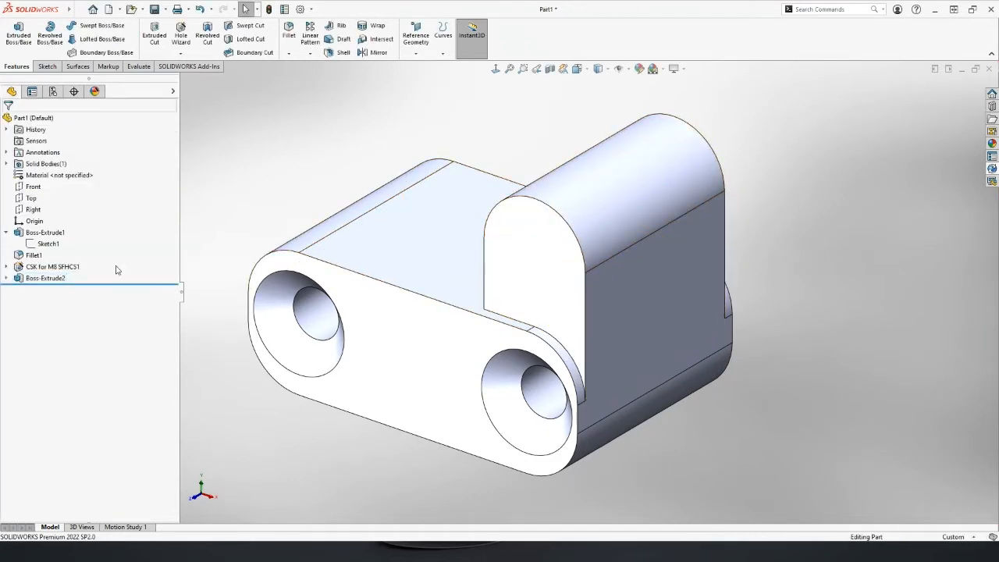
pyautogui.click(44, 278)
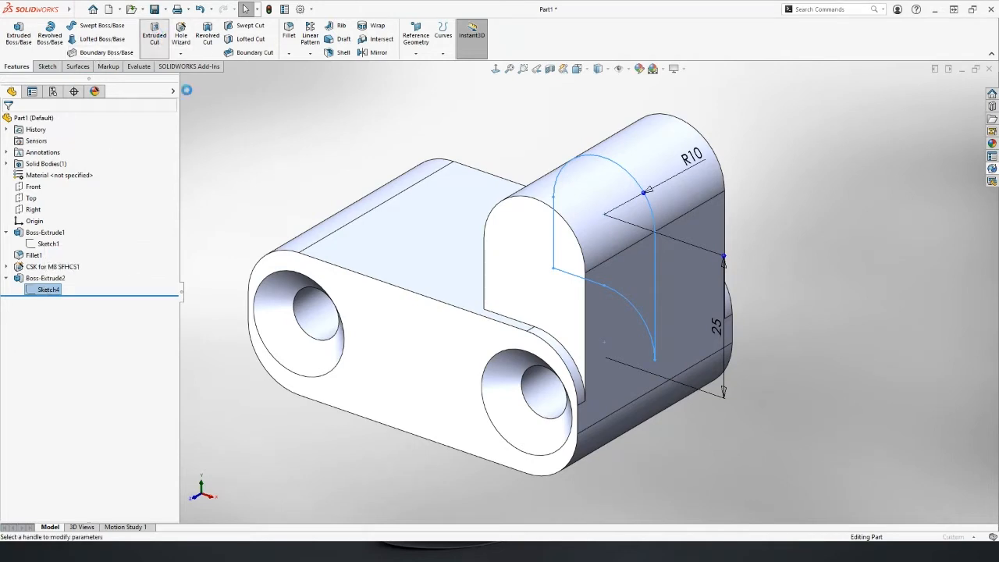
# - Cut a 14.00mm mid-plane slot with the same profile, splitting the tab into two lugs
pyautogui.click(153, 34)
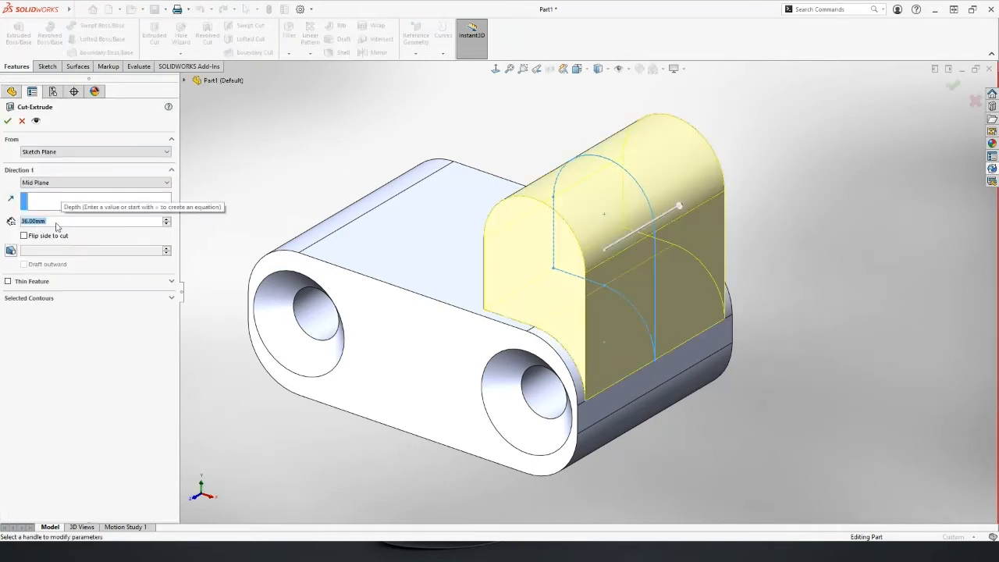
pyautogui.write('14.00mm')
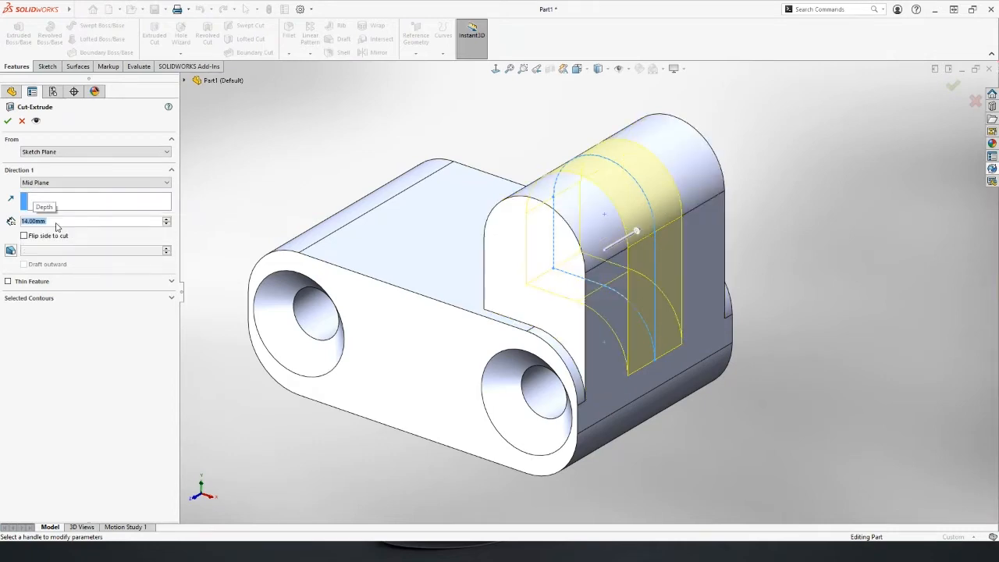
pyautogui.click(8, 120)
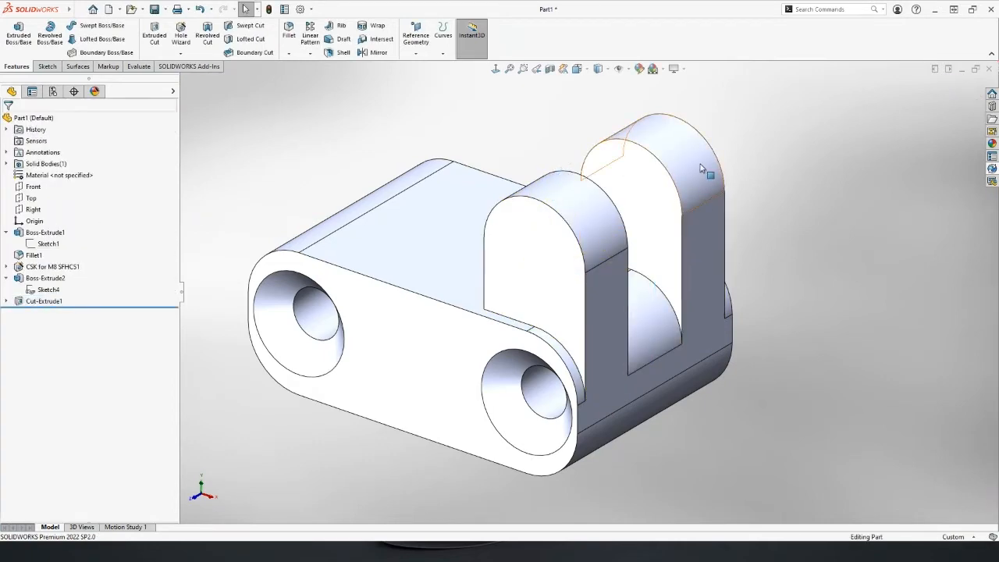
pyautogui.moveTo(700, 169); pyautogui.dragTo(687, 164)
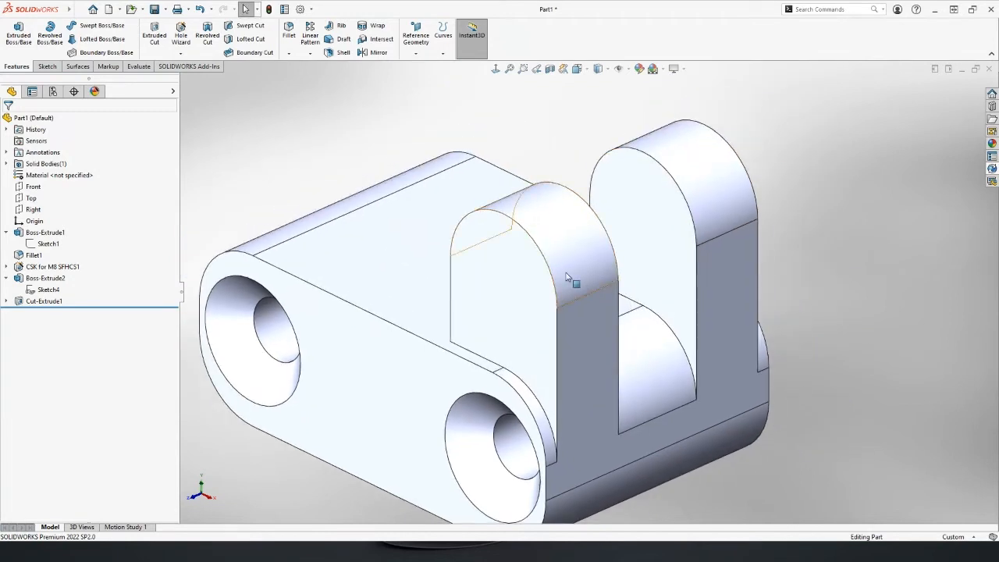
pyautogui.moveTo(503, 249)
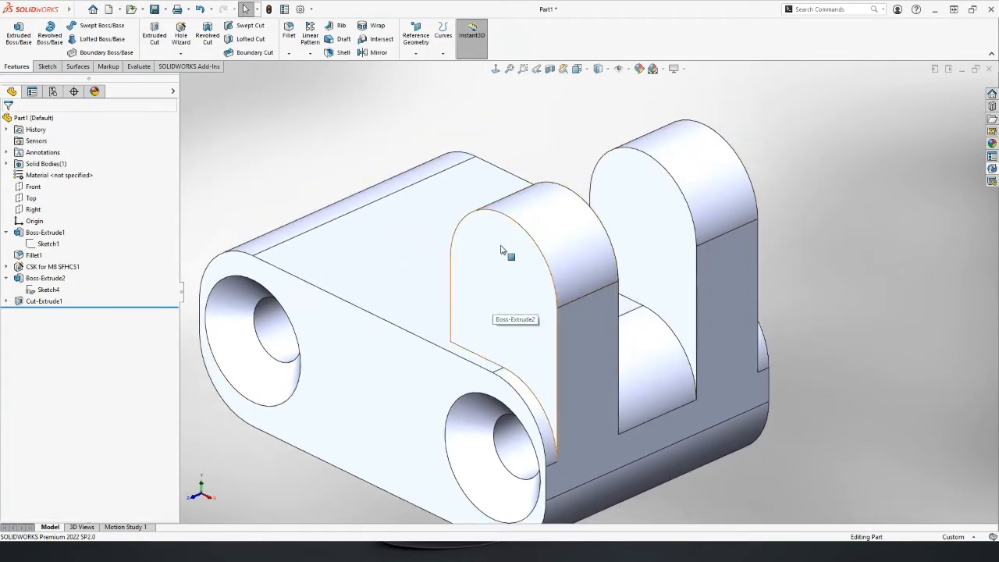
pyautogui.moveTo(525, 256)
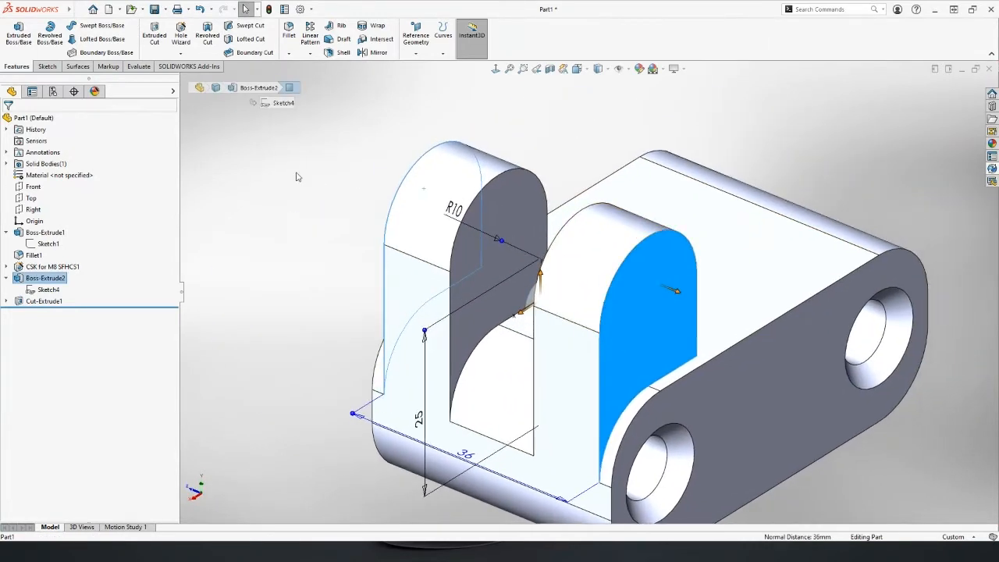
# - Create an Advanced Hole across both lugs using the M6 Shoulder Screw favorite
pyautogui.click(187, 43)
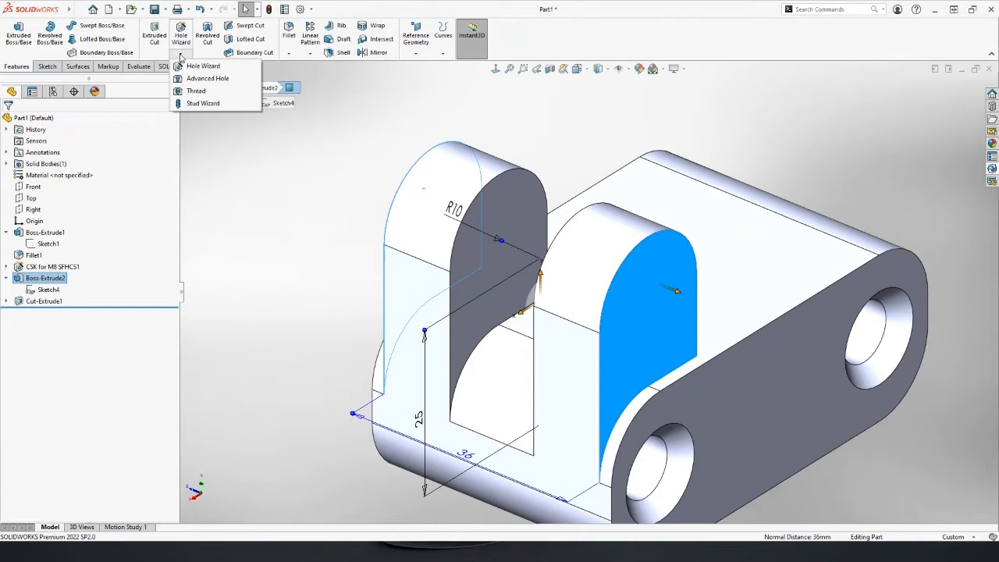
pyautogui.click(207, 78)
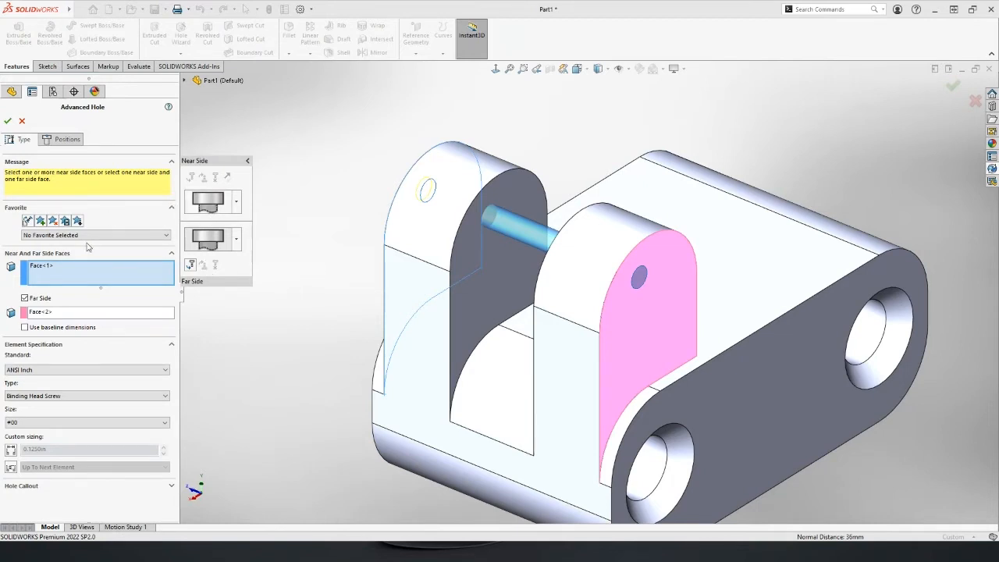
pyautogui.click(96, 234)
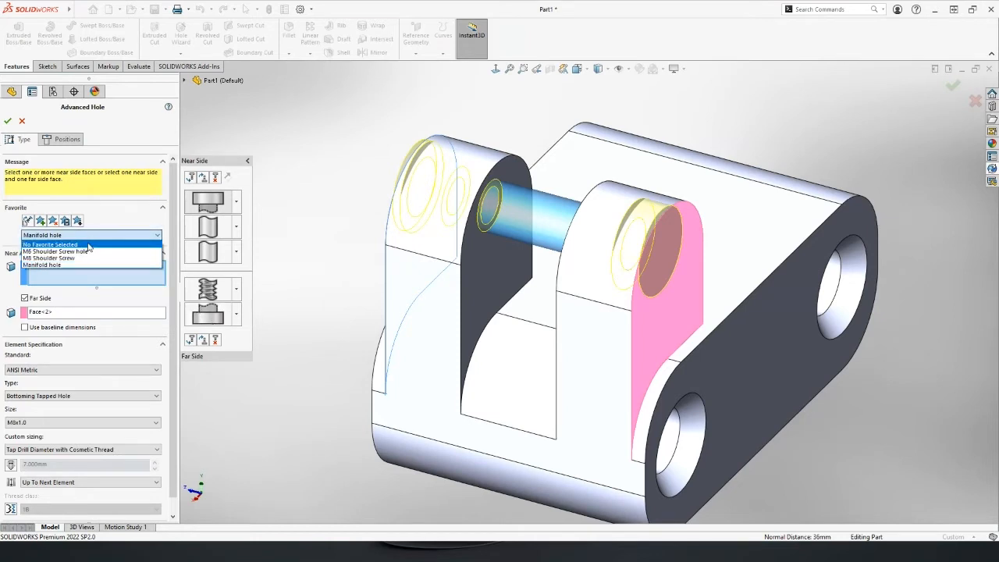
pyautogui.click(56, 251)
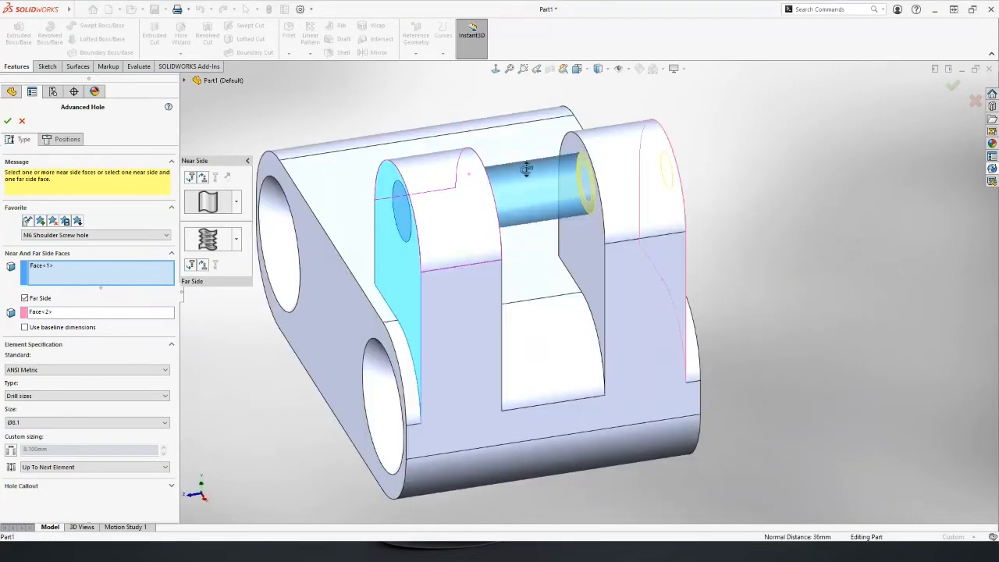
pyautogui.click(66, 139)
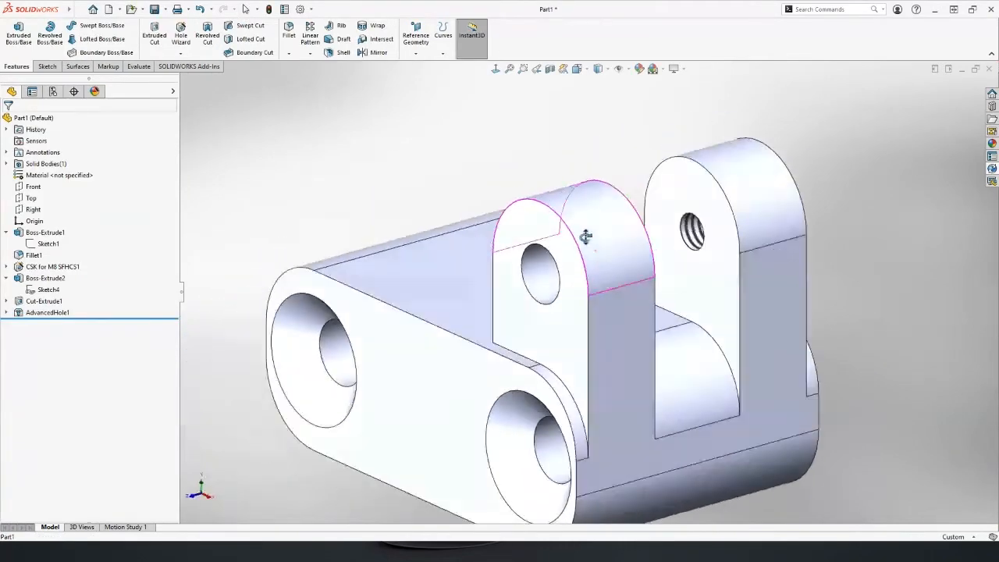
pyautogui.scroll(3)
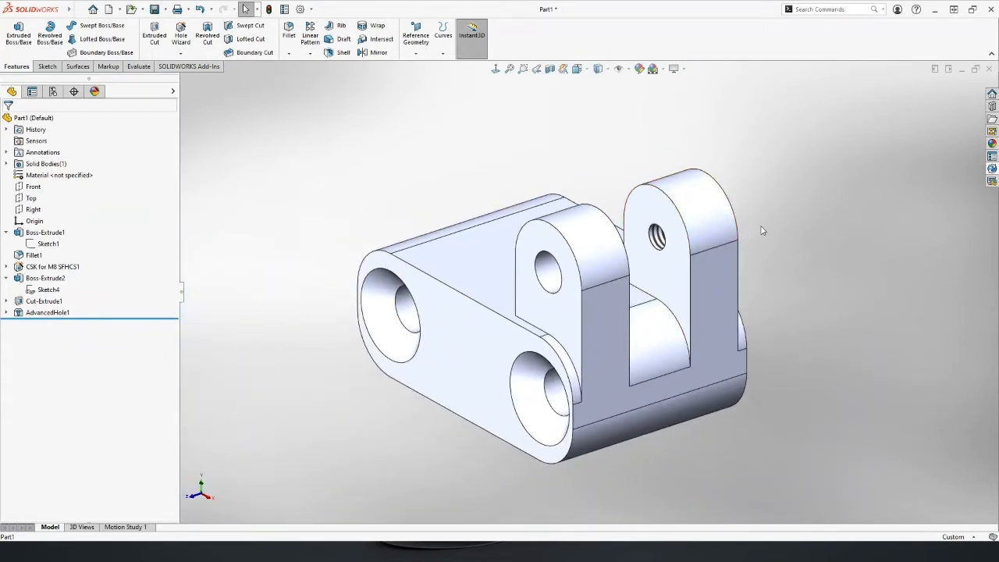
pyautogui.moveTo(352, 146)
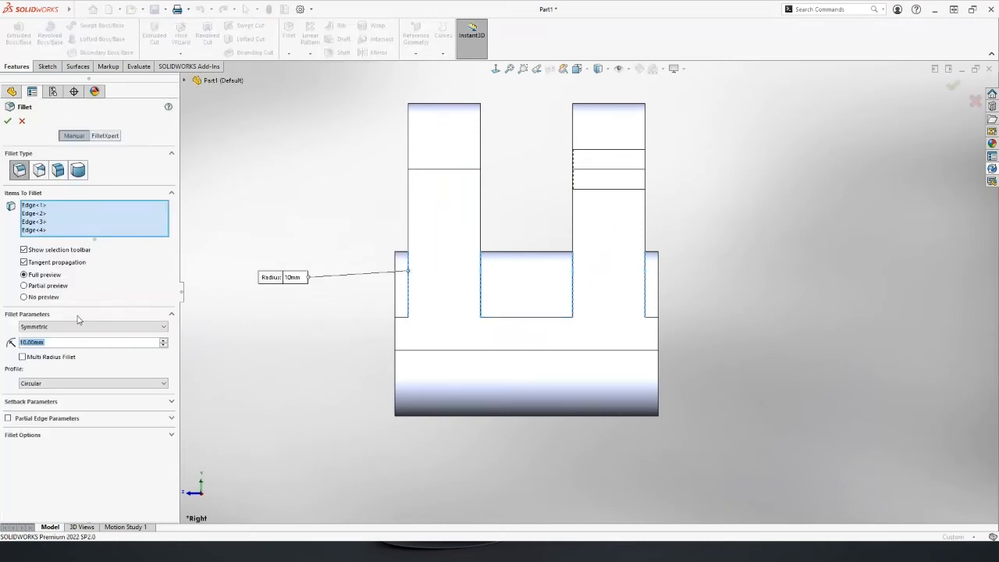
# - Apply 2mm fillets to the four lug-base edges
pyautogui.write('2mm')
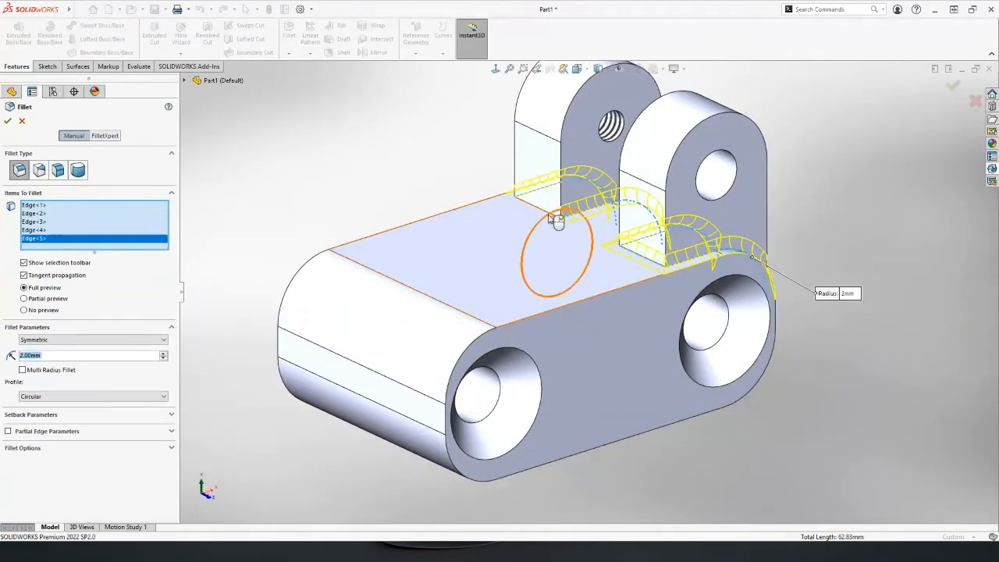
pyautogui.click(8, 122)
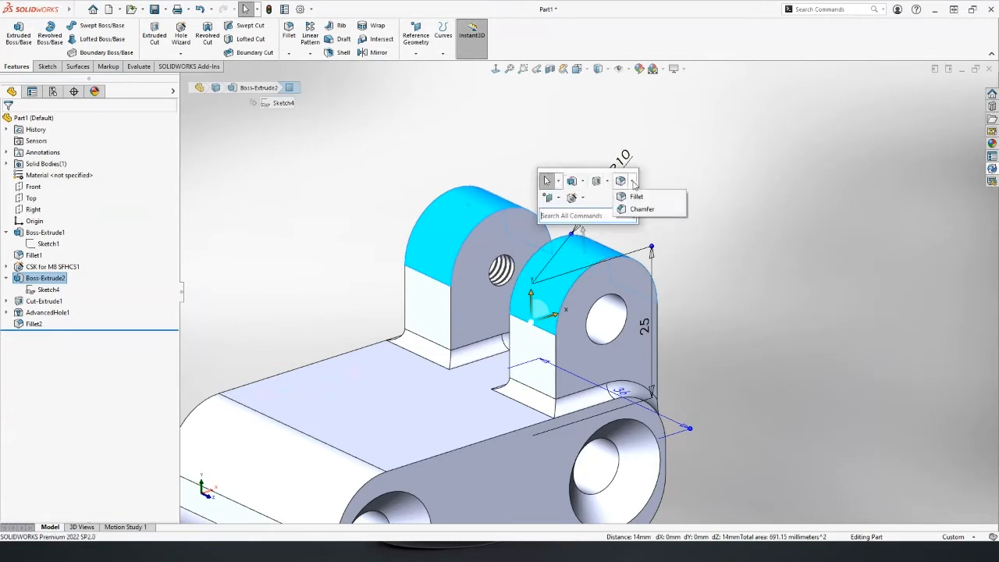
# - Chamfer both lug top faces by 1.5
pyautogui.click(641, 209)
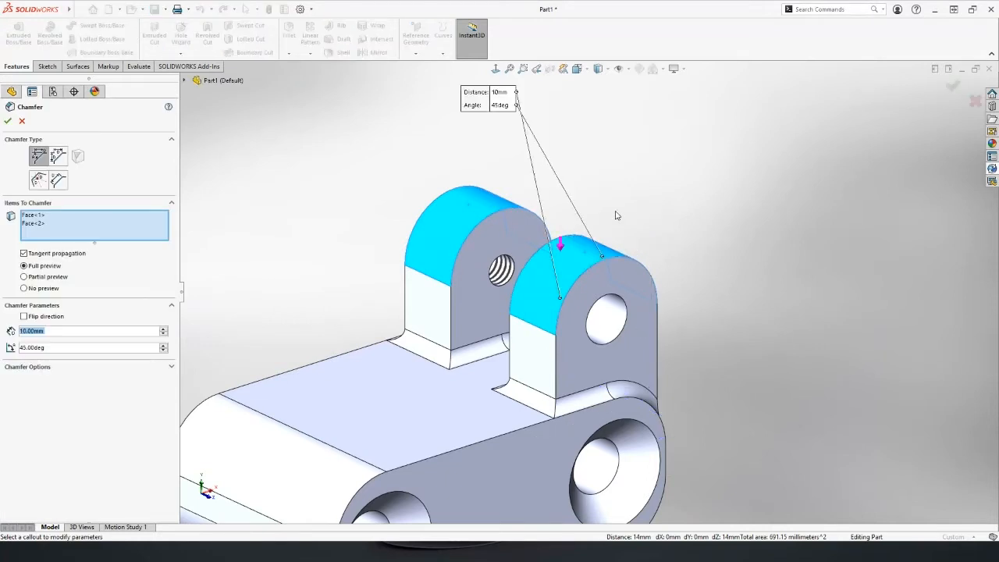
pyautogui.write('1.5')
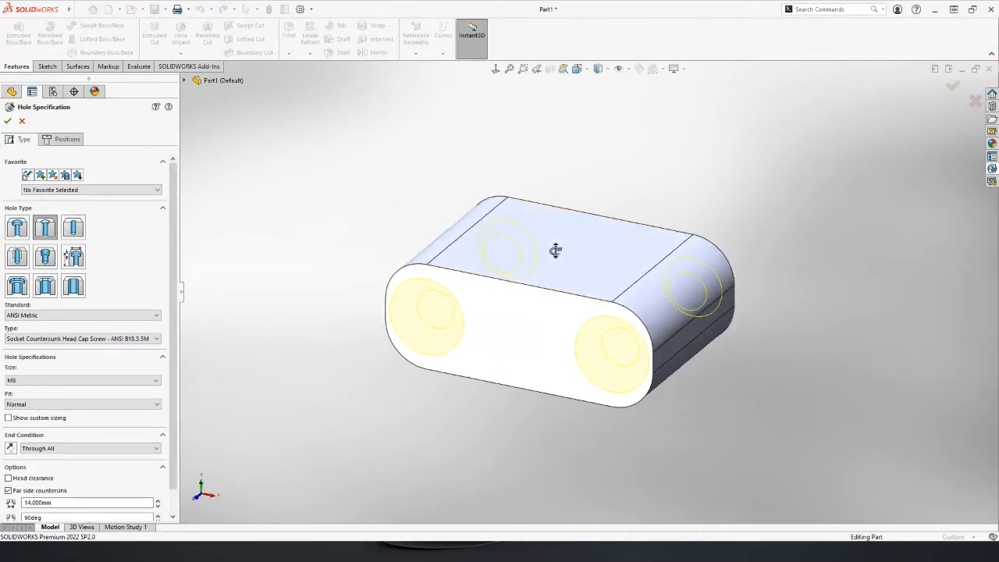
# - Change the countersunk holes' type to Flat Head Screw – ANSI B18.6.7M and apply
pyautogui.click(157, 338)
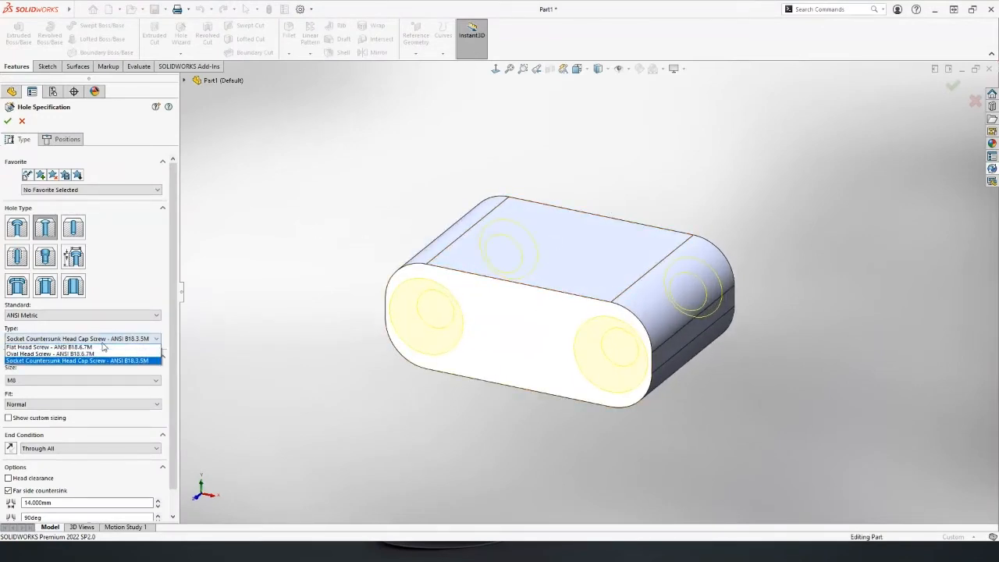
pyautogui.click(50, 347)
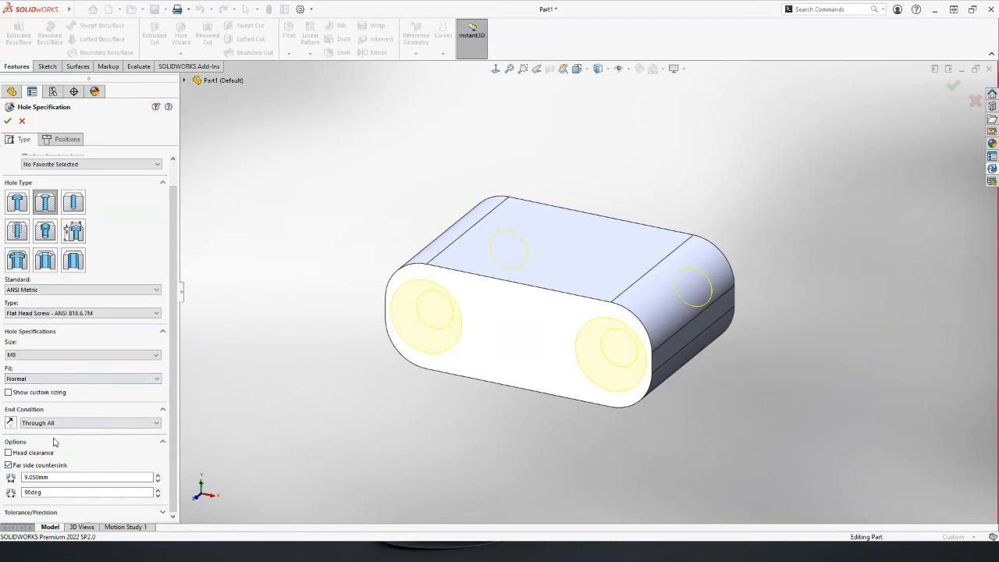
pyautogui.click(81, 355)
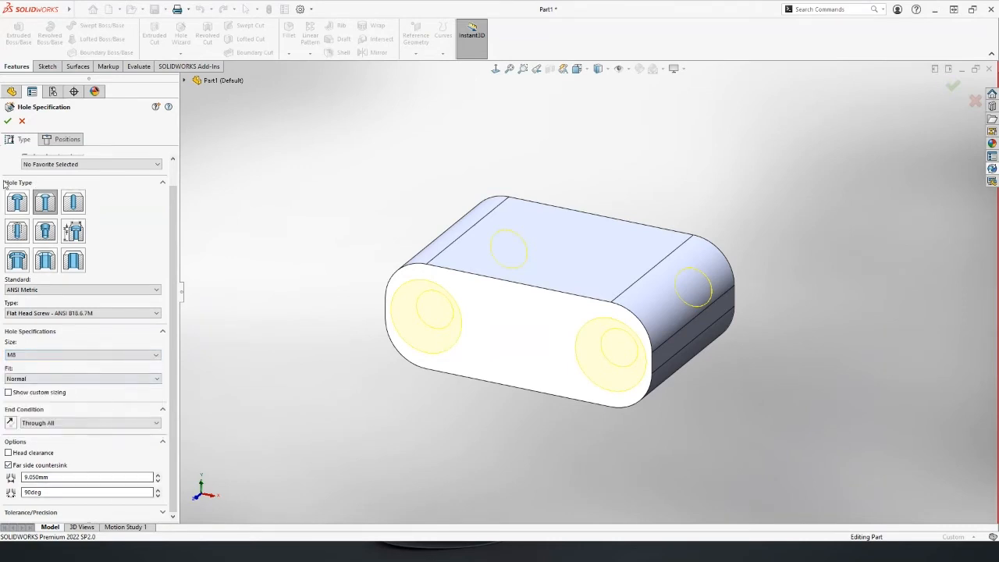
pyautogui.click(8, 122)
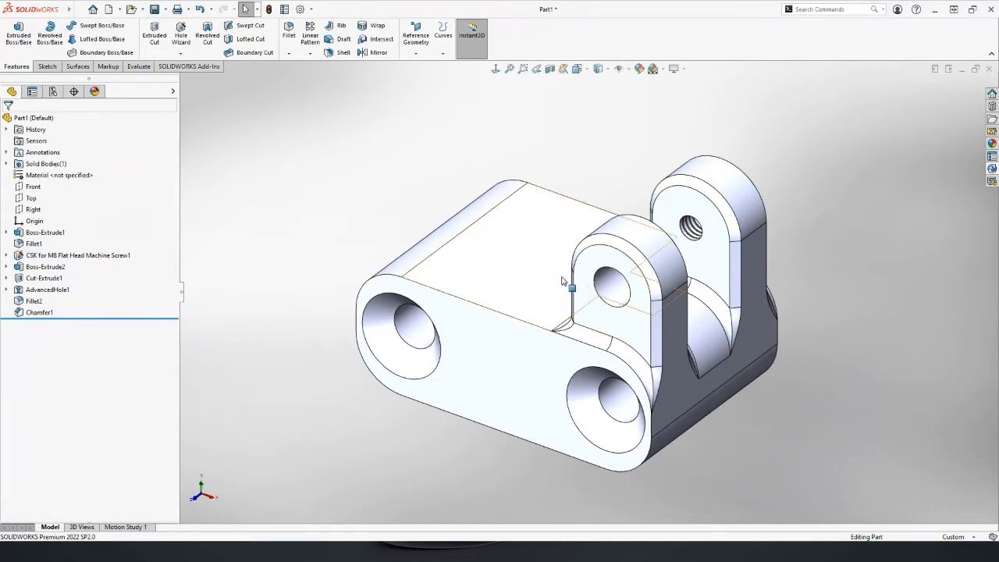
# - Review the finished bracket and bring up the Material options in the FeatureManager tree
pyautogui.moveTo(570, 289); pyautogui.dragTo(574, 258)
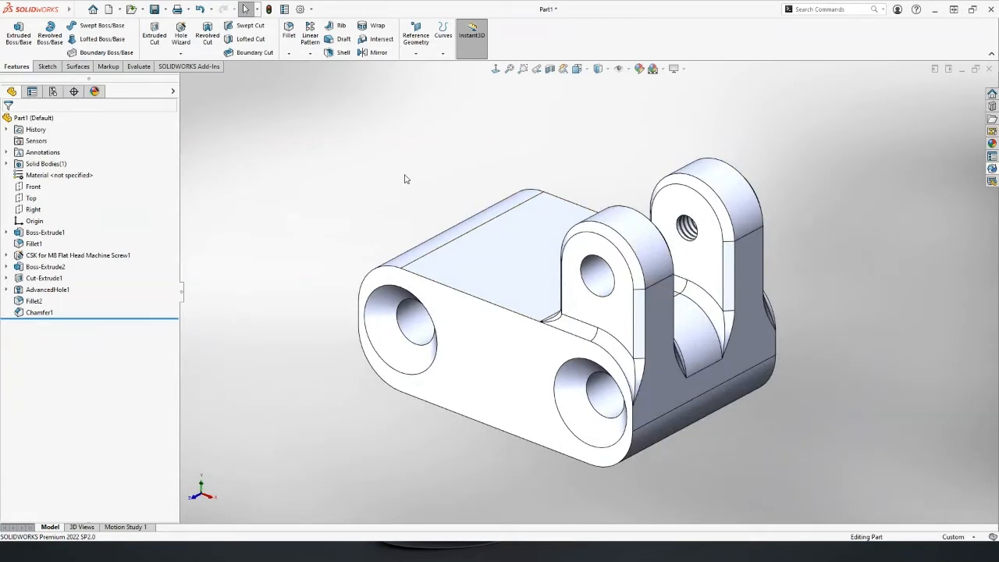
pyautogui.rightClick(45, 175)
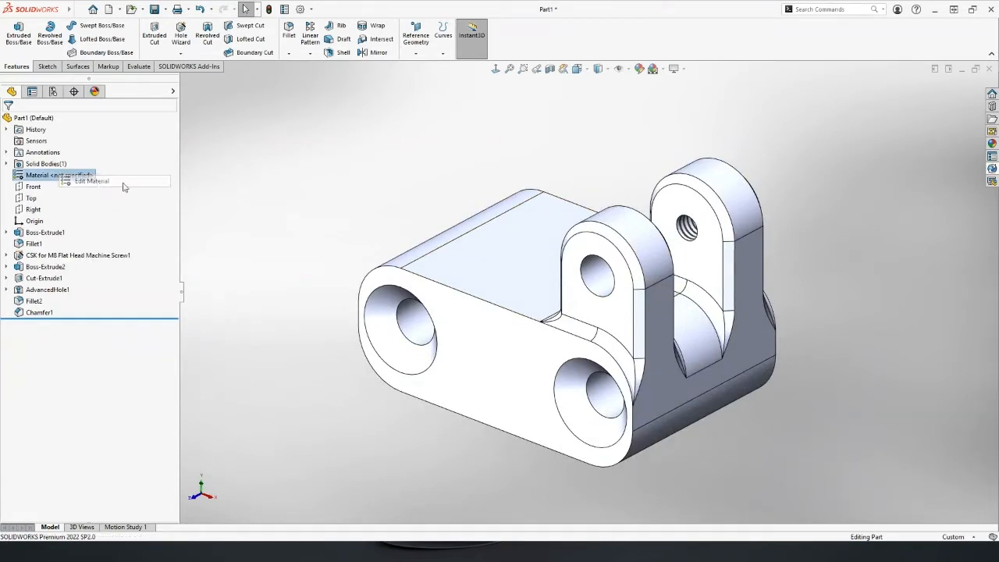
# - Search the material library and assign 6061 Alloy from the aluminium alloys to the bracket
pyautogui.click(91, 181)
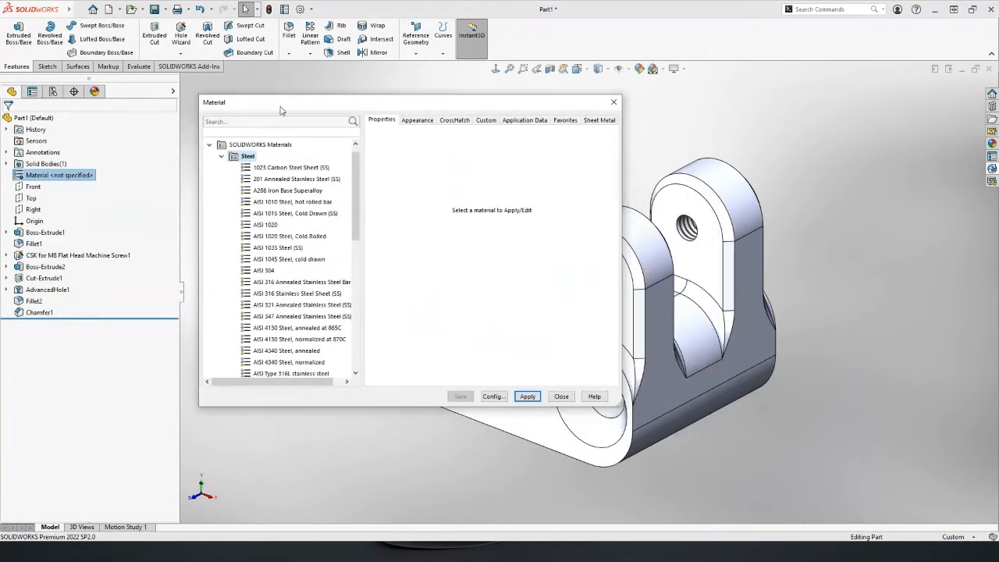
pyautogui.moveTo(617, 410)
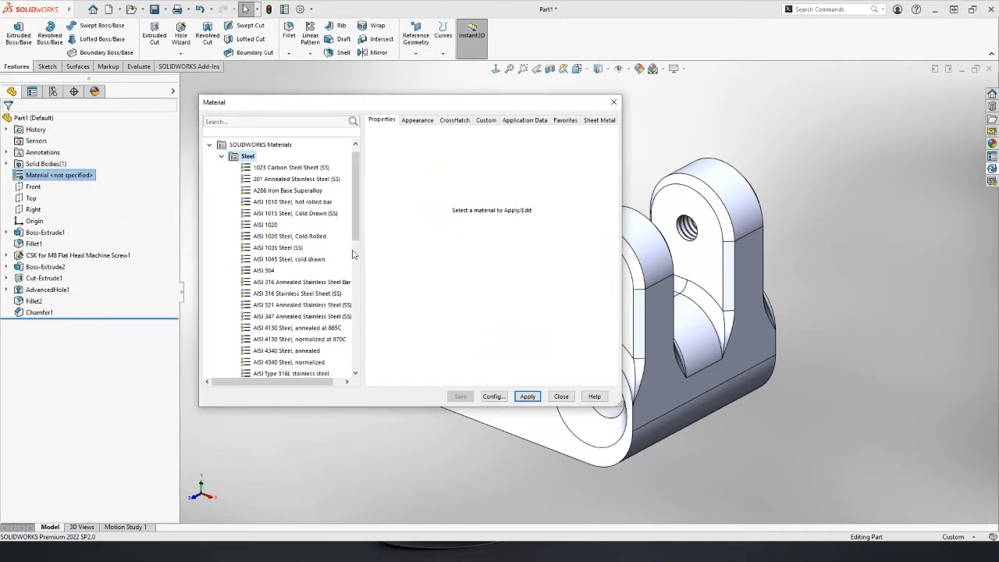
pyautogui.click(278, 122)
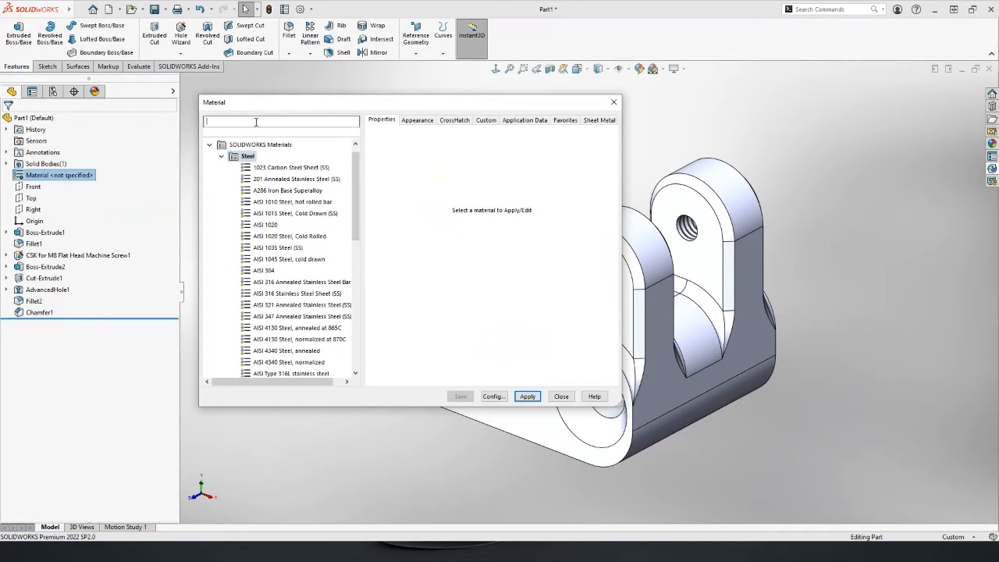
pyautogui.write('d')
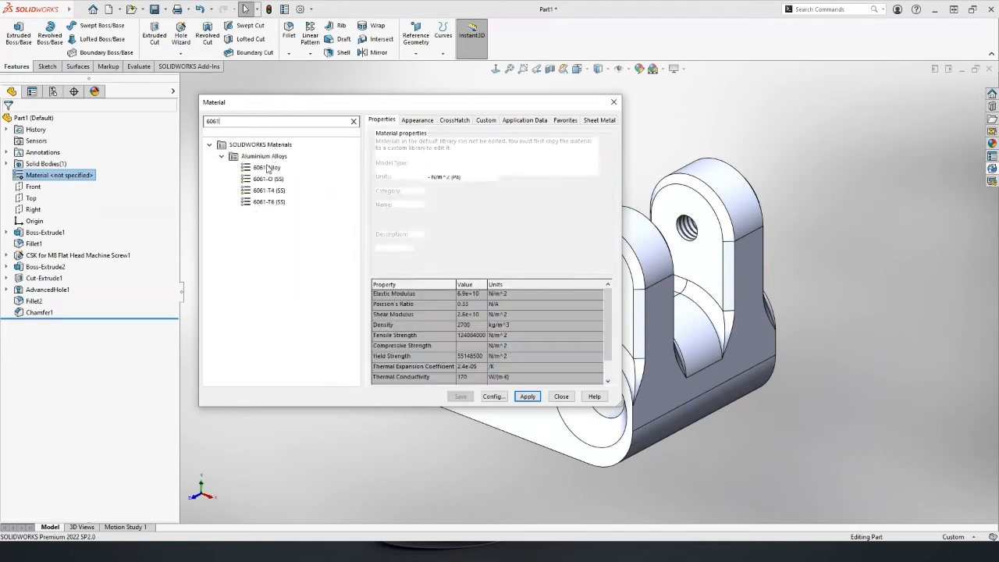
pyautogui.click(265, 167)
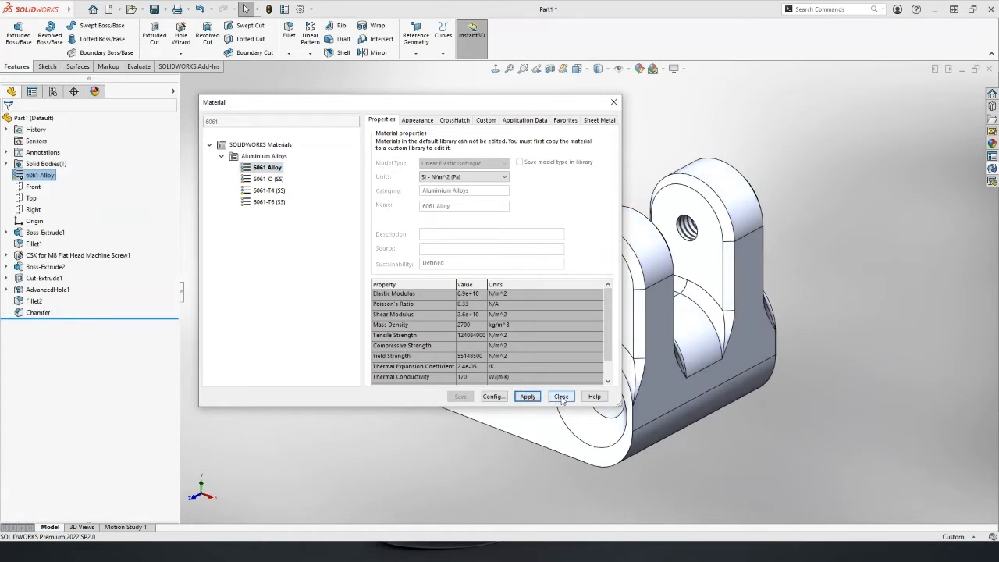
pyautogui.click(562, 397)
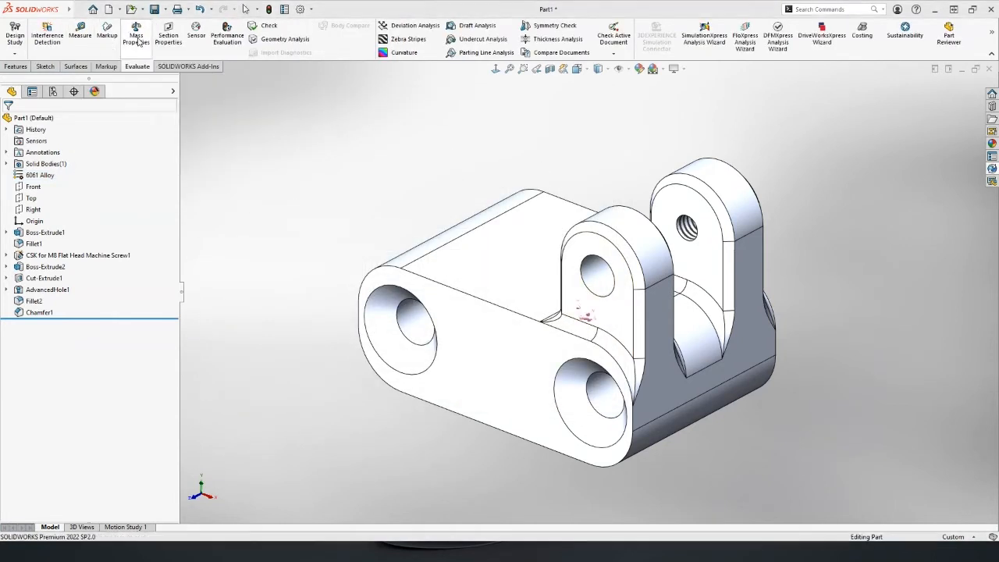
pyautogui.click(136, 35)
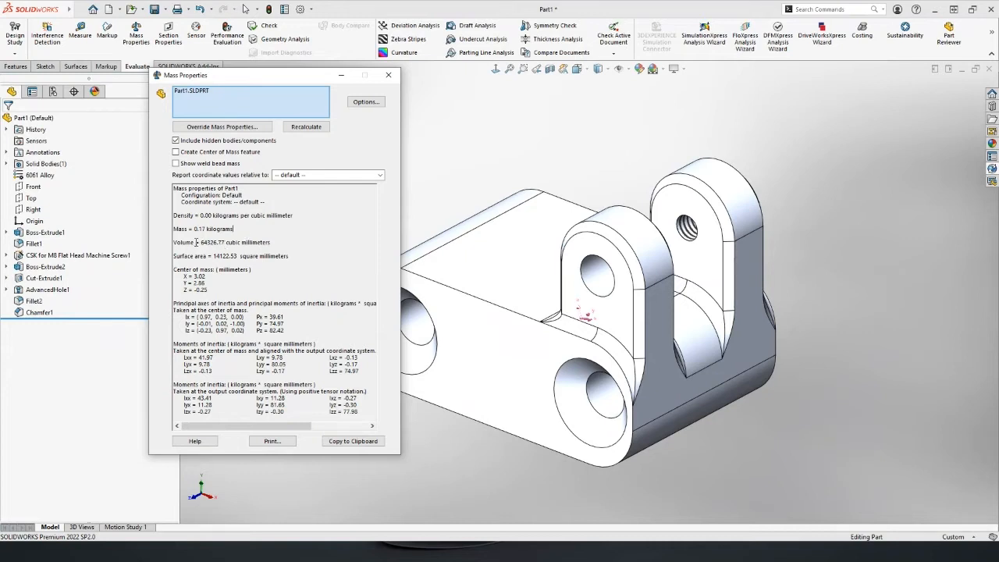
pyautogui.moveTo(187, 277); pyautogui.dragTo(206, 290)
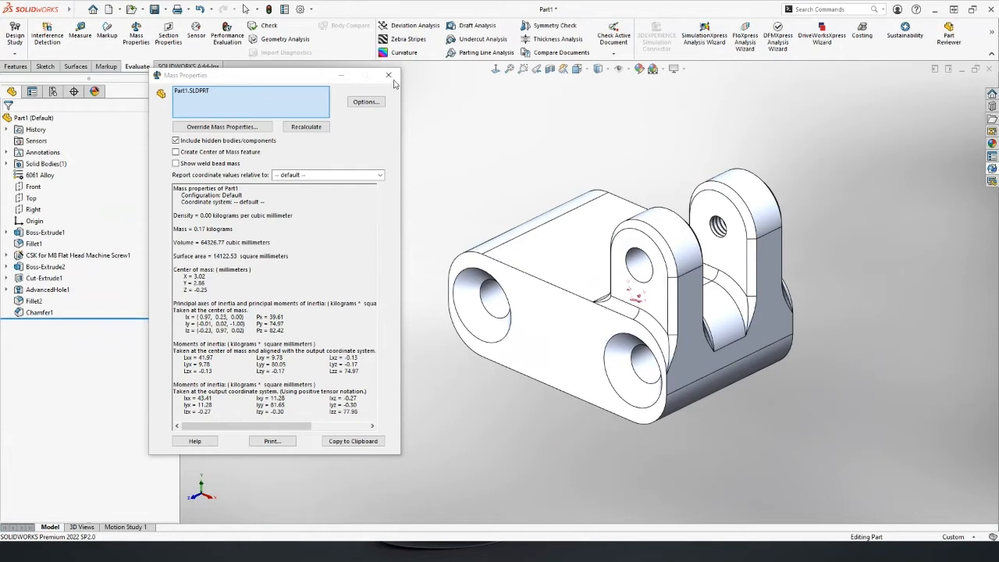
pyautogui.click(389, 75)
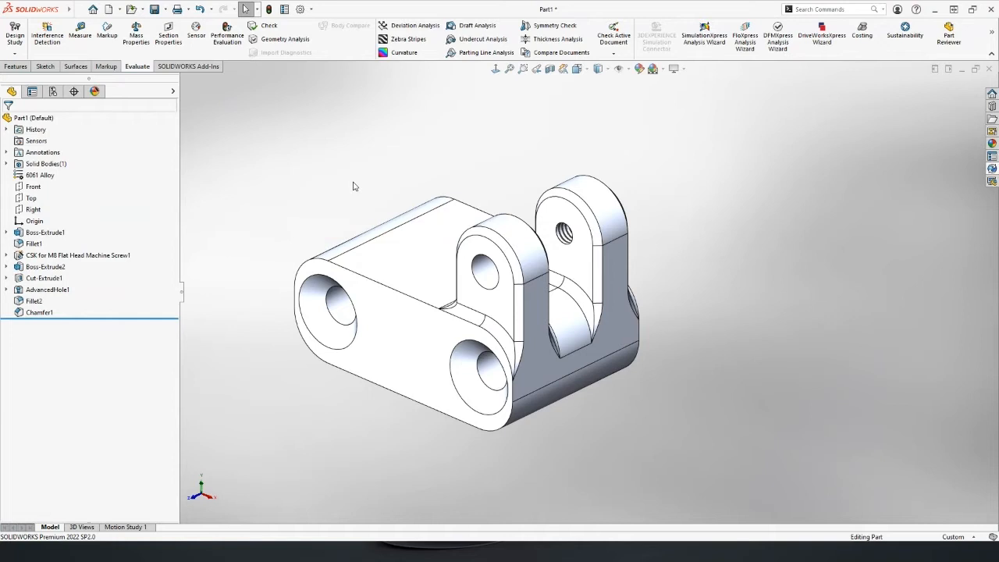
pyautogui.moveTo(987, 170)
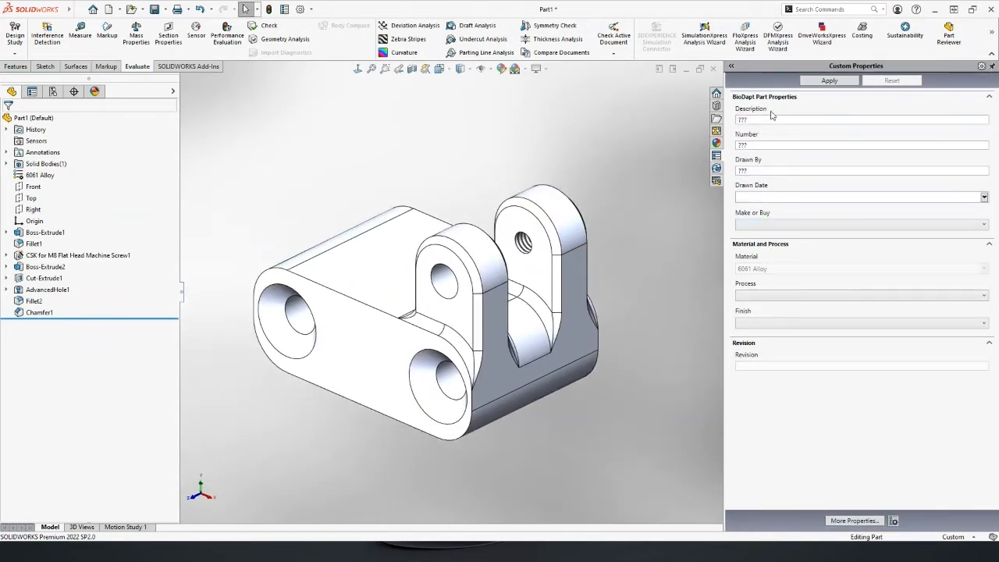
pyautogui.moveTo(768, 115)
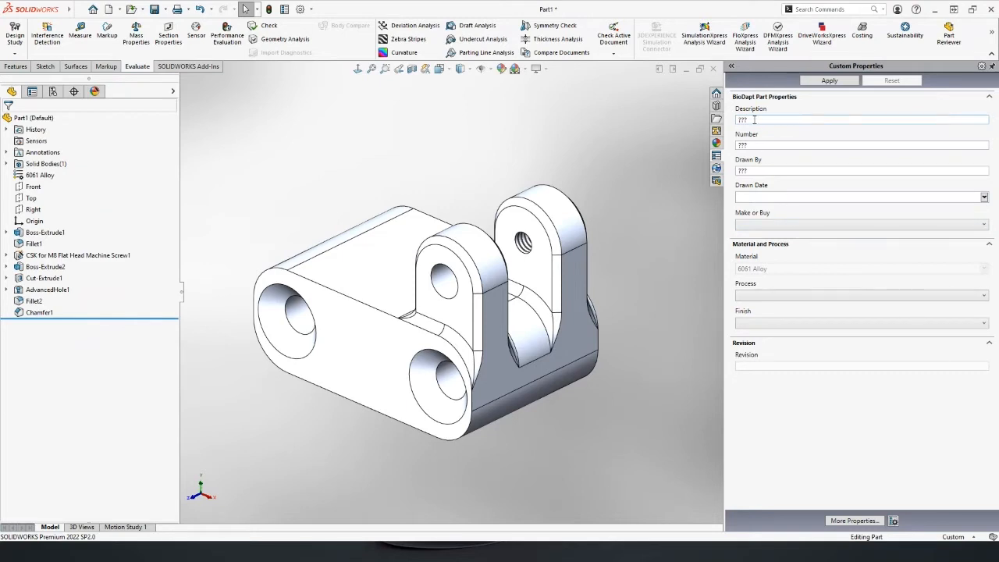
# - Fill the custom properties: LOWER BRACKET, 17-900, drawn by GS, finish NONE, and apply them
pyautogui.write('LOWER BRACKET')
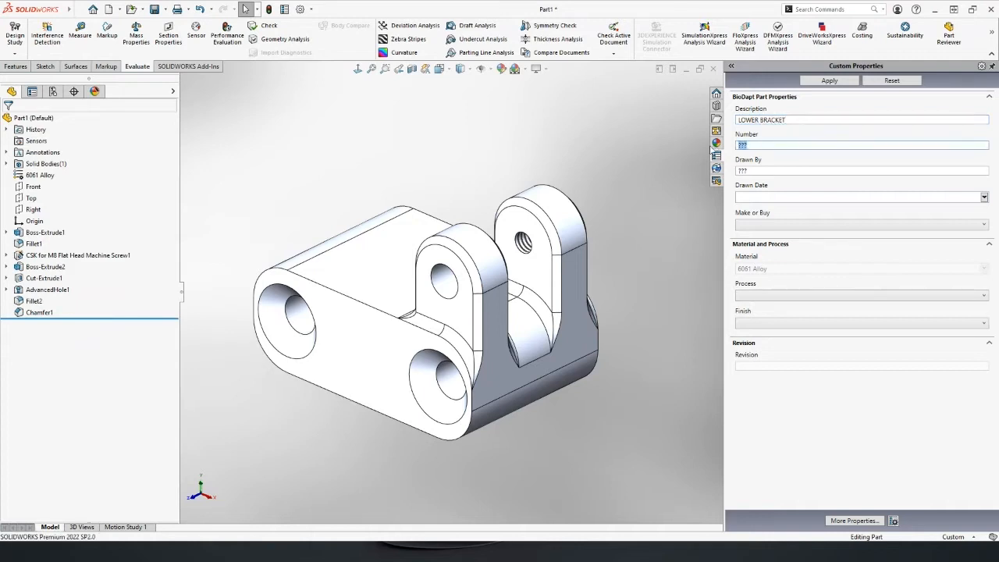
pyautogui.write('17-900')
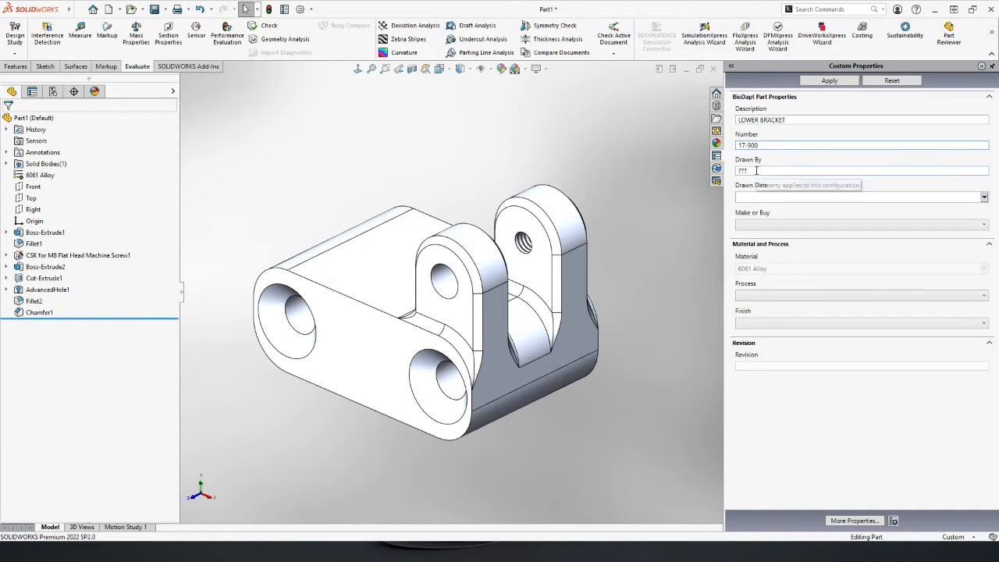
pyautogui.write('C')
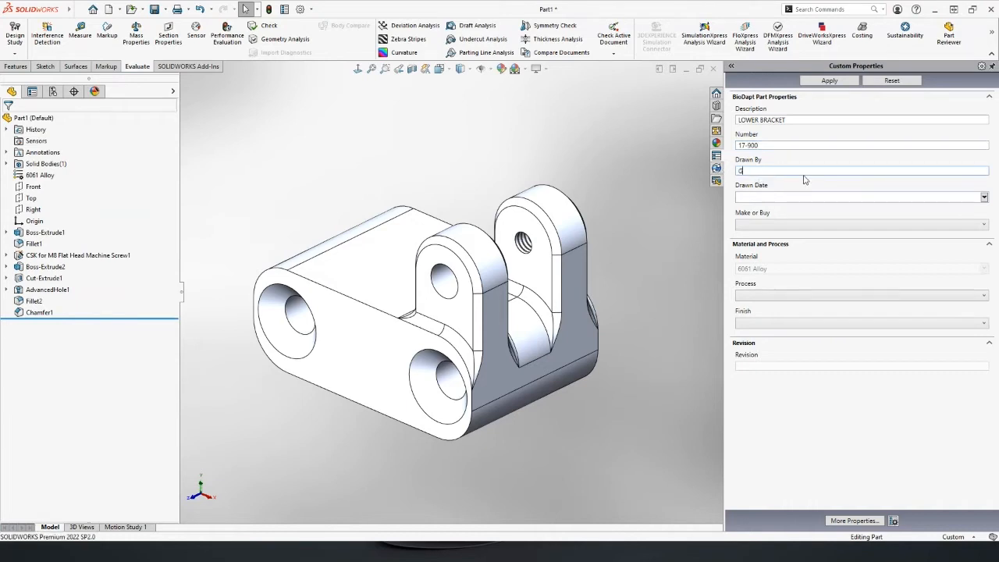
pyautogui.write('GS')
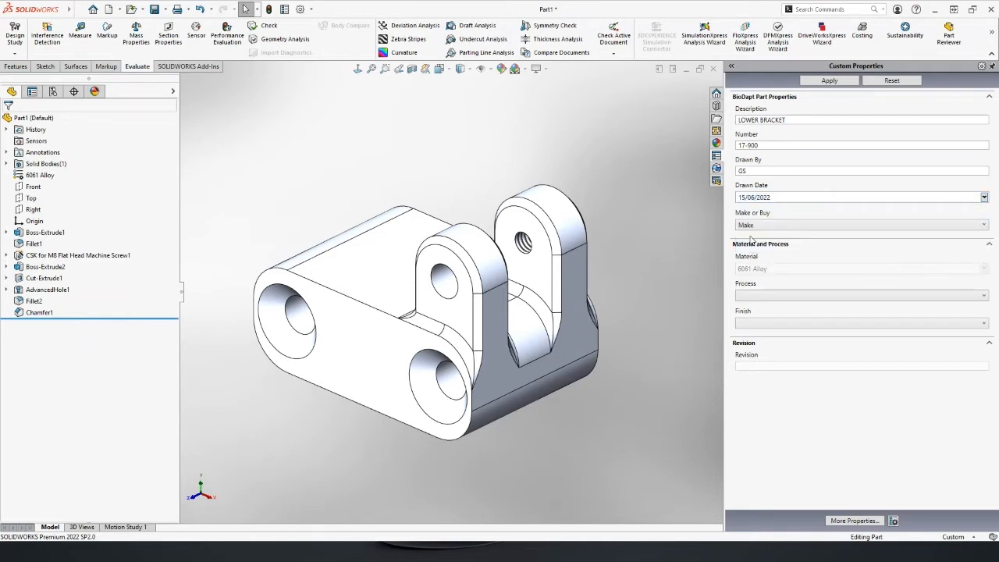
pyautogui.moveTo(784, 248)
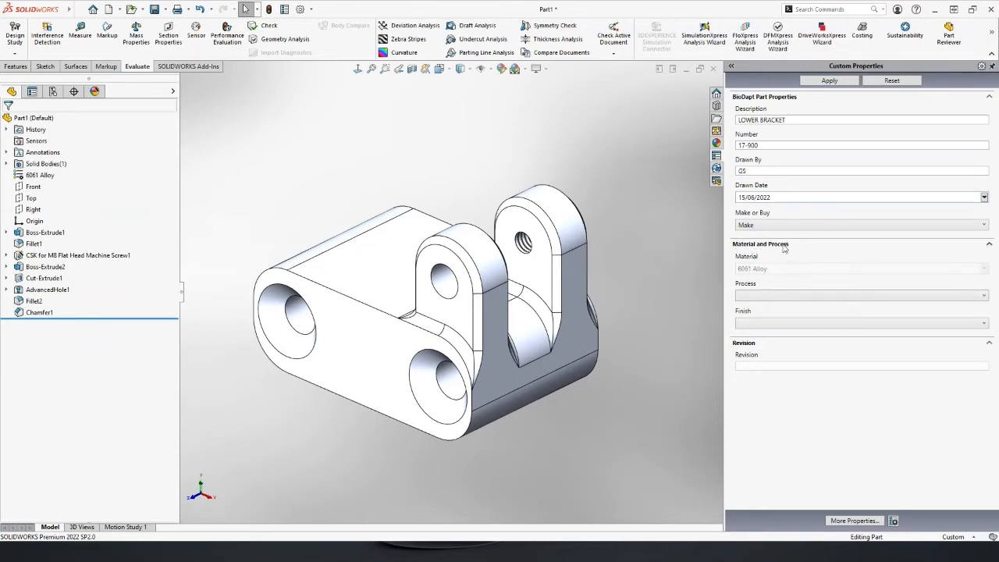
pyautogui.moveTo(756, 303)
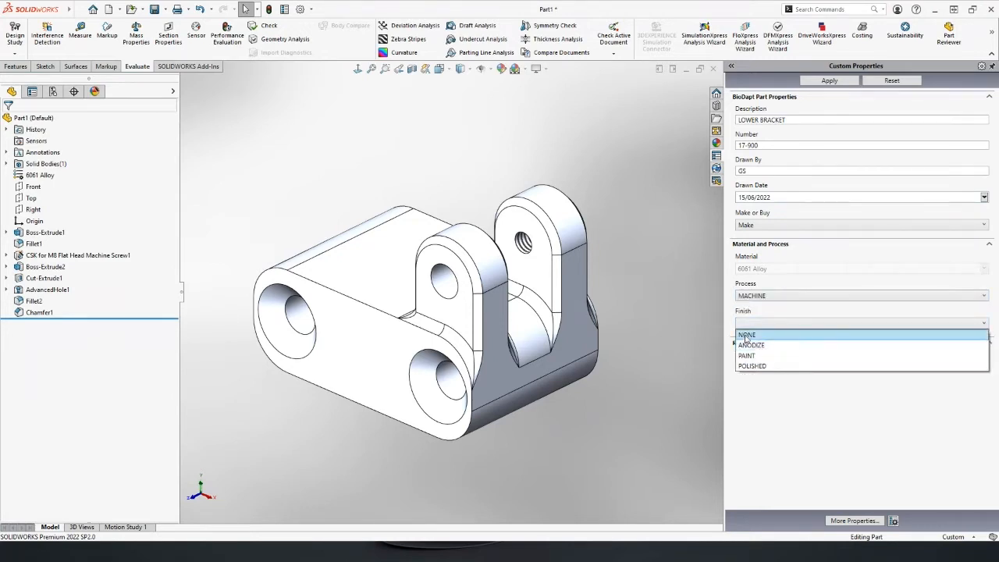
pyautogui.click(746, 334)
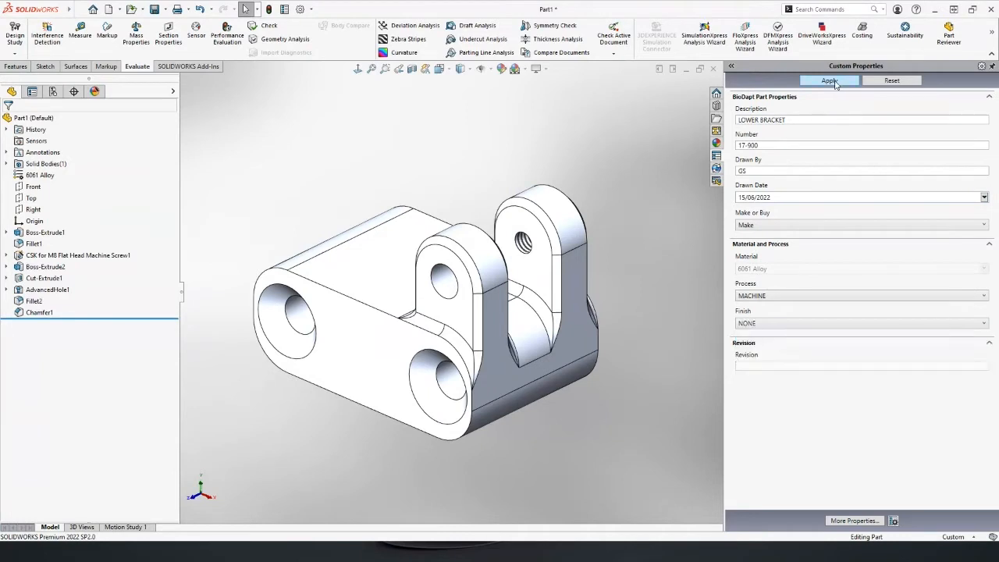
pyautogui.click(829, 81)
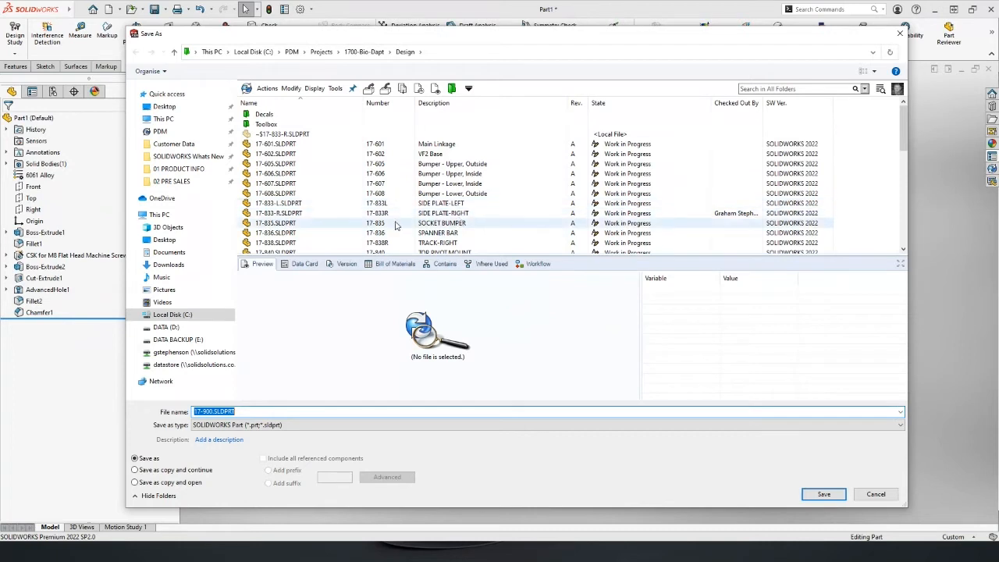
# - Save the part as 17-900 in the 1700-Bio-Dapt Design folder of the PDM vault
pyautogui.click(441, 212)
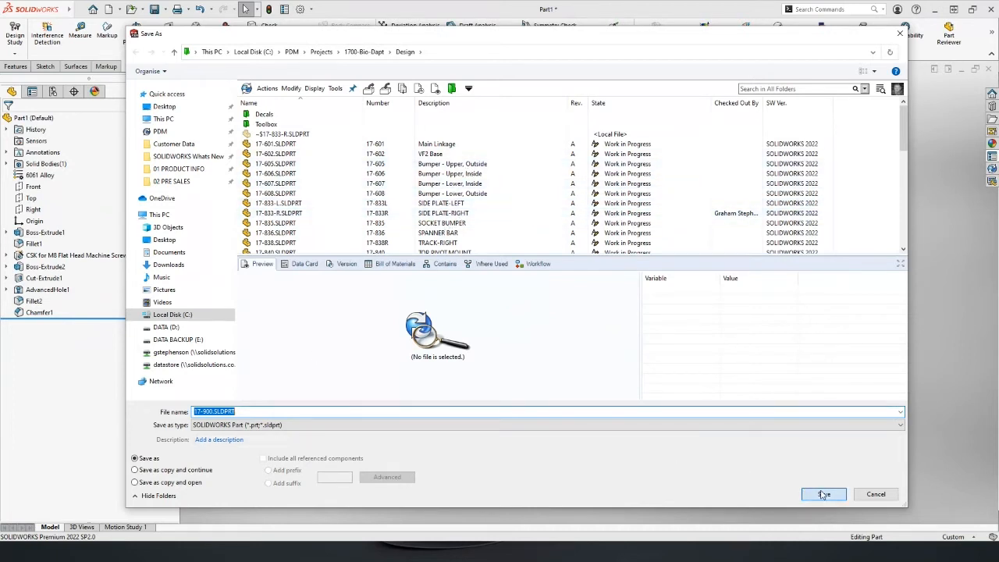
pyautogui.click(825, 494)
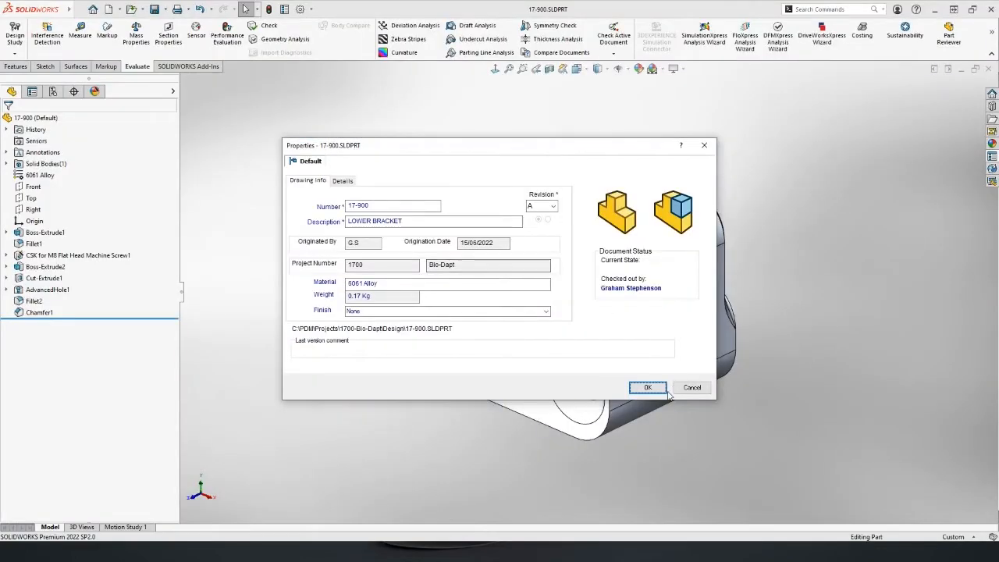
# - Confirm the PDM vault data card for 17-900.SLDPRT
pyautogui.click(648, 387)
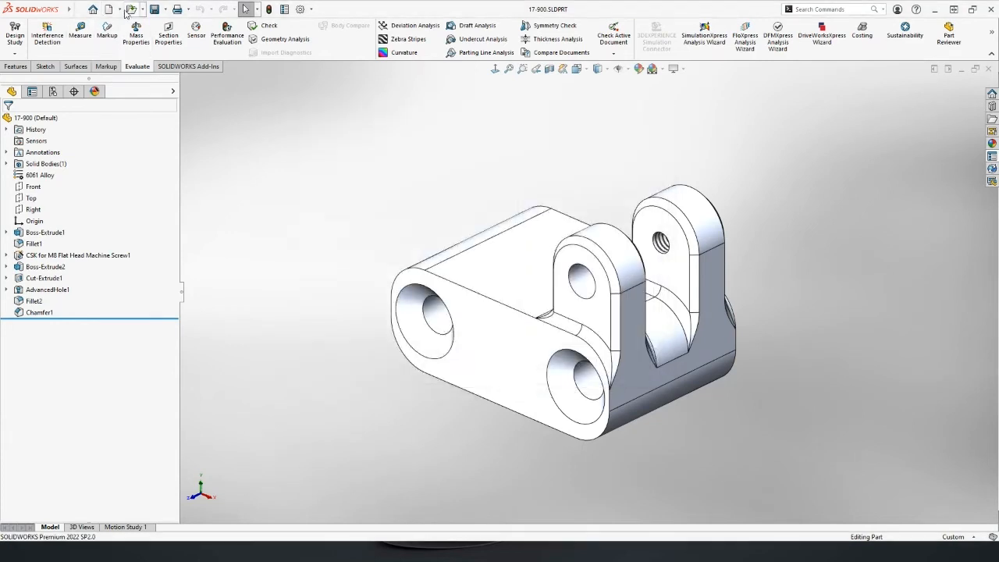
# - Create a new drawing document using the Biodapt A2 sheet format
pyautogui.click(119, 10)
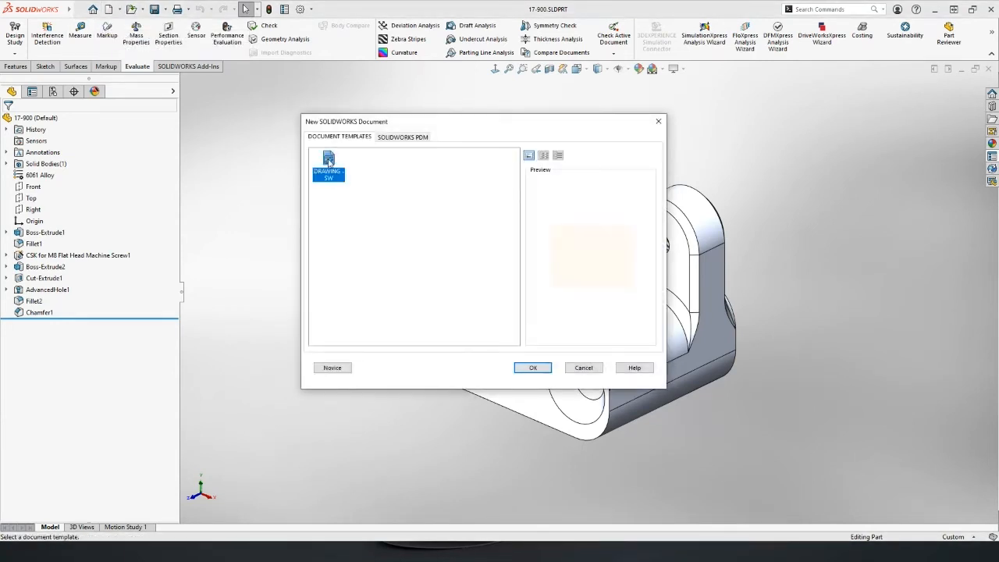
pyautogui.click(532, 368)
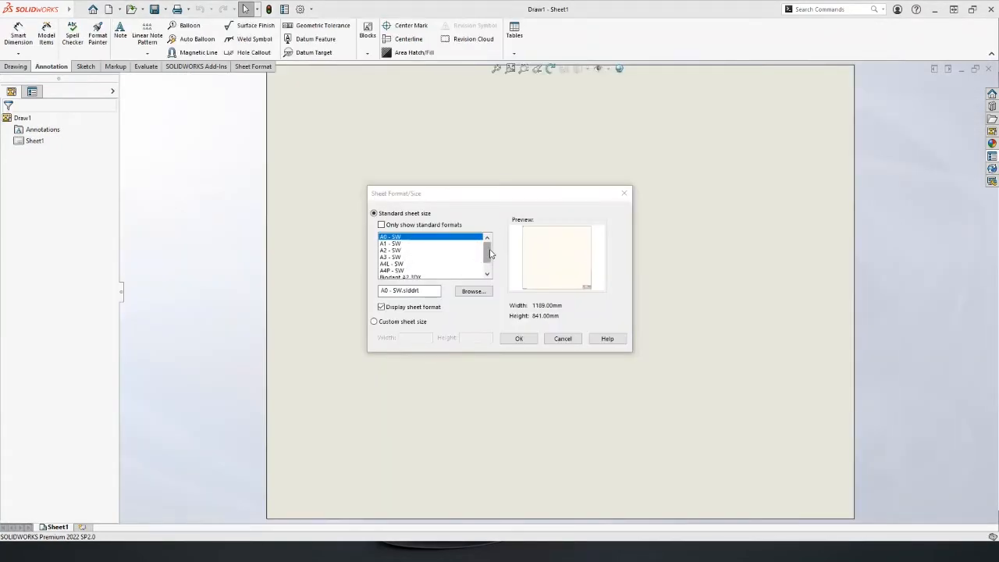
pyautogui.click(393, 270)
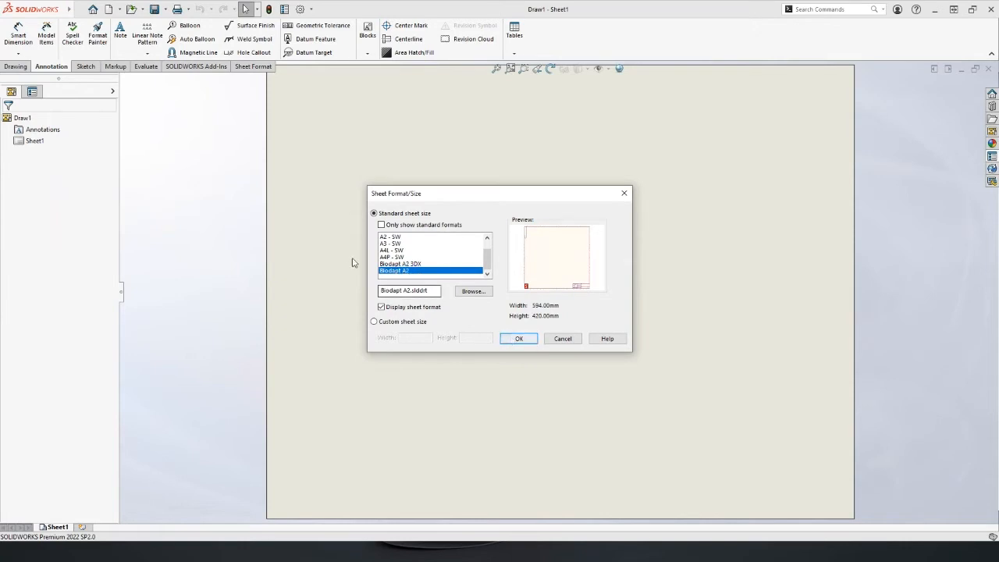
pyautogui.click(518, 338)
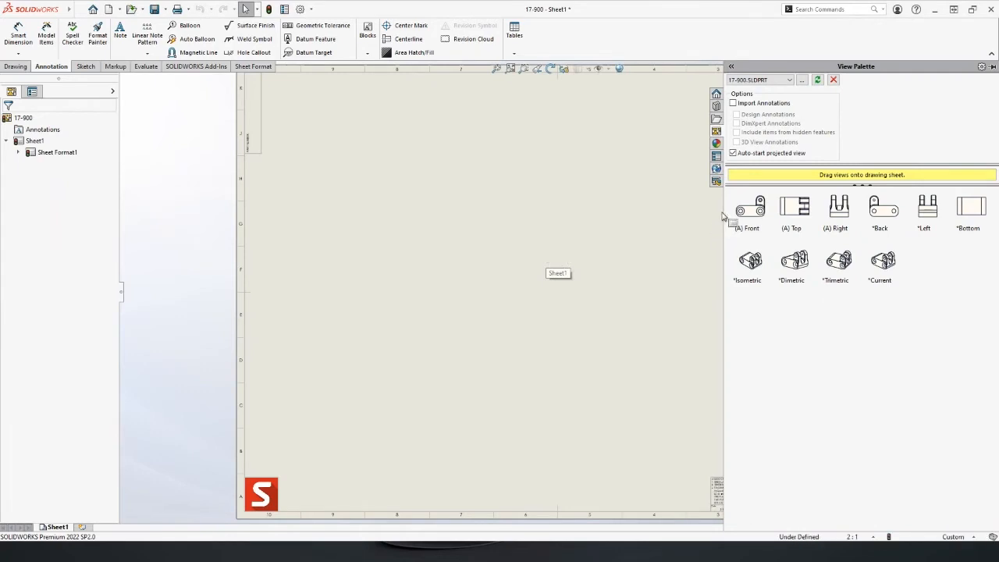
pyautogui.moveTo(752, 222)
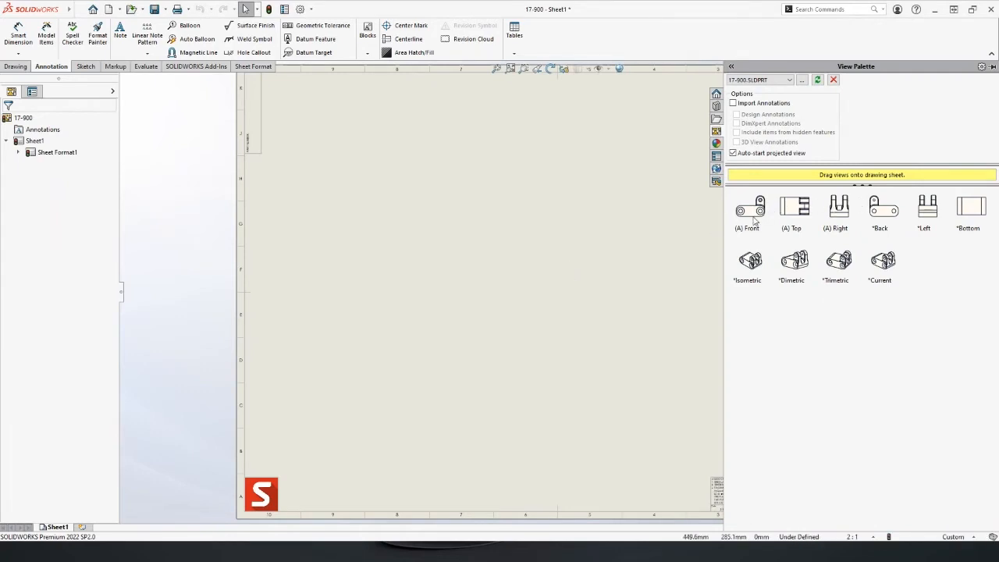
# - Place the front view at lower left with projected top, right and isometric views around it
pyautogui.click(750, 210)
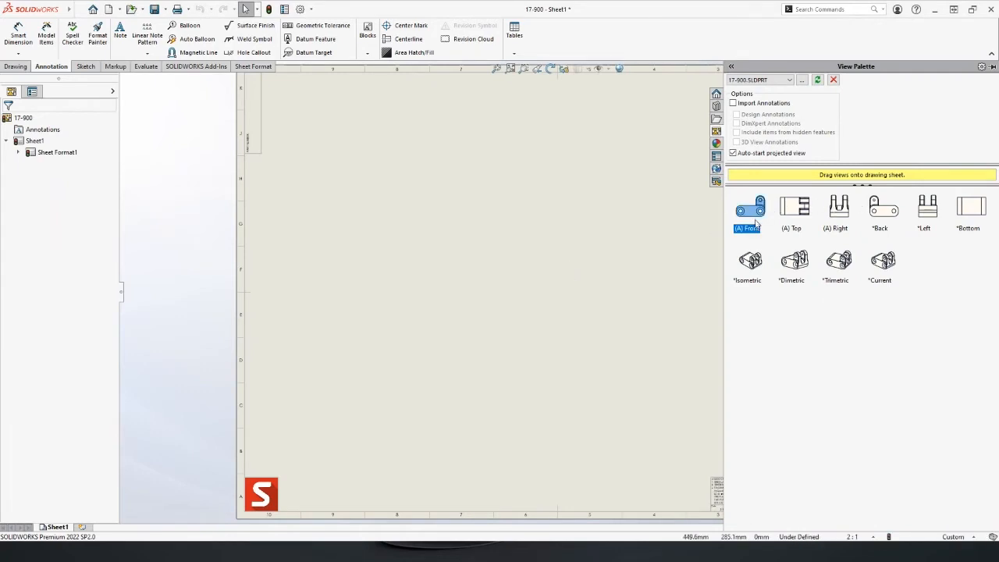
pyautogui.moveTo(749, 206); pyautogui.dragTo(419, 347)
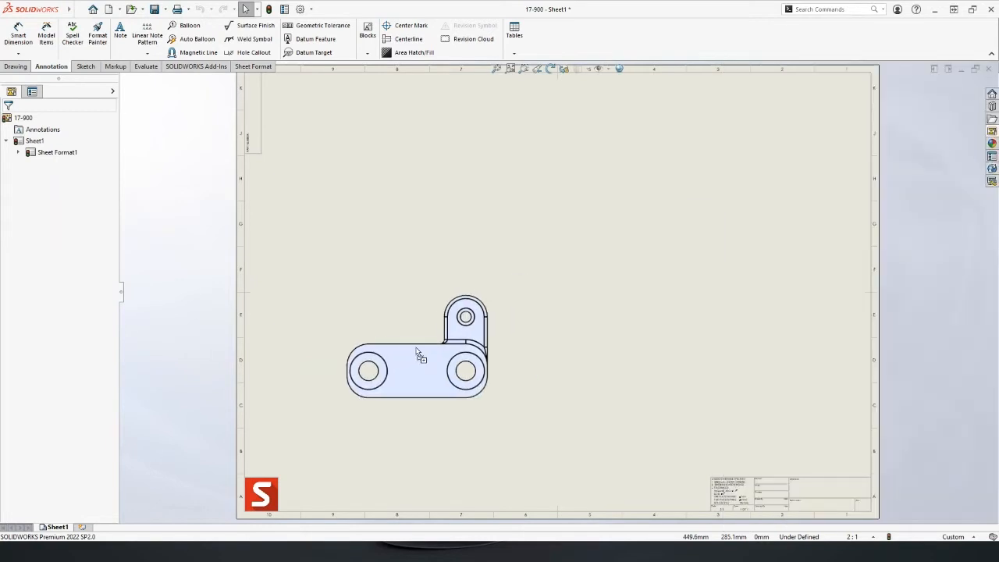
pyautogui.click(419, 351)
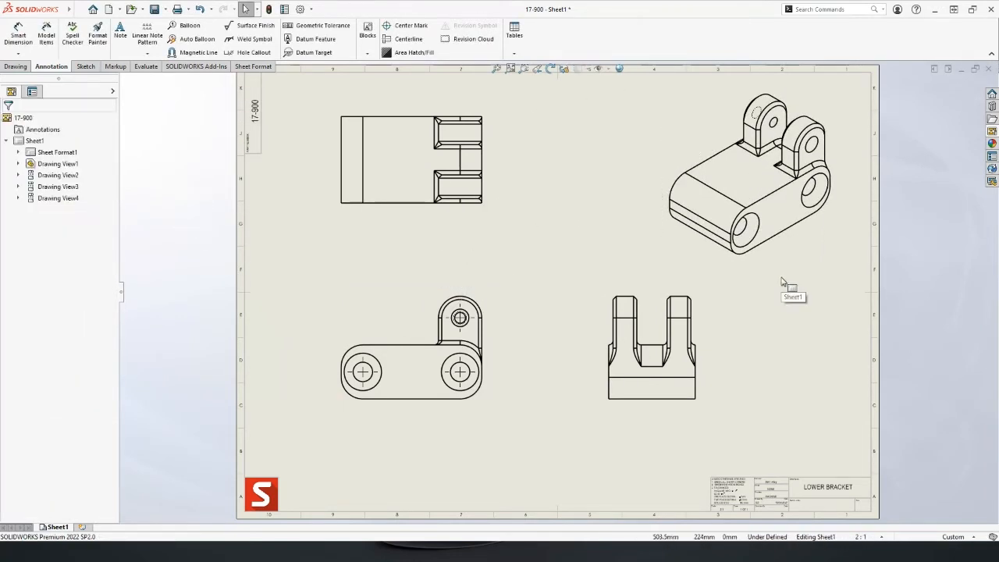
pyautogui.click(750, 172)
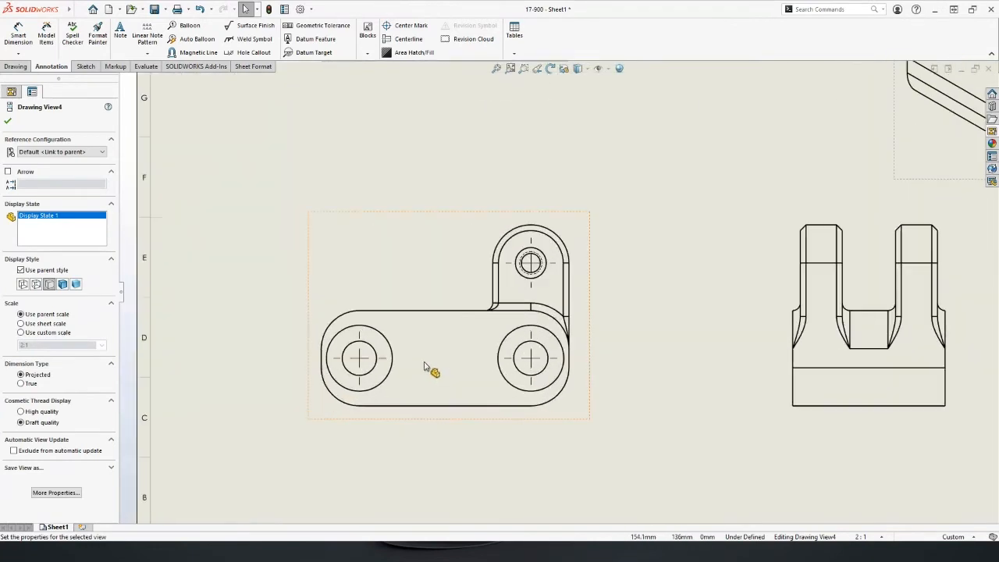
# - Reposition the views and set the isometric view to Shaded With Edges
pyautogui.moveTo(430, 367); pyautogui.dragTo(487, 258)
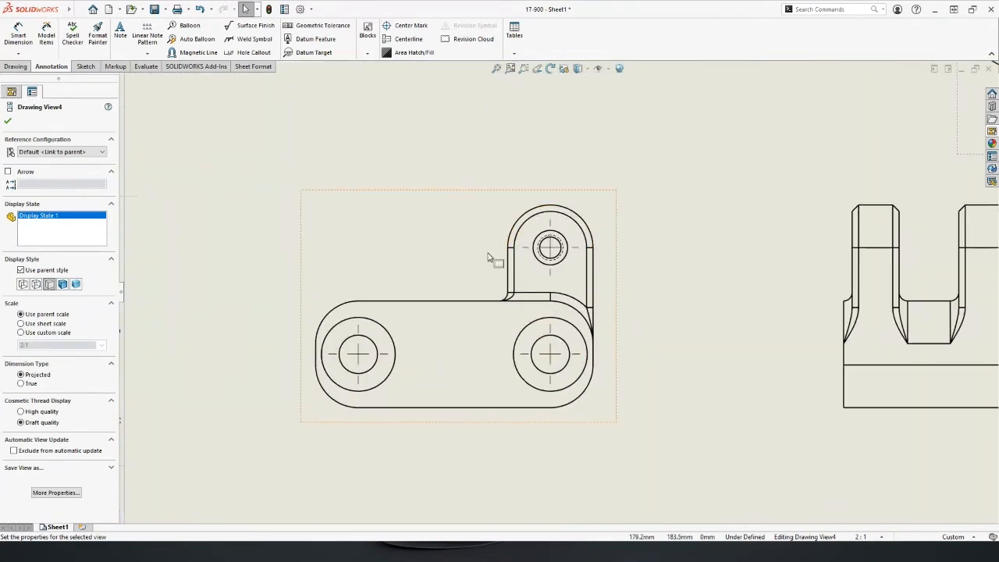
pyautogui.rightClick(507, 265)
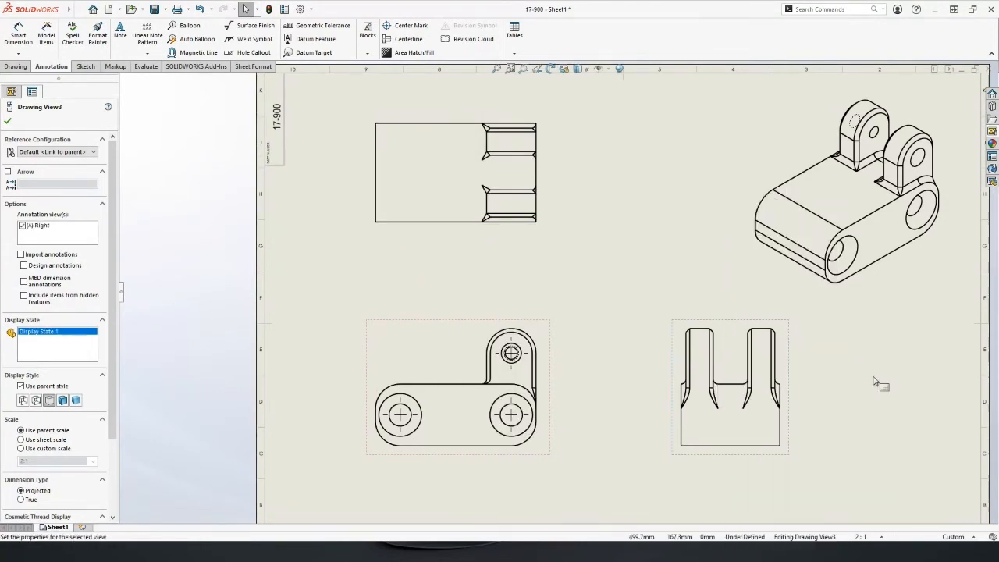
pyautogui.click(459, 382)
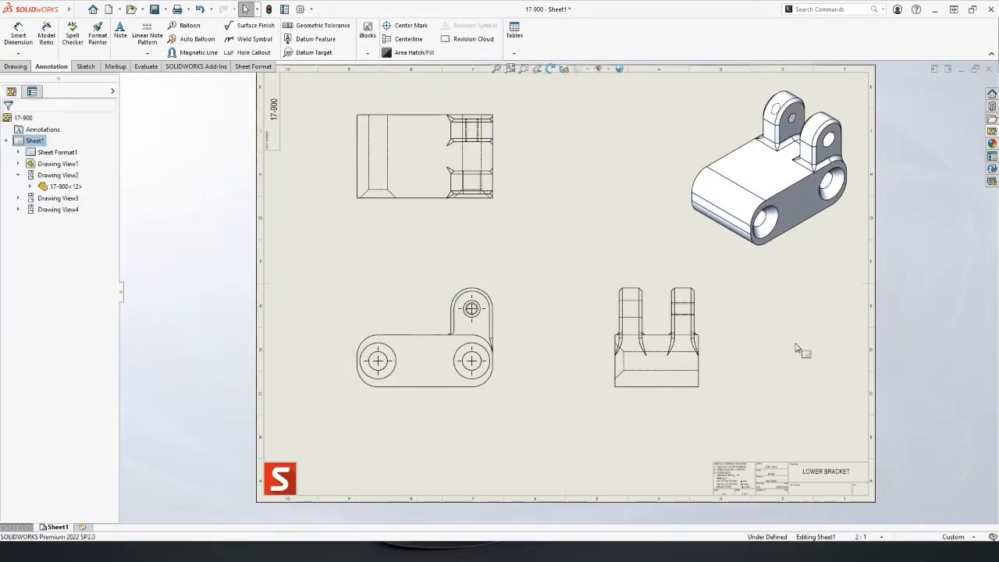
pyautogui.moveTo(798, 350)
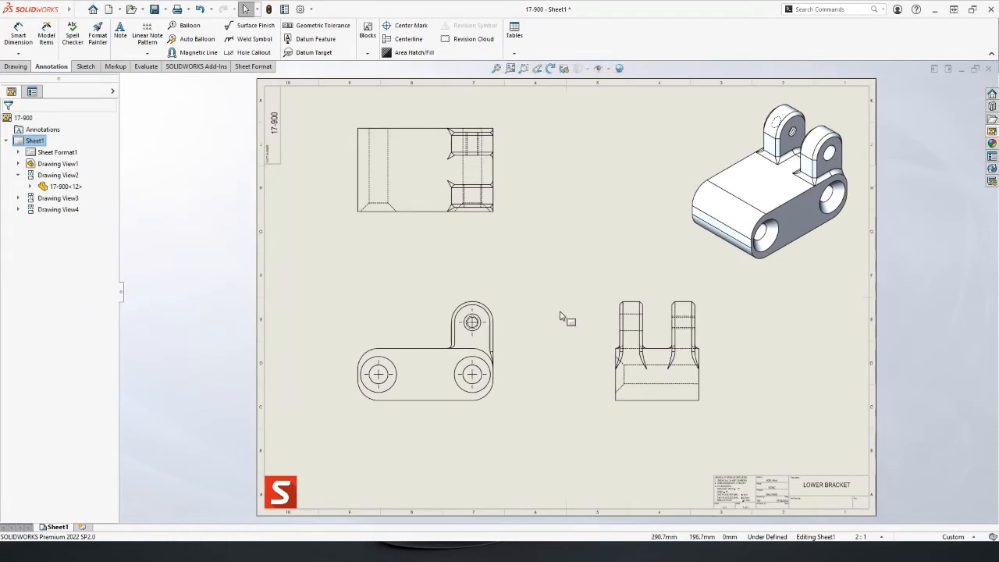
# - Import Model Items from the entire model, including hole callouts, into all drawing views
pyautogui.click(47, 35)
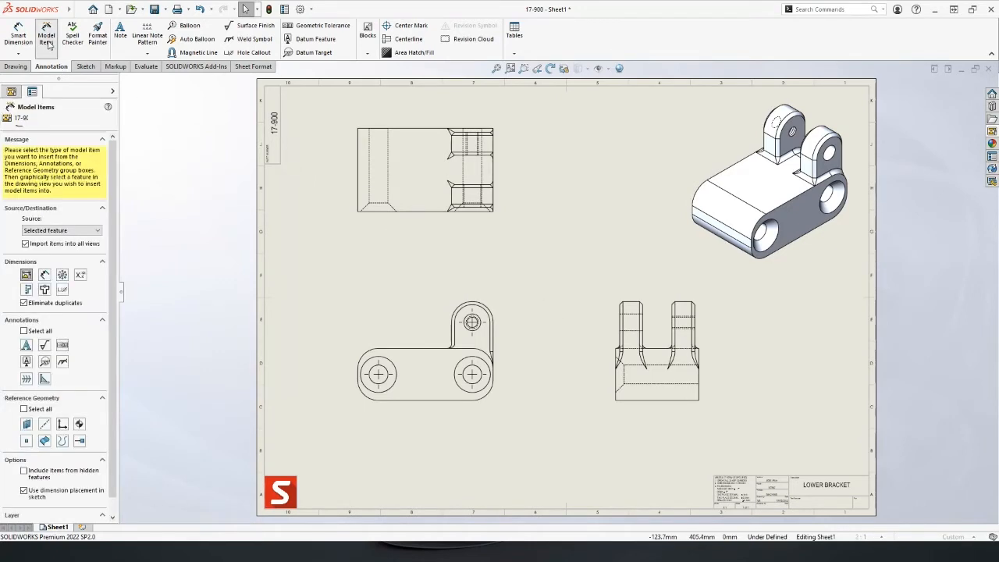
pyautogui.click(47, 35)
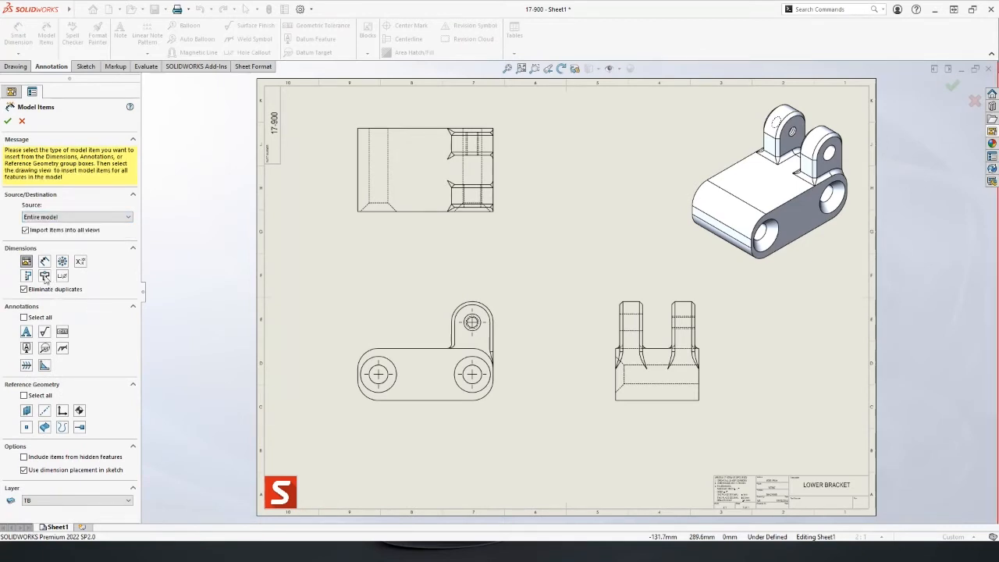
pyautogui.click(378, 375)
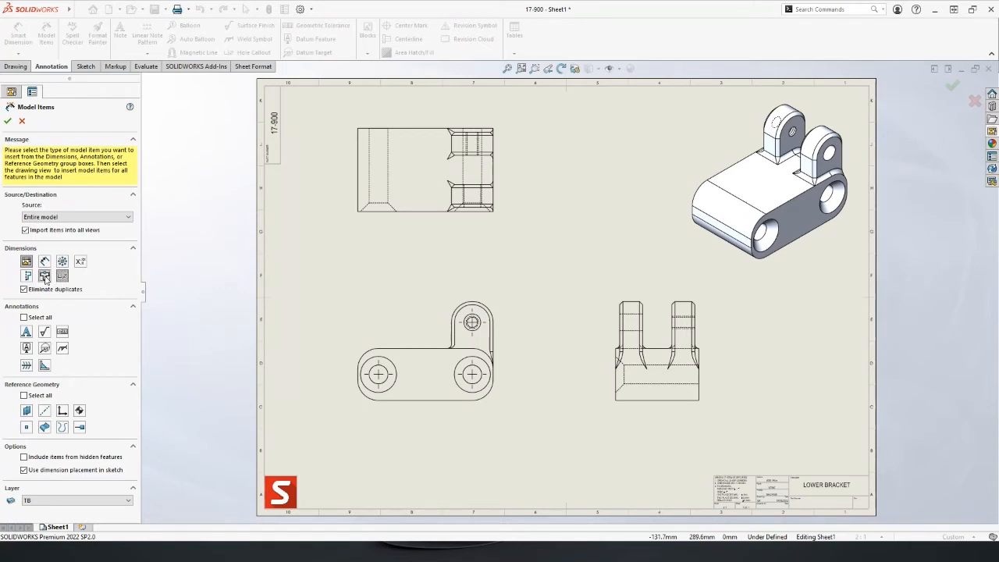
pyautogui.click(8, 122)
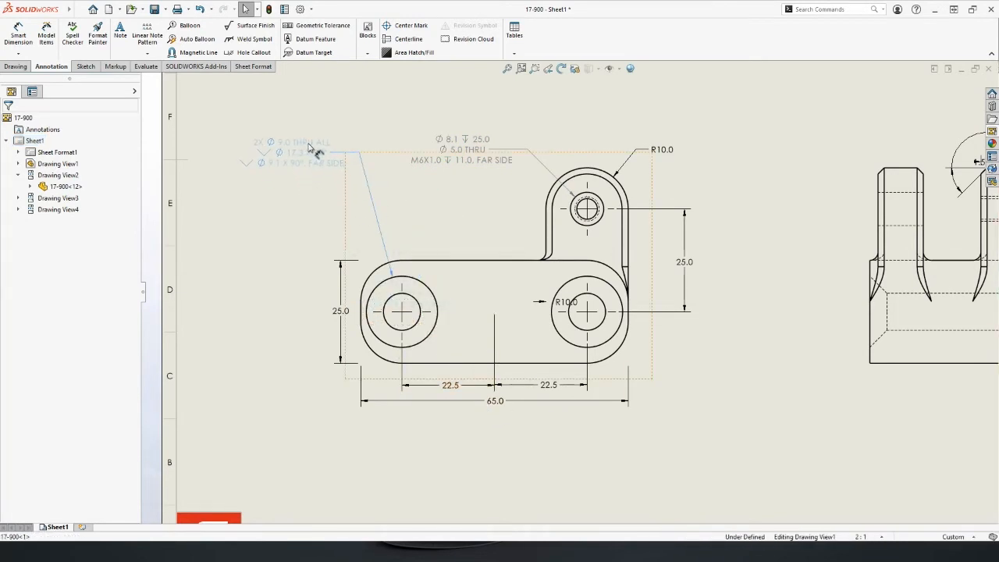
# - Replace the separate 45° and 1.5 dimensions with a single 1.5 × 45° chamfer callout placed clear
pyautogui.click(341, 311)
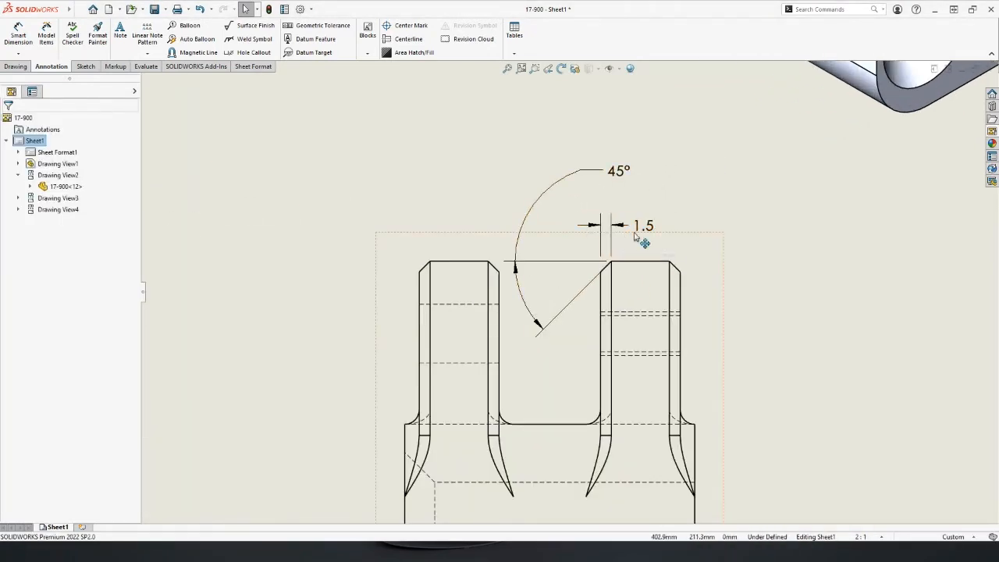
pyautogui.rightClick(643, 225)
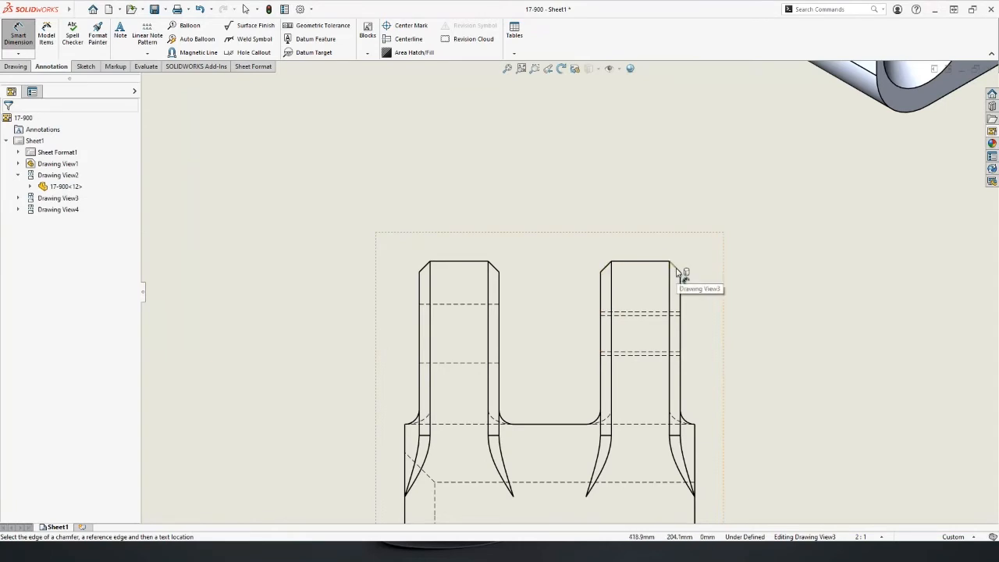
pyautogui.click(653, 262)
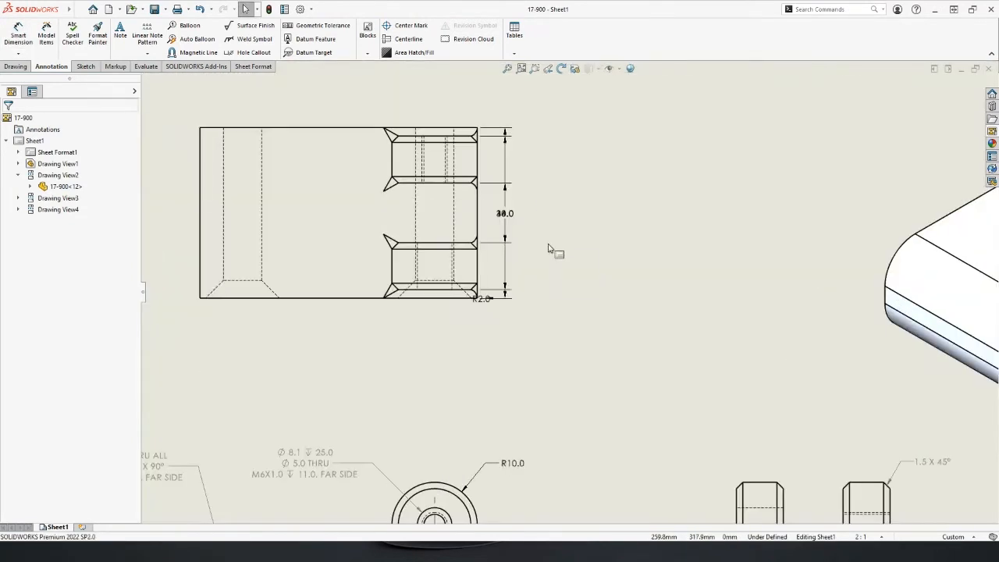
pyautogui.click(504, 212)
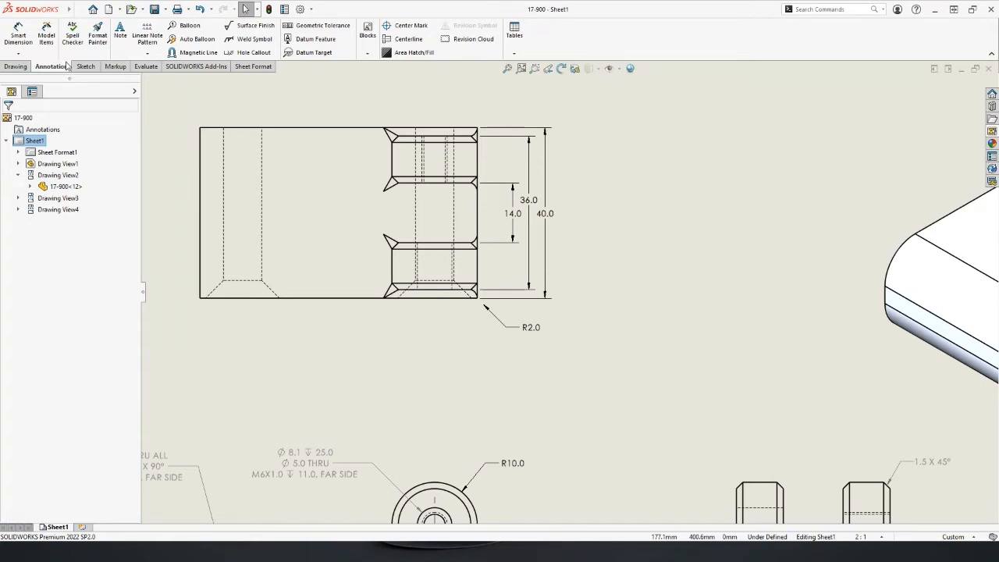
pyautogui.moveTo(190, 25)
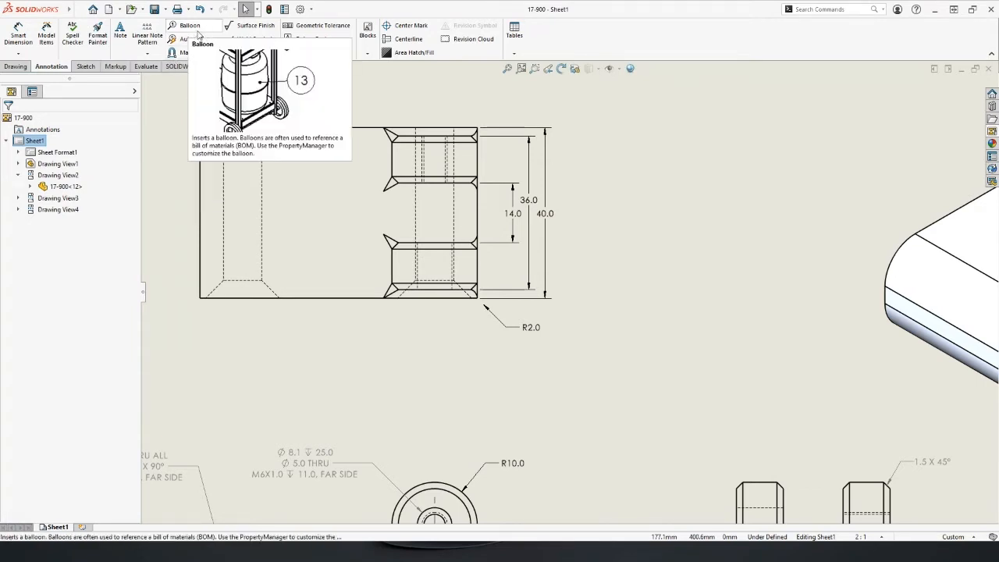
pyautogui.moveTo(256, 25)
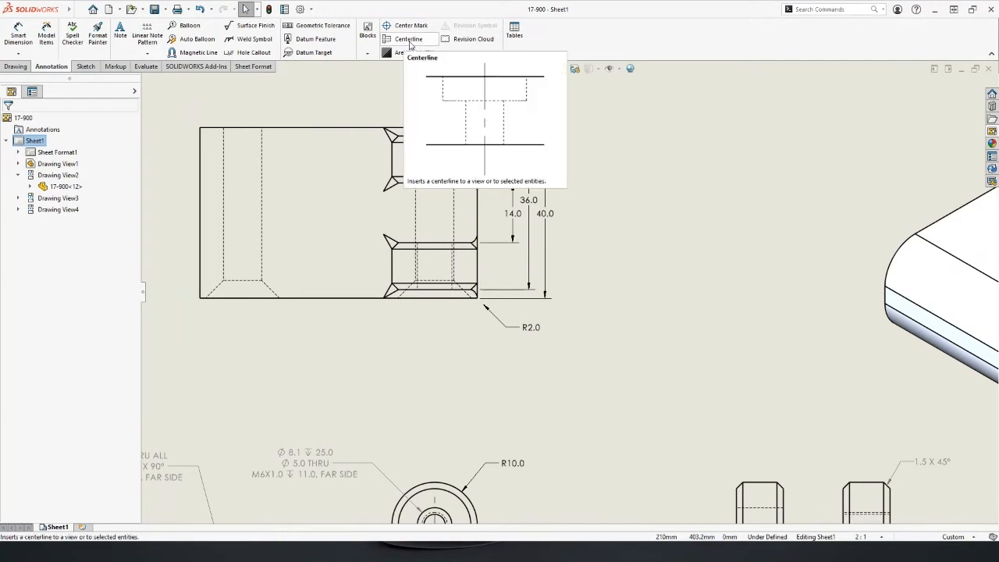
# - Start the Centerline annotation for the hole edges in the front view
pyautogui.click(409, 39)
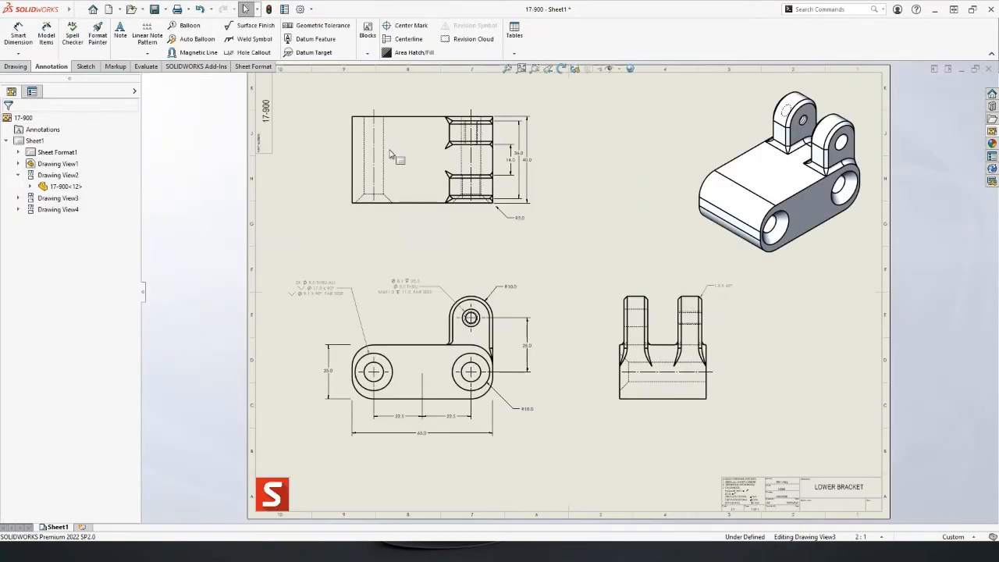
pyautogui.moveTo(771, 359)
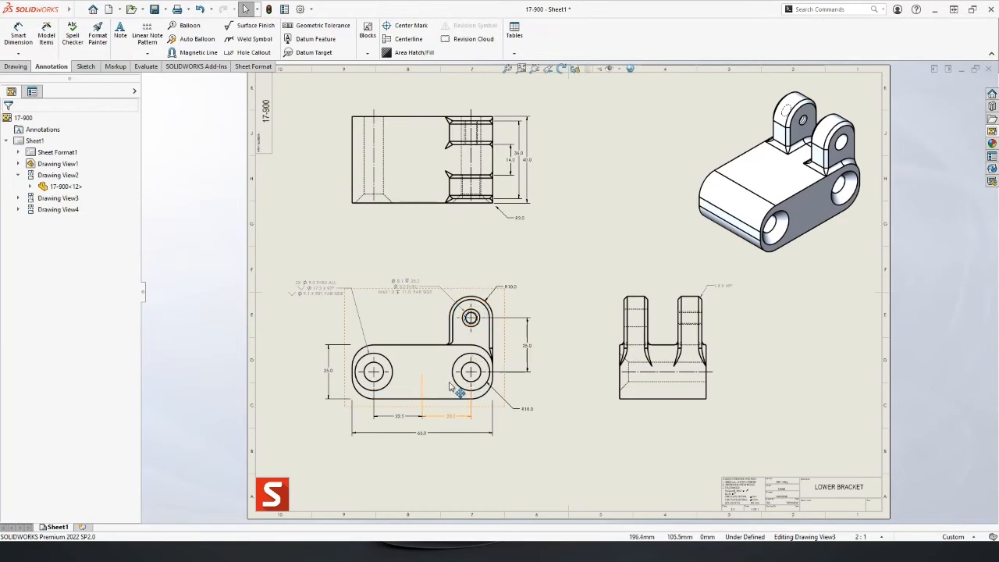
# - Switch to the drawing-view commands to begin Section View A-A through the front view
pyautogui.click(120, 31)
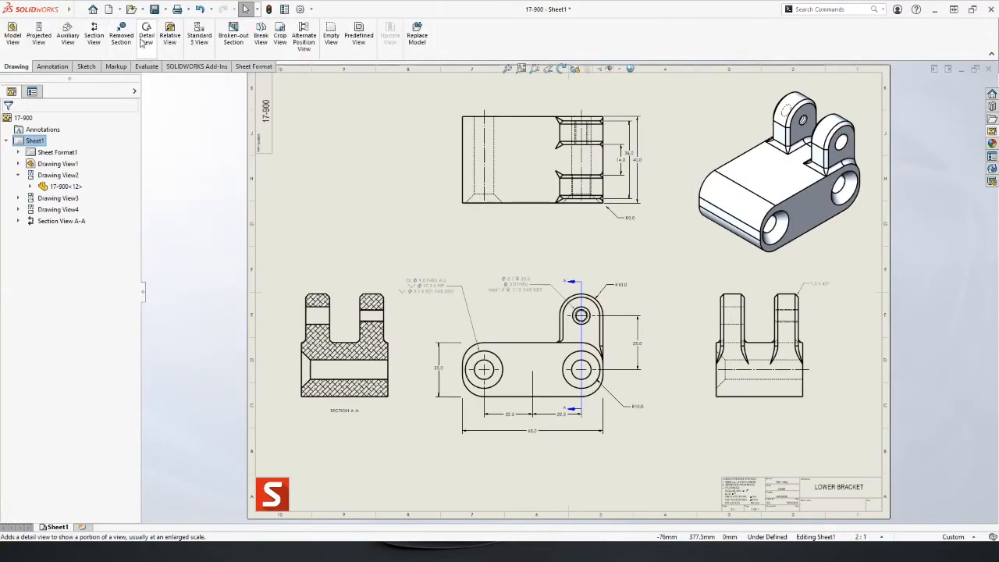
# - Create Detail View B at 4:1 scale and place it at the top left of the sheet
pyautogui.click(147, 35)
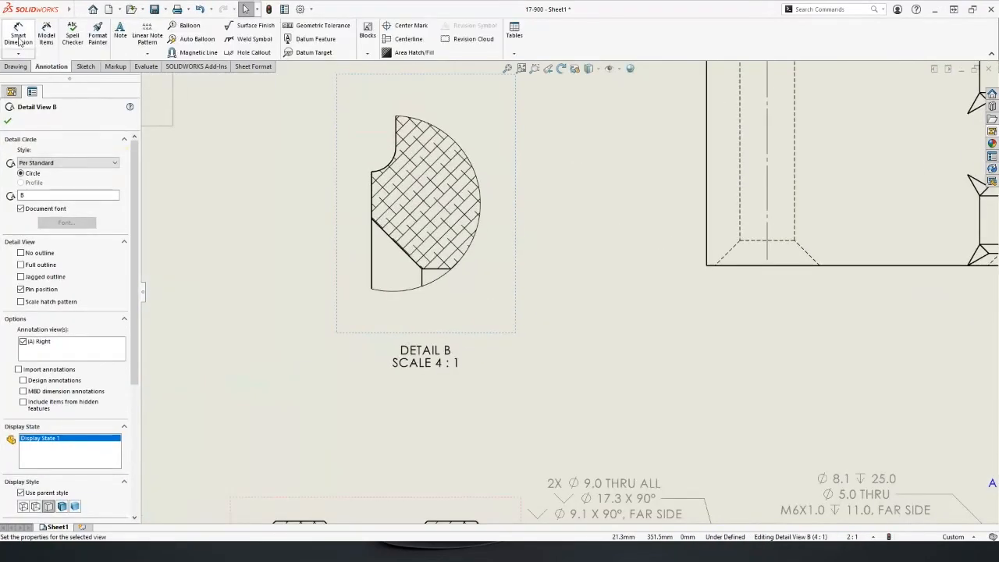
pyautogui.click(17, 36)
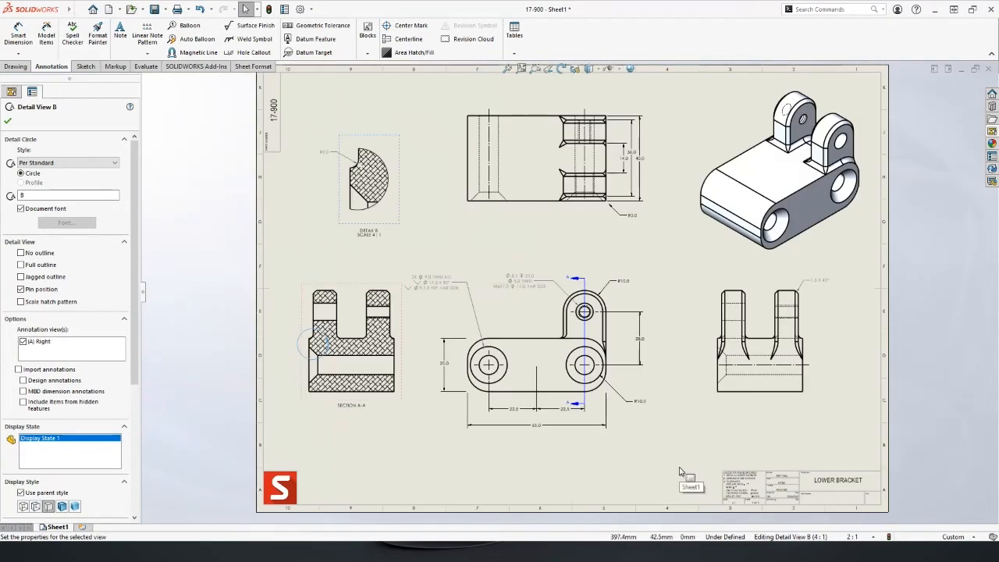
pyautogui.moveTo(670, 465)
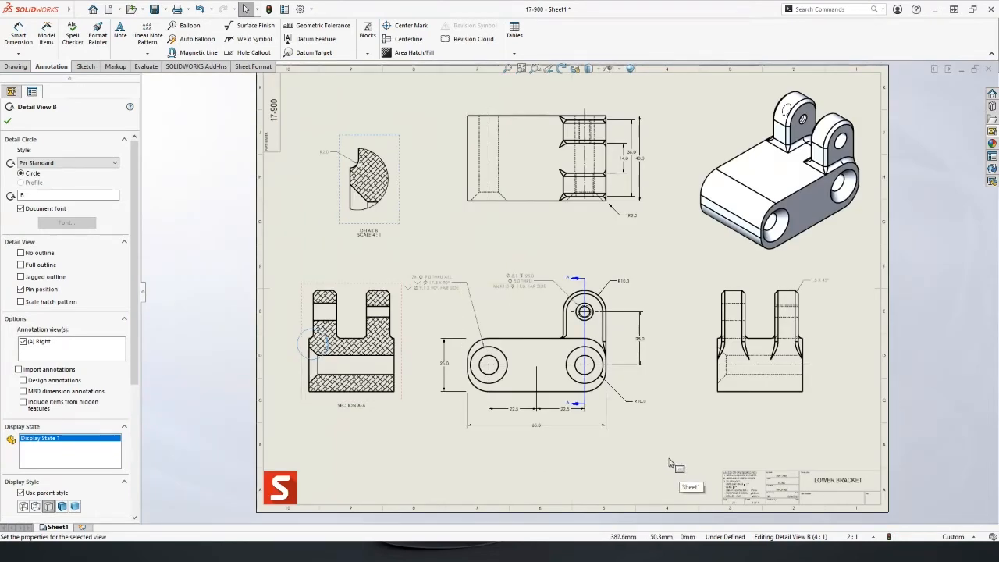
pyautogui.moveTo(671, 462)
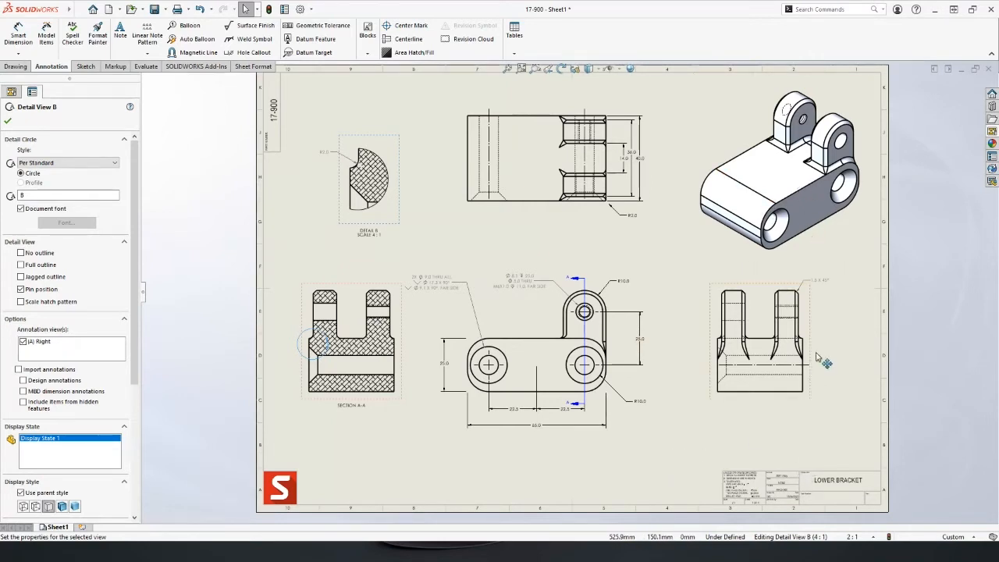
pyautogui.moveTo(818, 357)
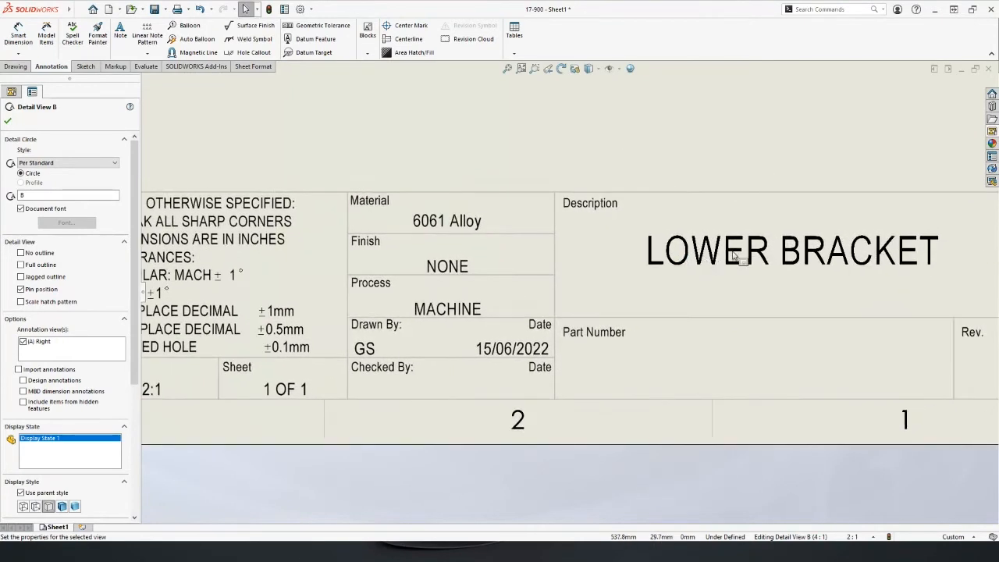
pyautogui.moveTo(456, 281)
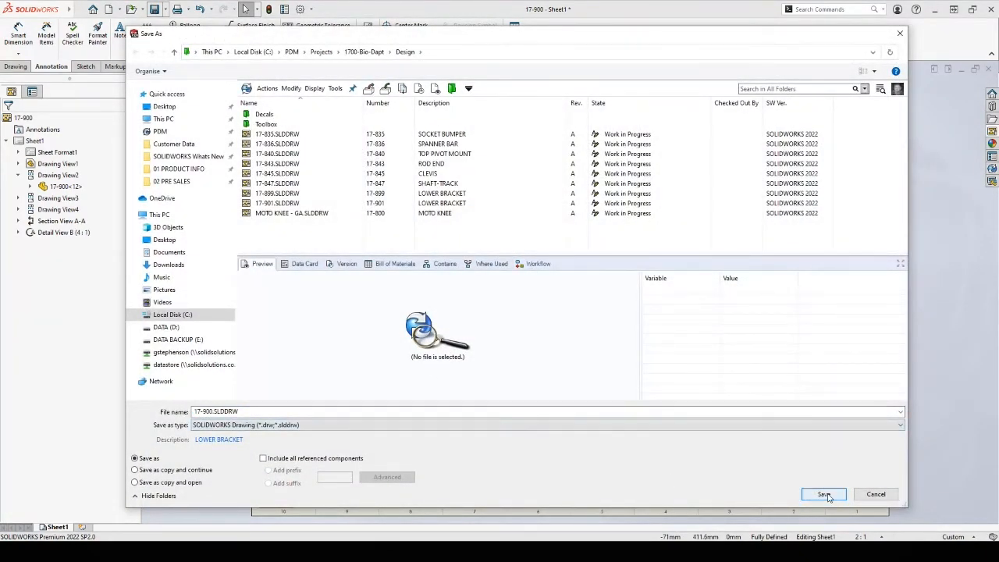
pyautogui.click(825, 494)
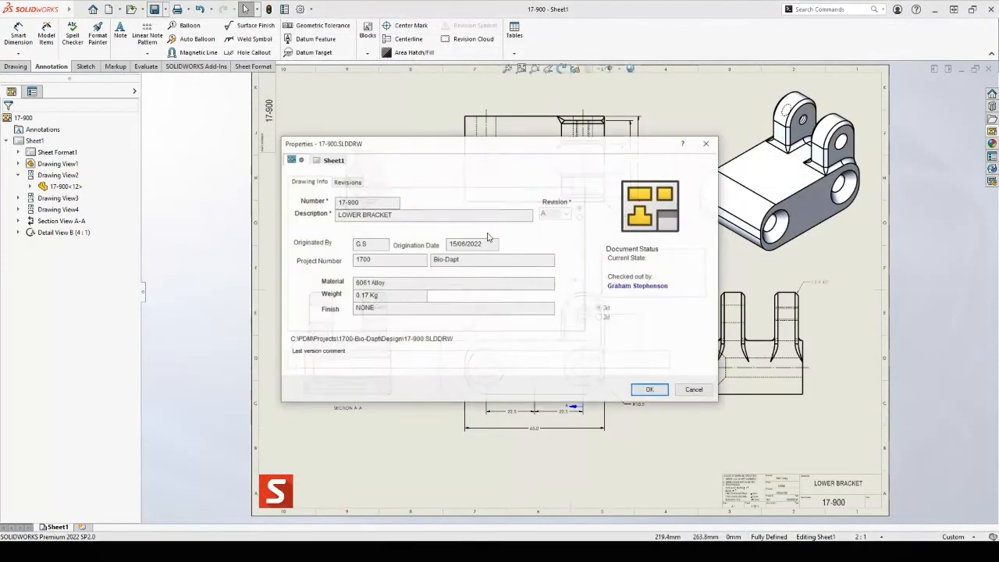
pyautogui.click(650, 389)
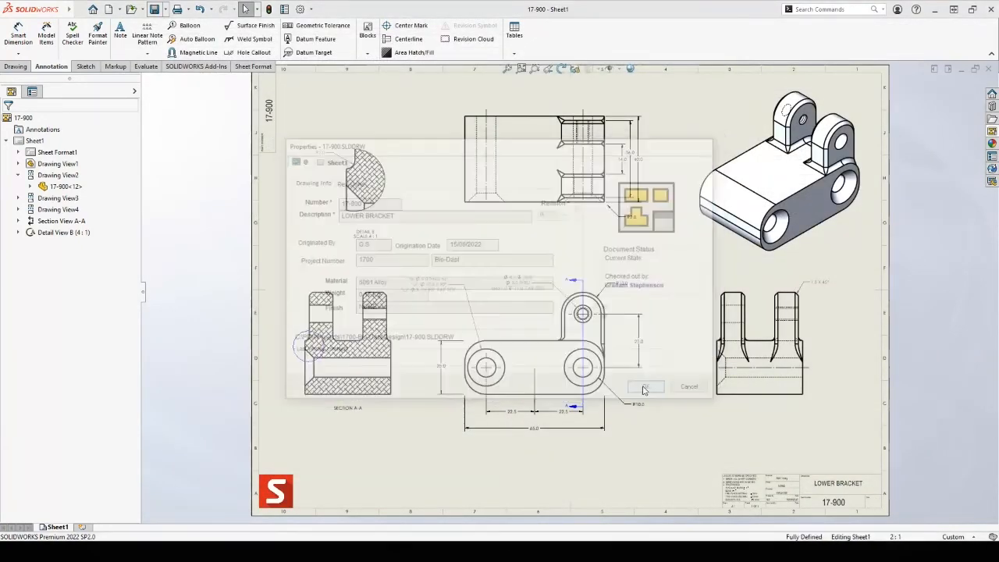
pyautogui.click(645, 388)
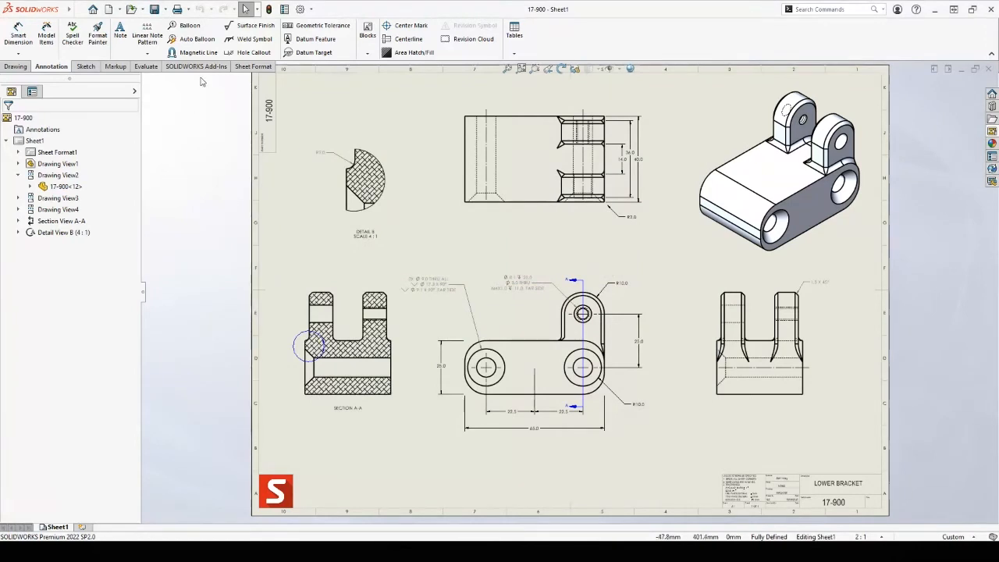
pyautogui.moveTo(247, 210)
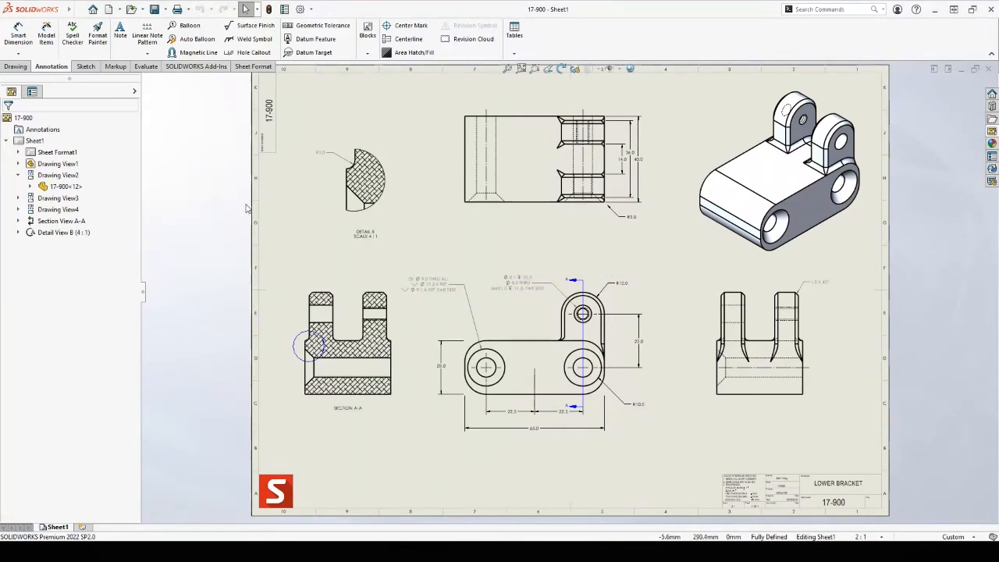
pyautogui.click(156, 10)
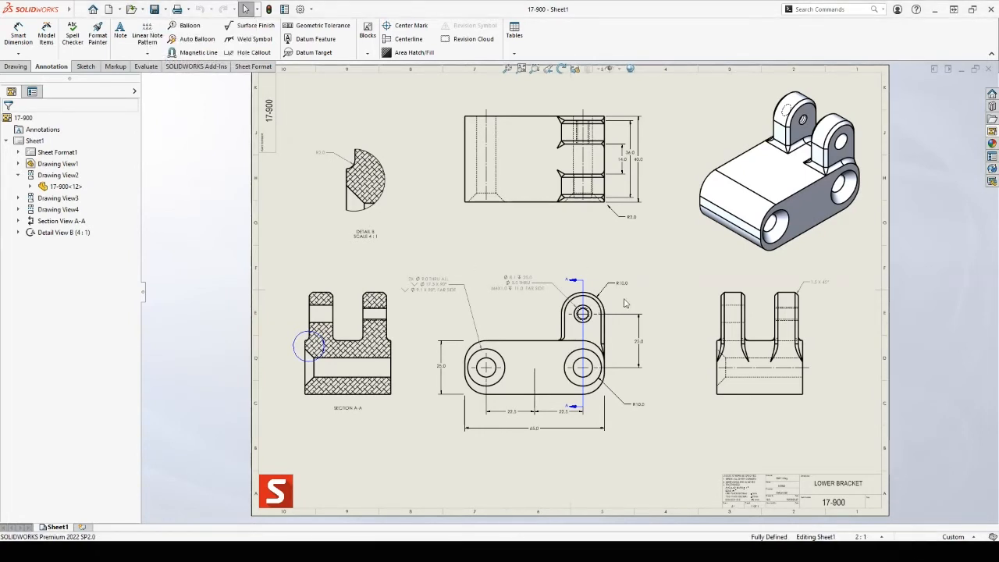
pyautogui.moveTo(559, 250)
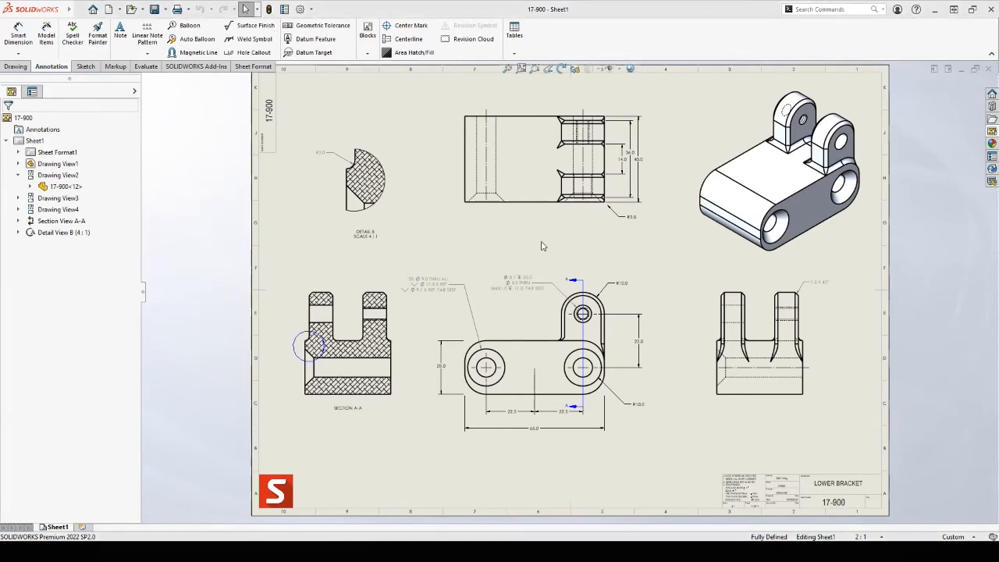
pyautogui.moveTo(843, 97)
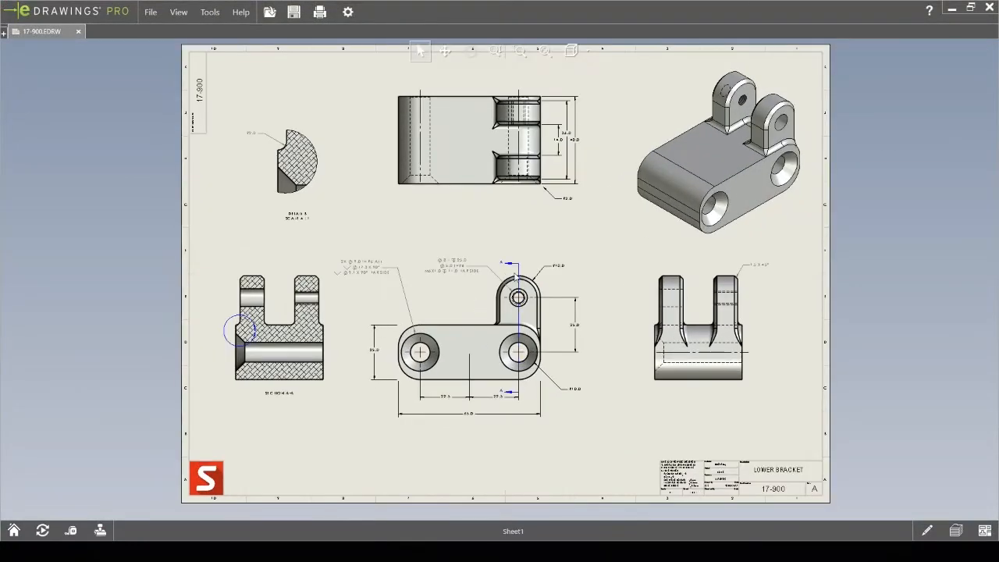
# - Fit the whole 17-900 sheet in view and open the Sheets pane for Drawing View4
pyautogui.click(545, 50)
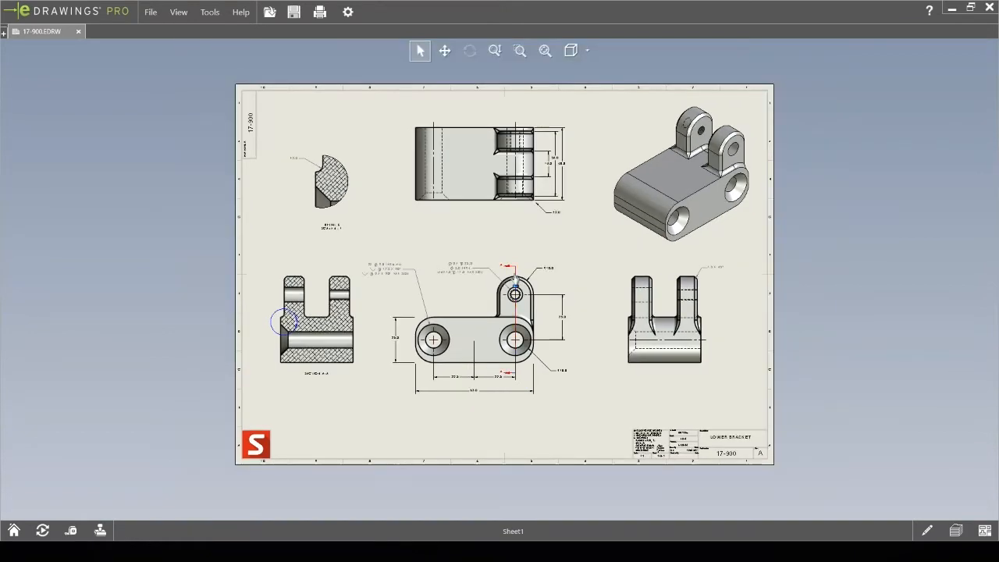
pyautogui.click(571, 50)
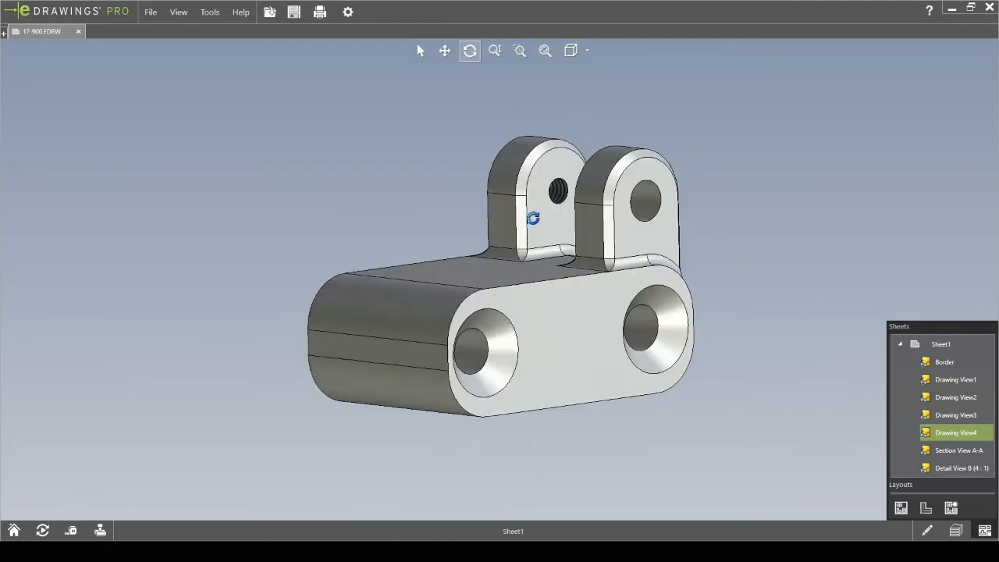
# - Orbit the 3D lower bracket to view it from a higher angle
pyautogui.moveTo(534, 218); pyautogui.dragTo(534, 263)
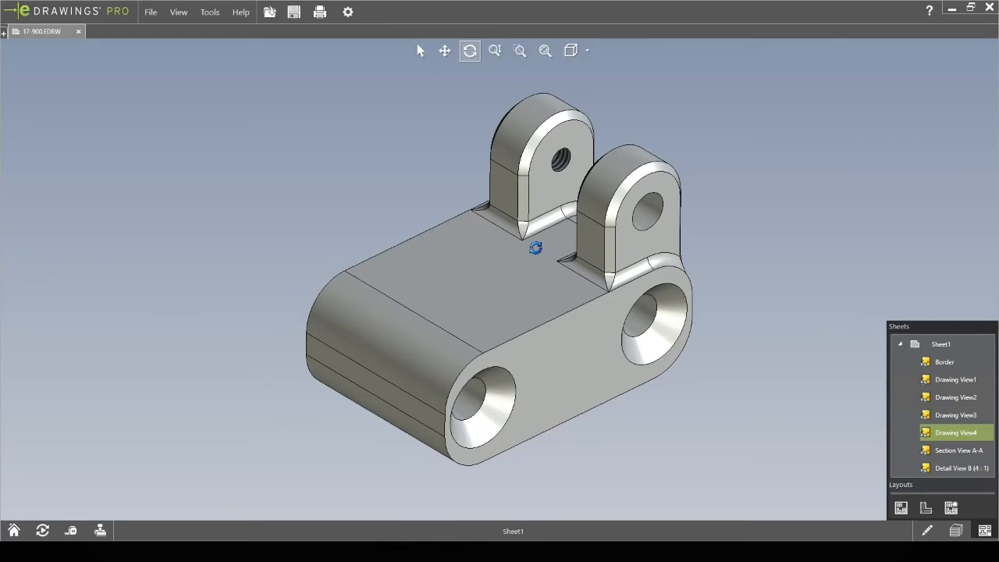
pyautogui.moveTo(419, 156)
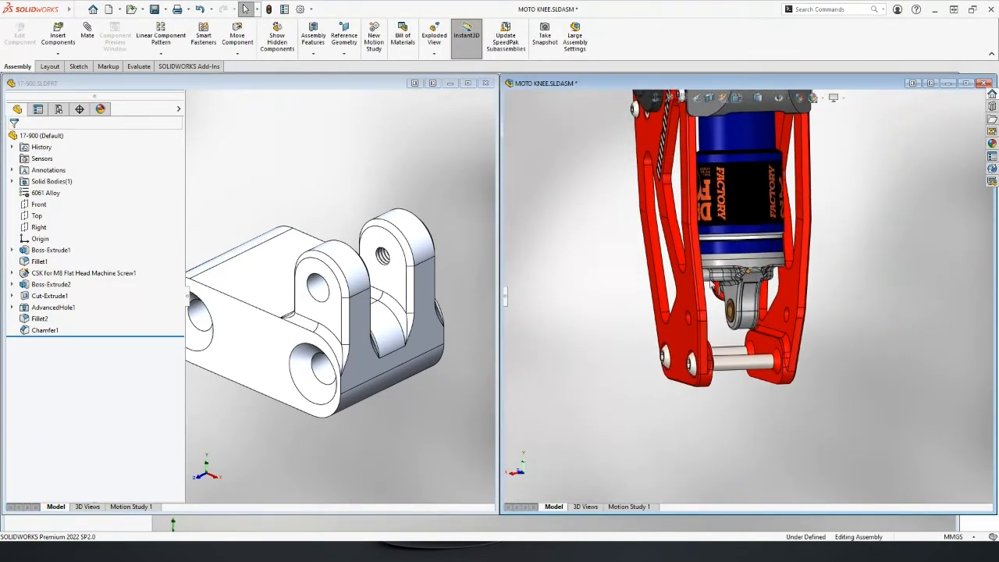
# - Drop the 17-900 lower bracket into the MOTO KNEE assembly beside the shock clevis
pyautogui.click(138, 66)
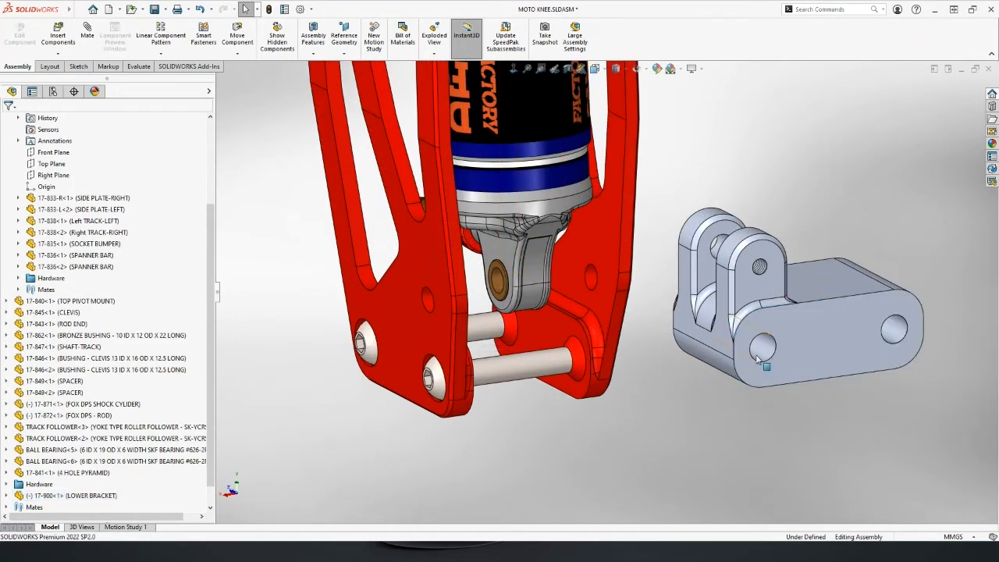
pyautogui.moveTo(719, 343)
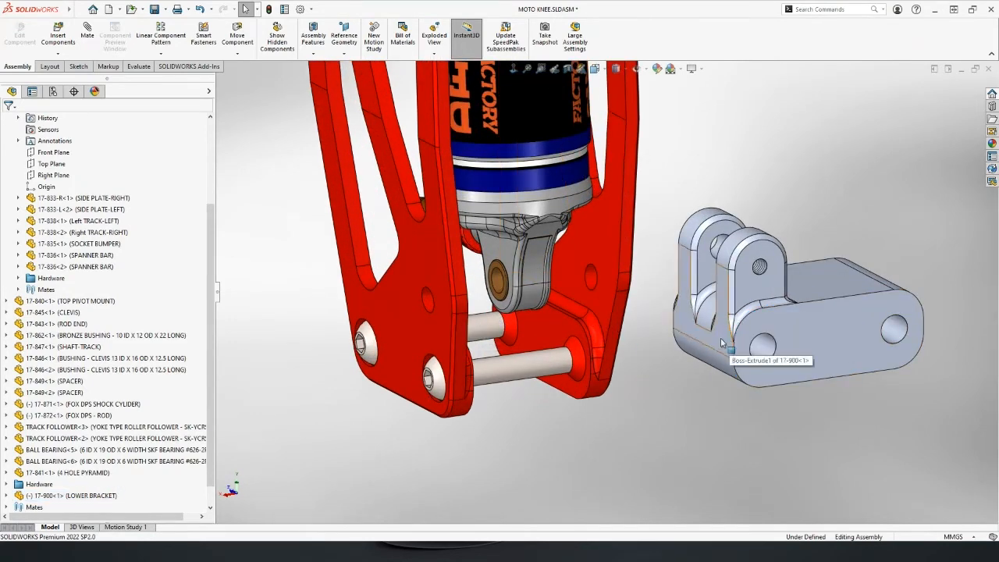
pyautogui.moveTo(665, 262)
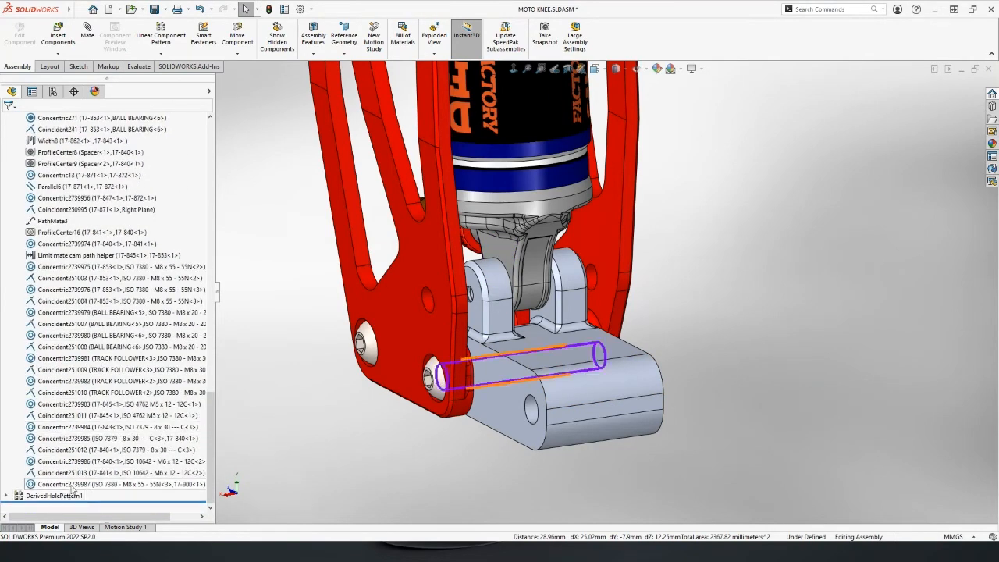
# - Flip the alignment of the new concentric mate between the bracket hole and the pin
pyautogui.rightClick(81, 484)
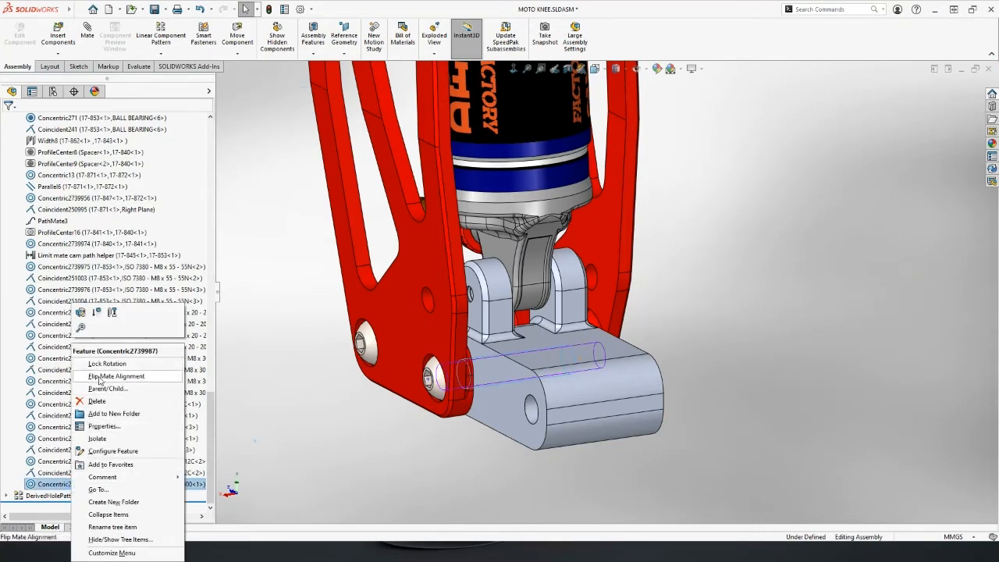
pyautogui.click(116, 376)
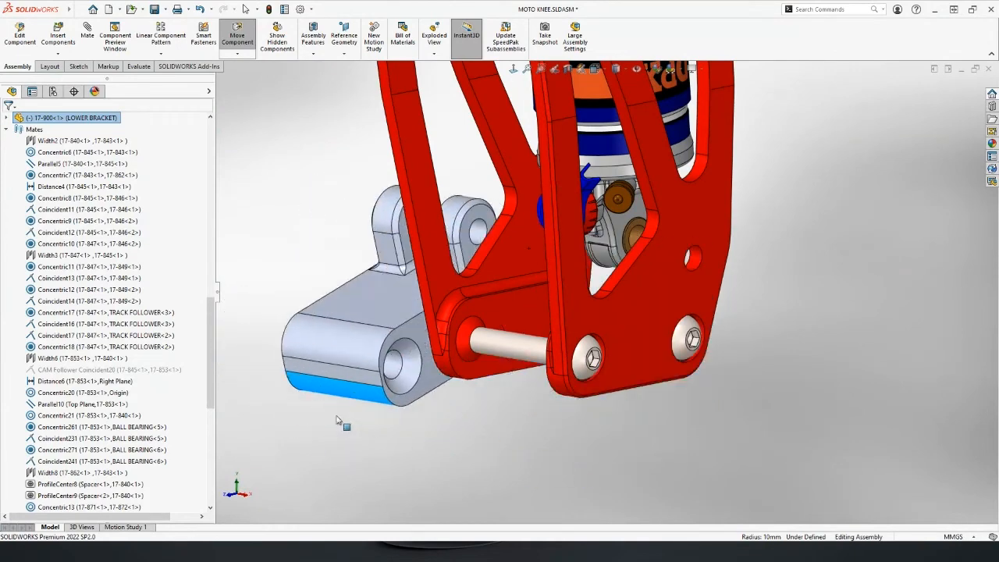
# - Select the bracket face to mate it upright between the red side plates
pyautogui.click(507, 340)
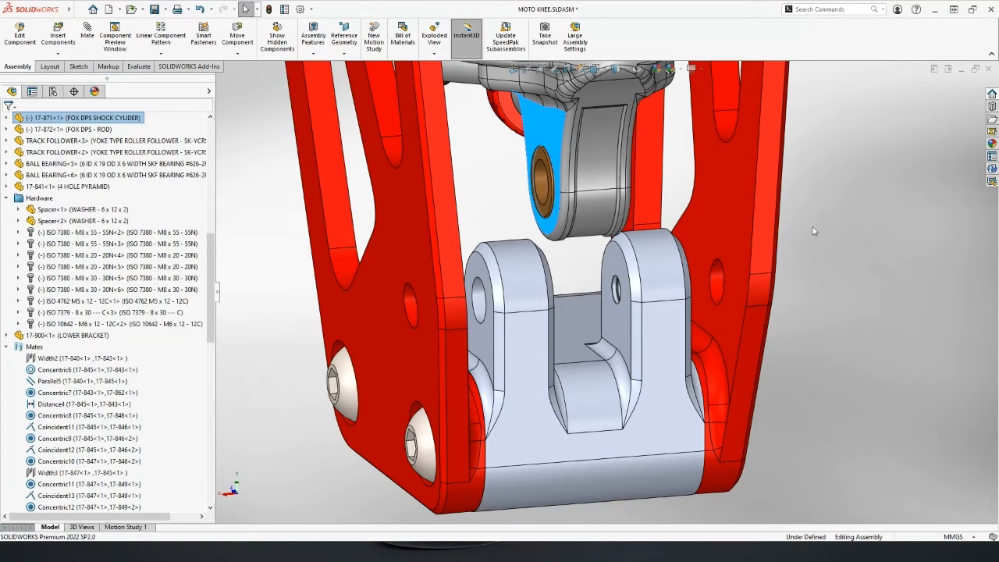
pyautogui.moveTo(906, 128)
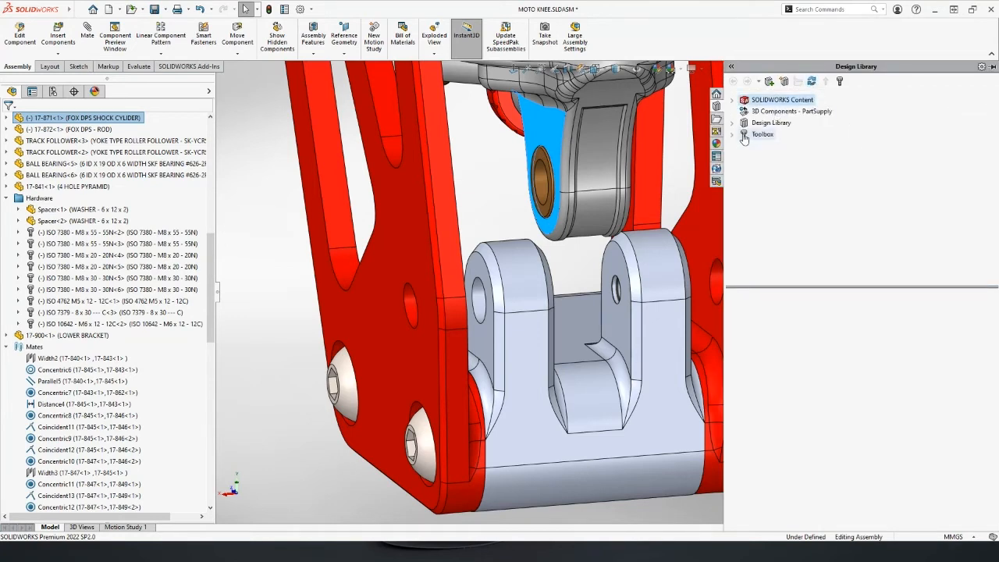
# - Browse the Design Library Toolbox to ANSI Metric Bolts and Screws and list the Favorites
pyautogui.click(743, 134)
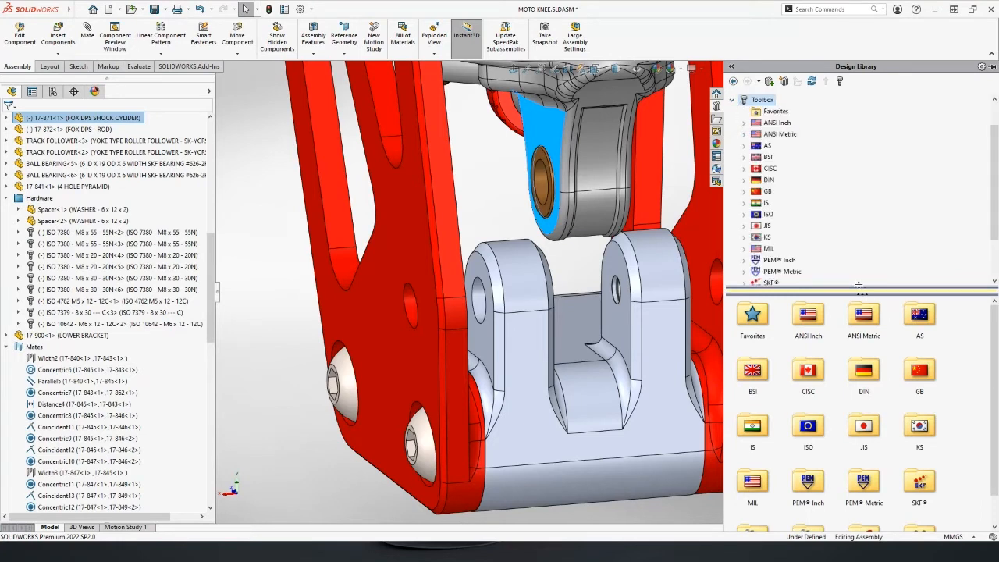
pyautogui.scroll(-3)
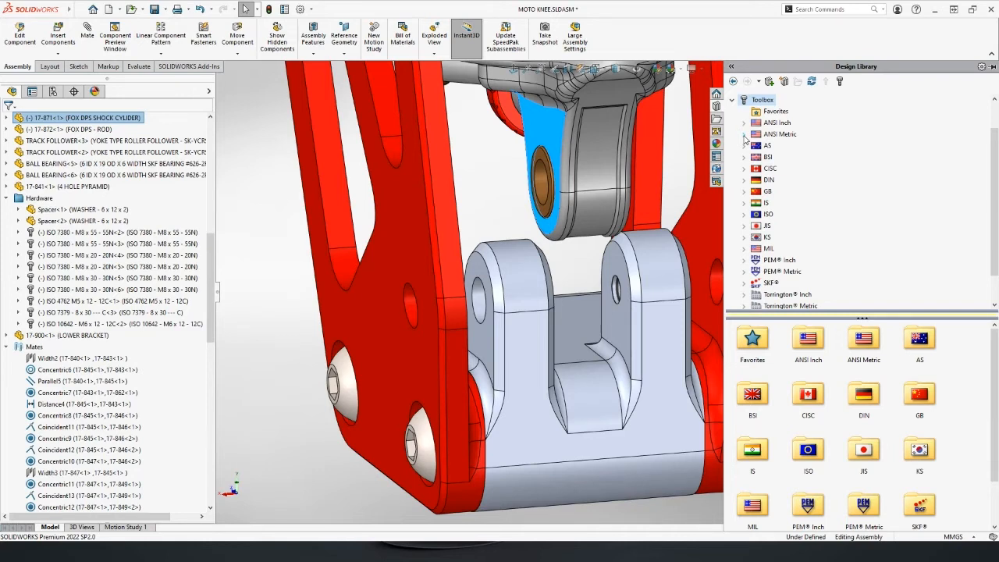
pyautogui.moveTo(803, 181)
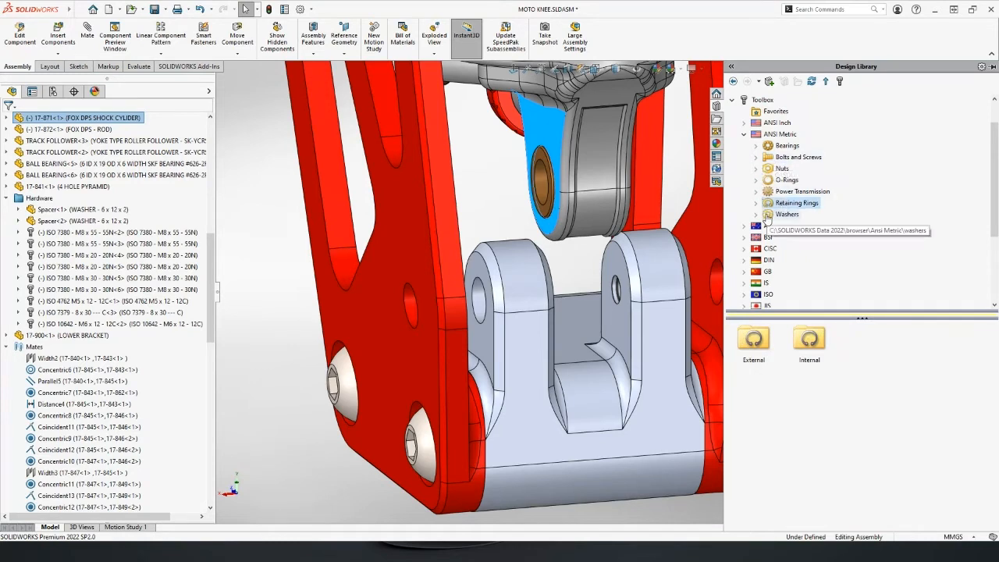
pyautogui.click(755, 156)
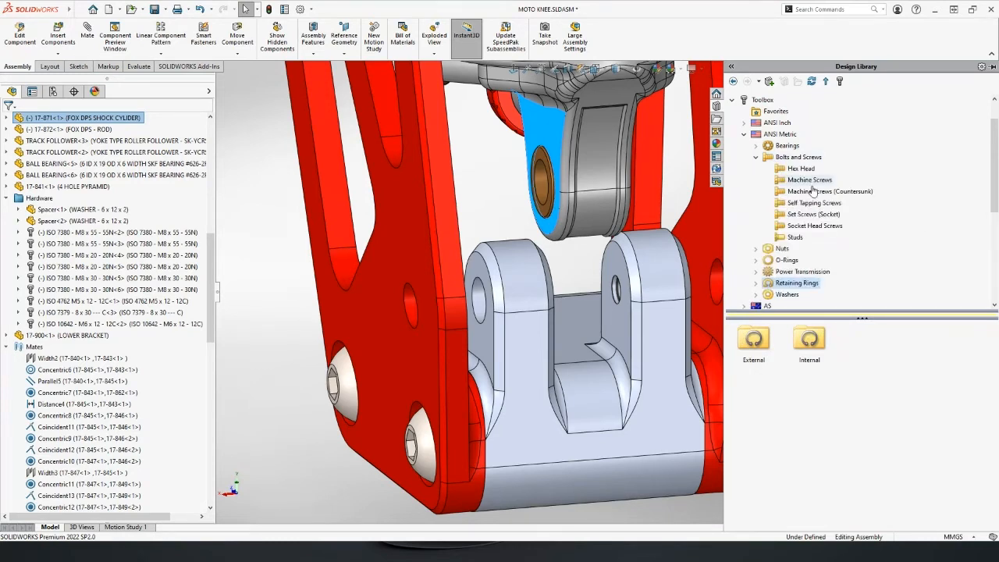
pyautogui.click(776, 113)
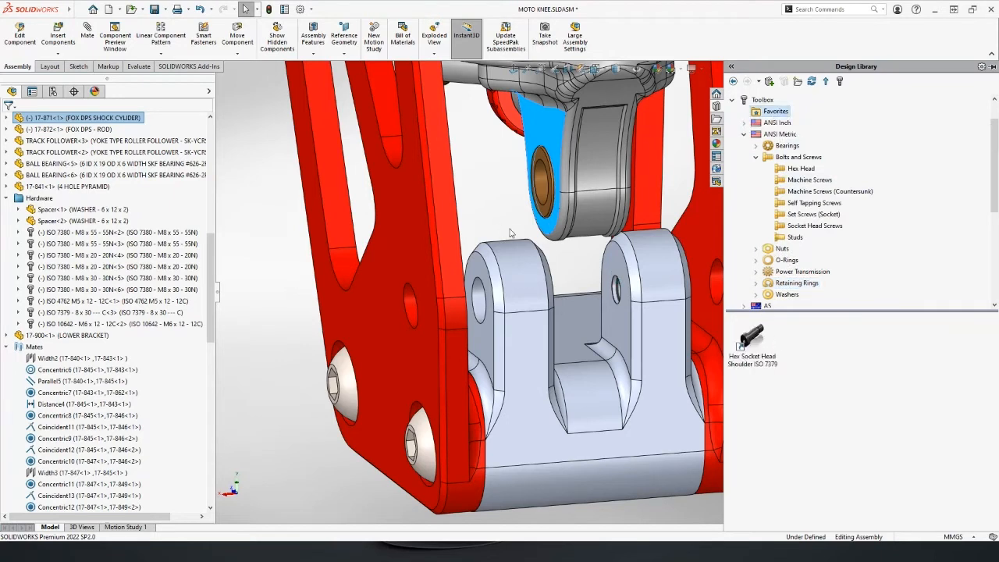
# - Pick the Hex Socket Head Shoulder screw (ISO 7379) and bring up its options
pyautogui.click(617, 289)
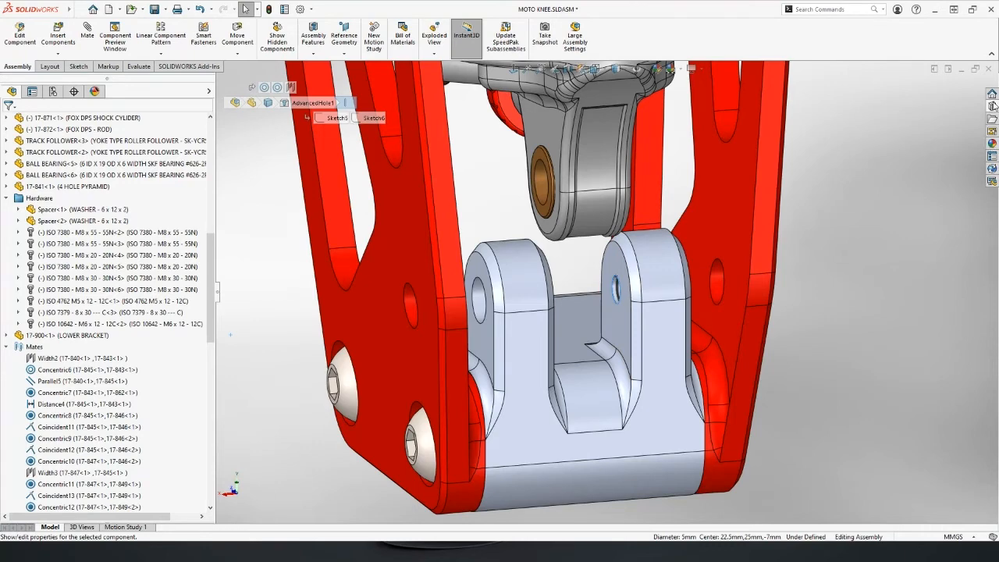
pyautogui.rightClick(737, 344)
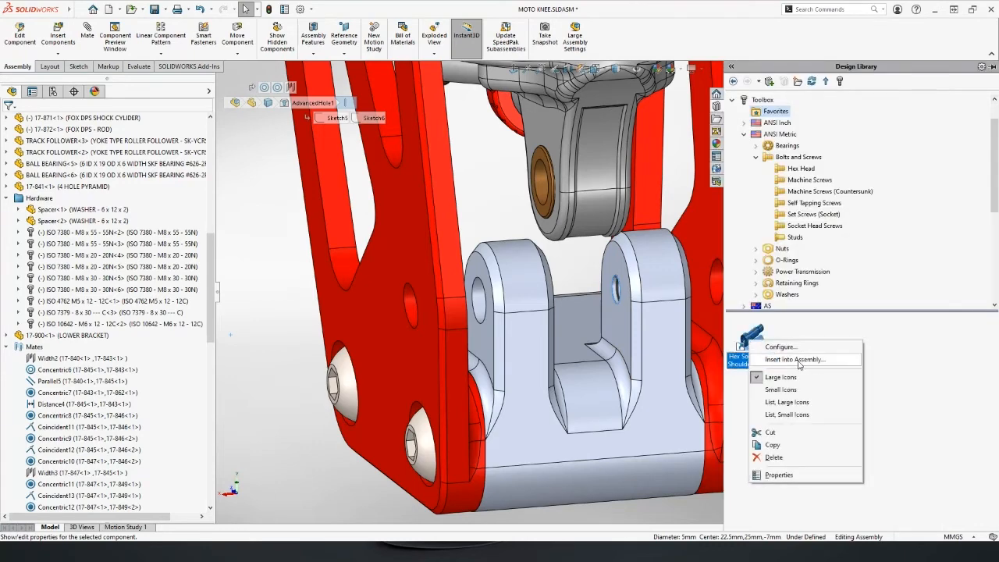
# - Insert the ISO 7379 size 8 x 25 shoulder screw through the bracket's fork lugs
pyautogui.click(781, 346)
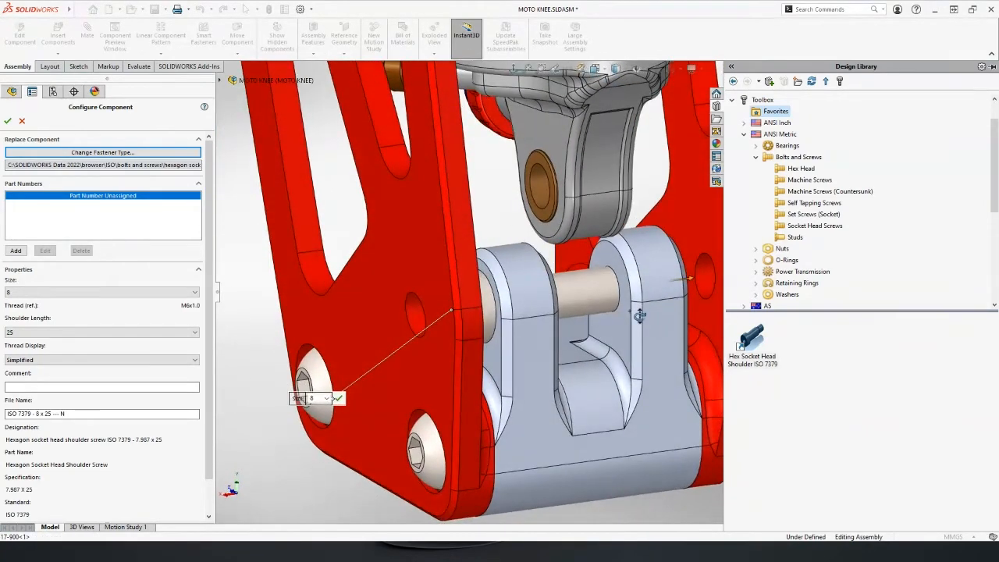
pyautogui.moveTo(640, 320)
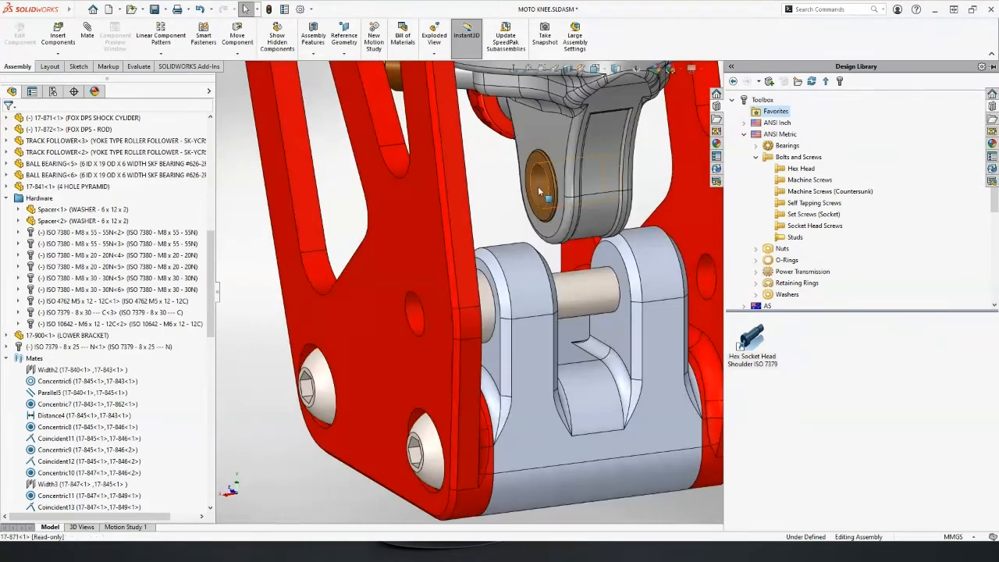
pyautogui.click(593, 300)
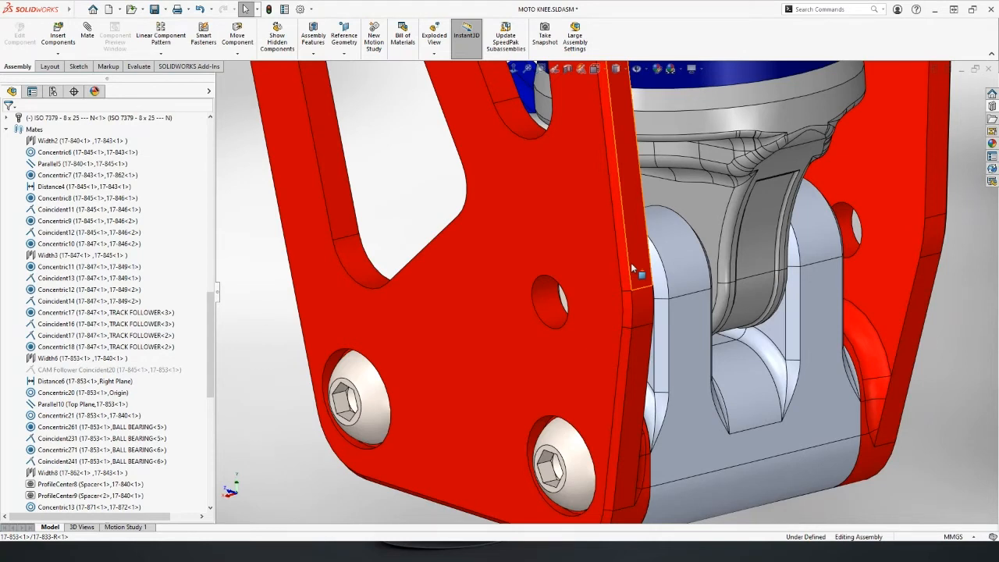
pyautogui.moveTo(632, 269)
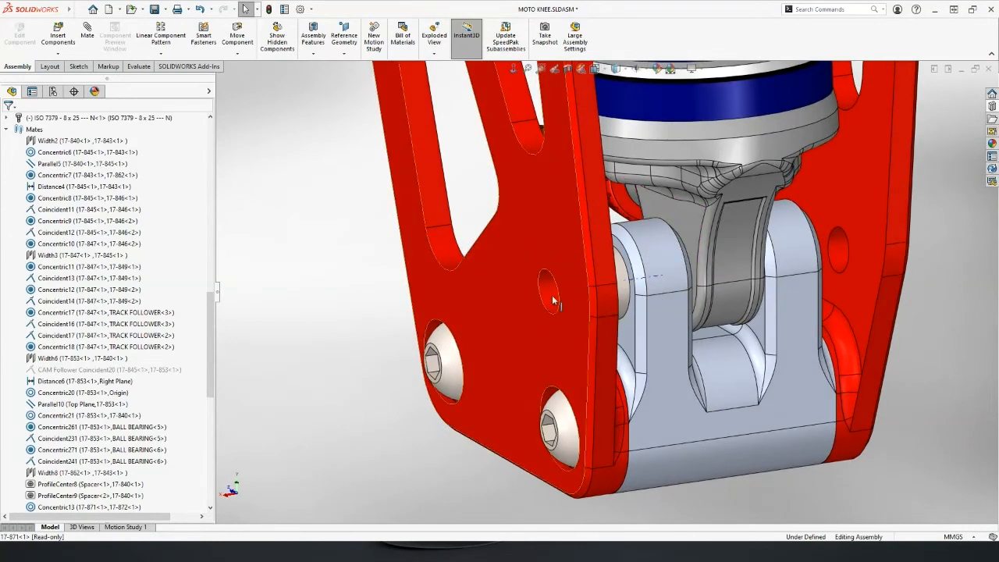
pyautogui.moveTo(553, 299)
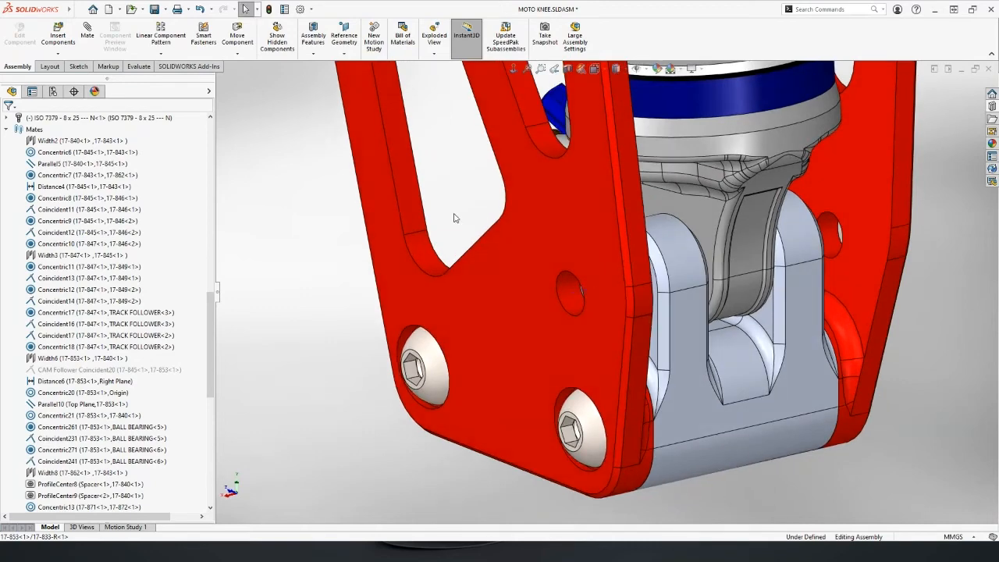
# - Select the hole face of SIDE PLATE-RIGHT to begin mating the shoulder screw
pyautogui.click(570, 293)
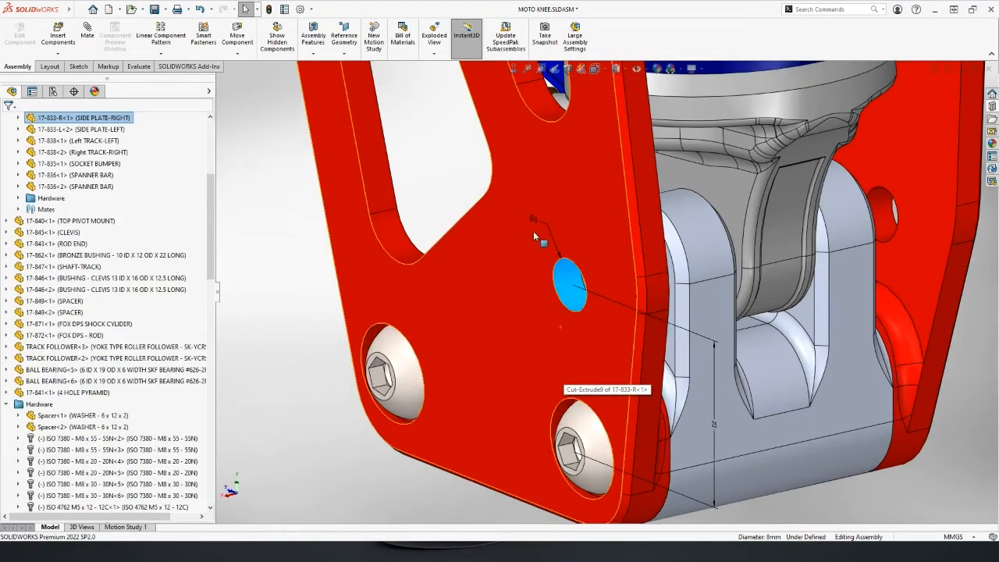
pyautogui.moveTo(593, 330)
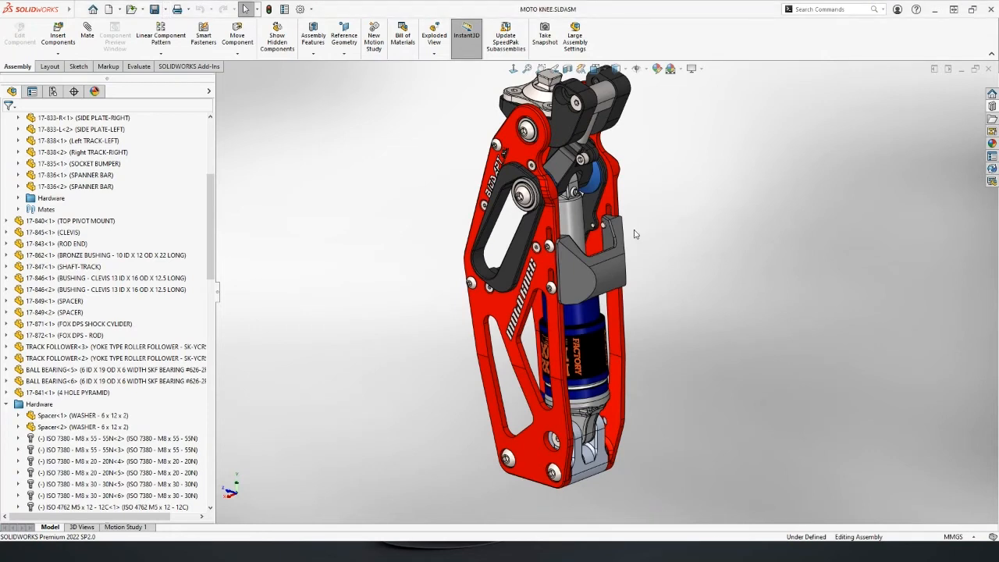
pyautogui.moveTo(640, 248)
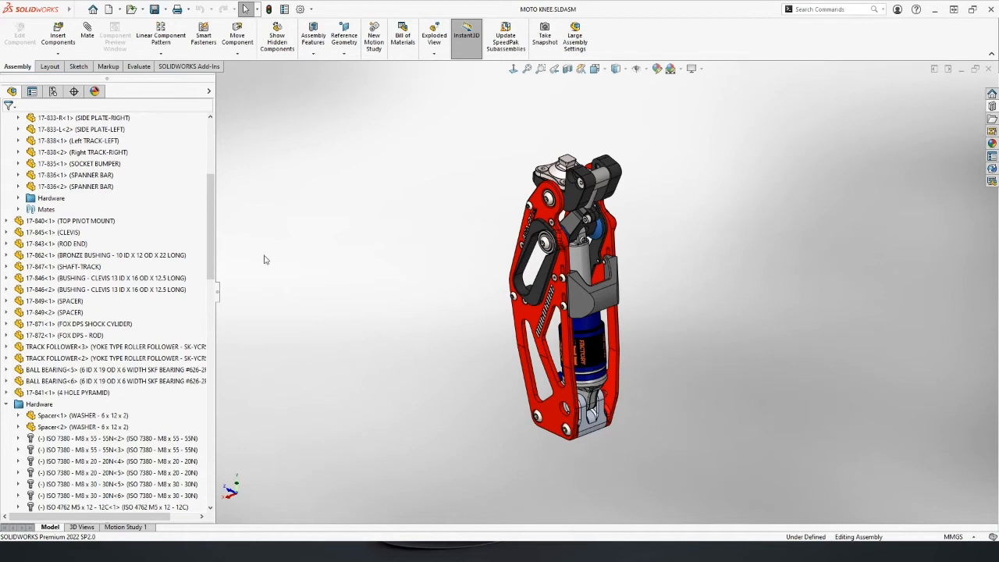
# - Explode Exploded View1 from ConfigurationManager to inspect it, then collapse the assembly again
pyautogui.click(81, 220)
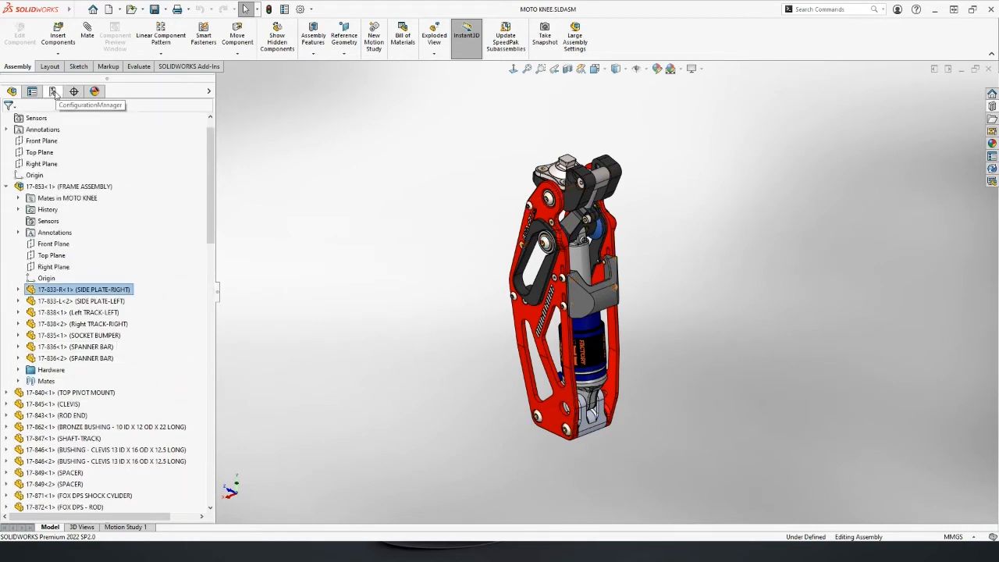
pyautogui.moveTo(72, 91)
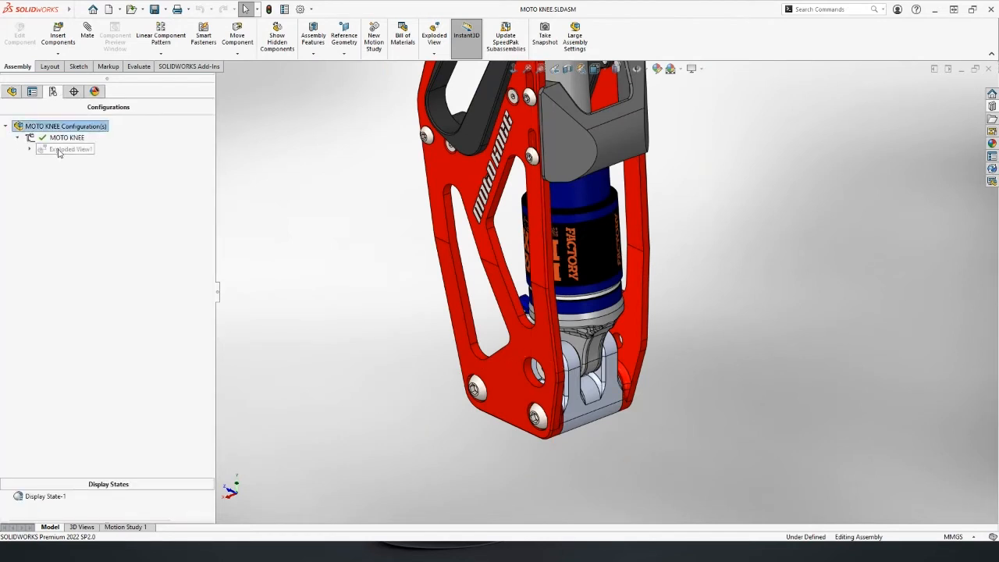
pyautogui.rightClick(68, 150)
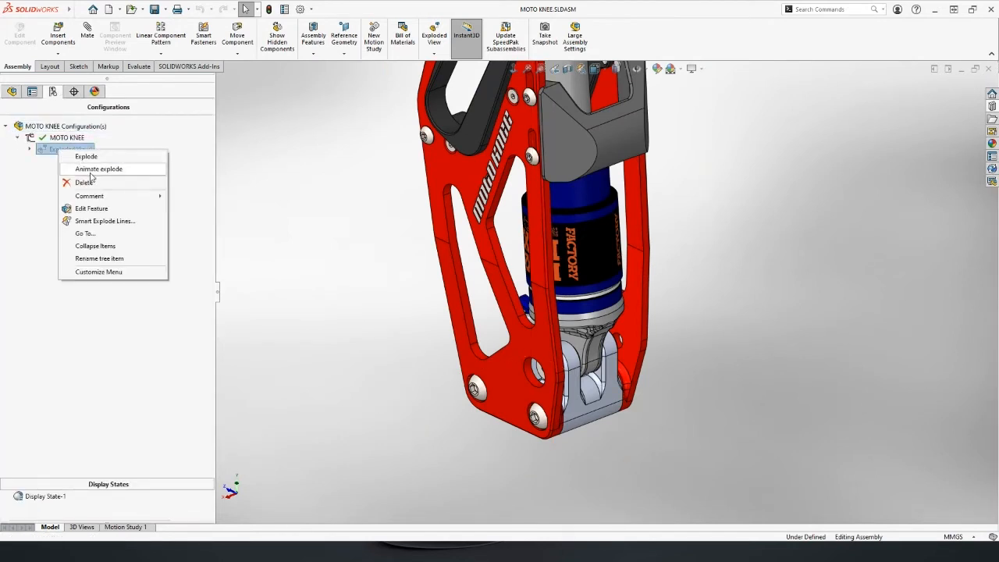
pyautogui.moveTo(91, 210)
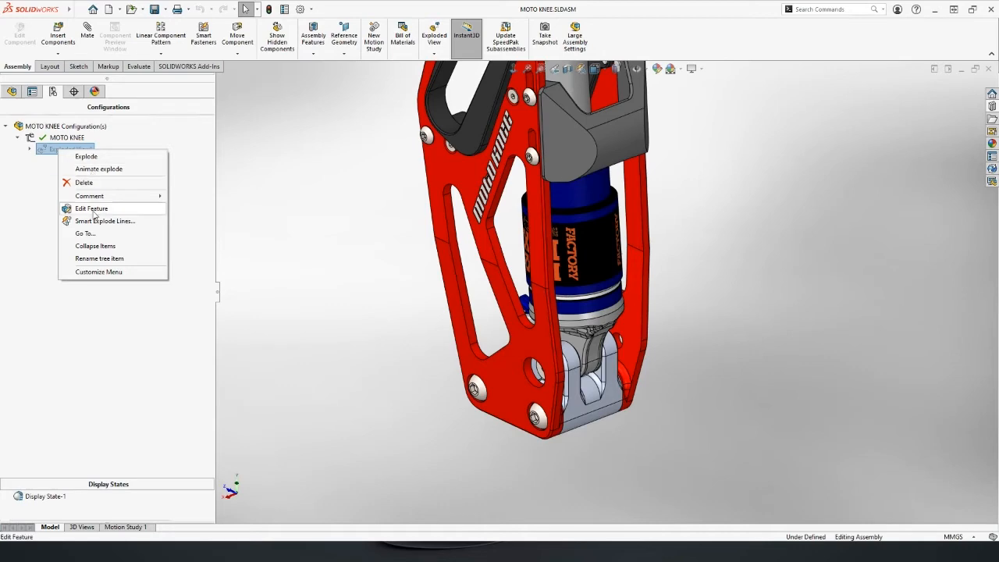
pyautogui.click(91, 209)
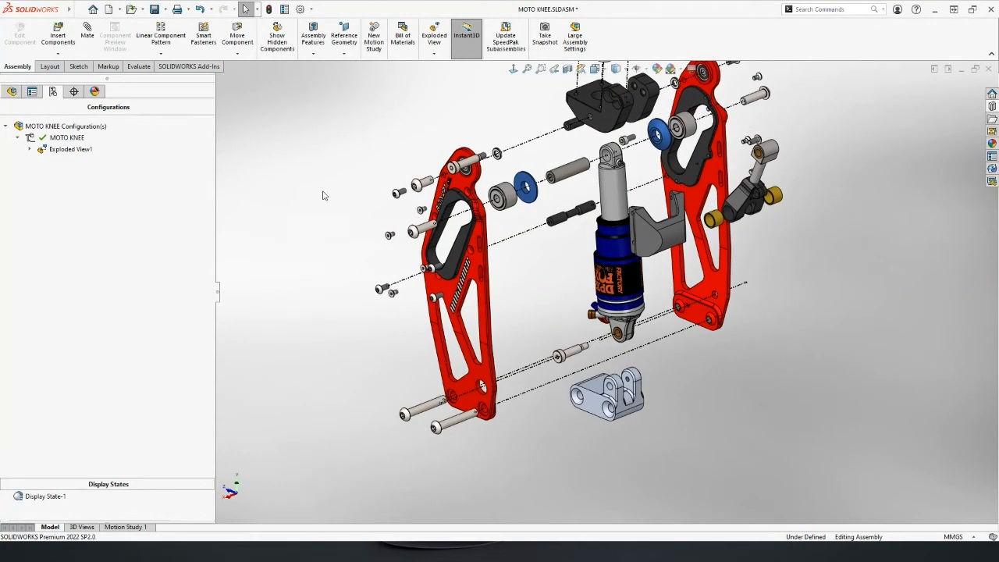
pyautogui.rightClick(69, 150)
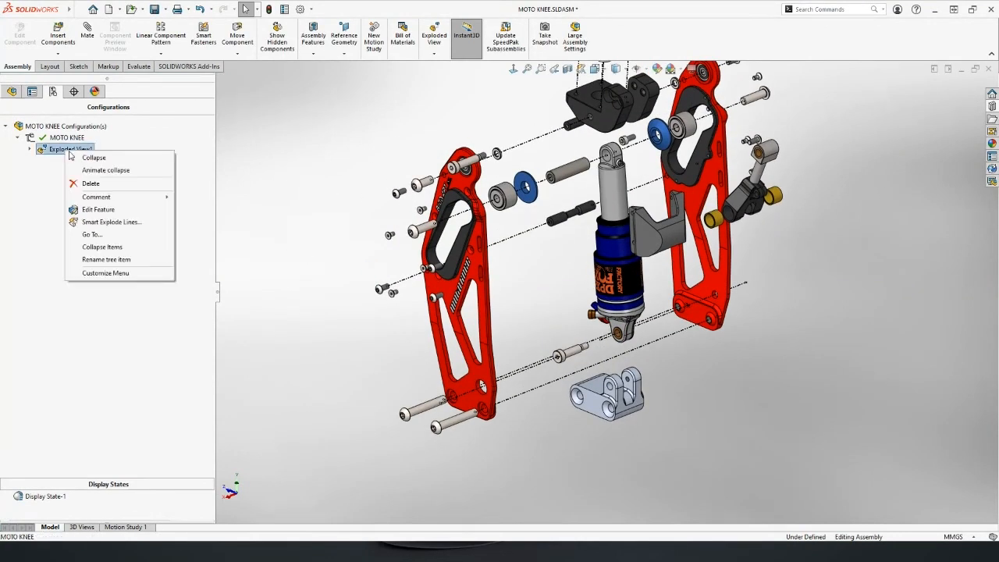
pyautogui.click(94, 156)
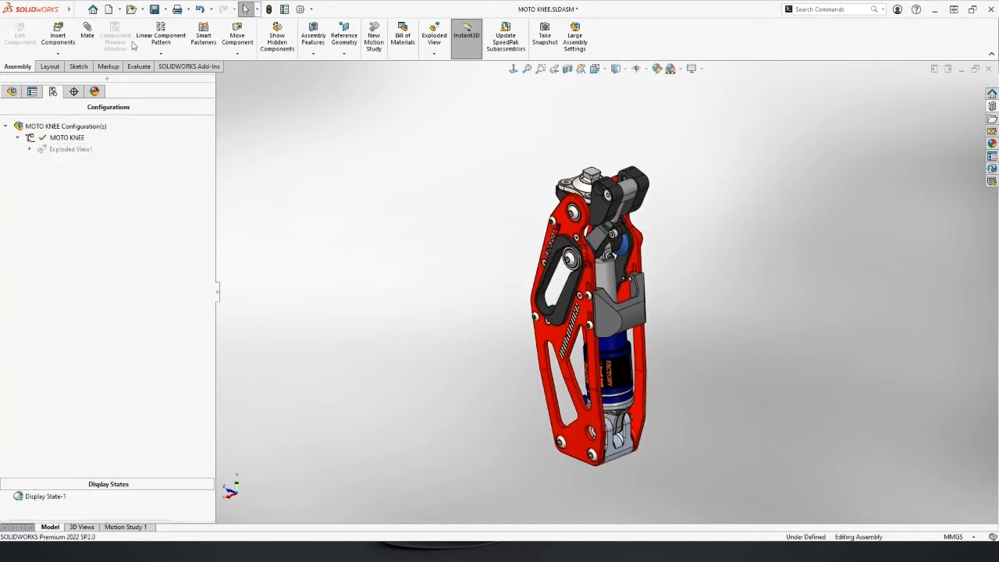
# - Make a drawing from the MOTO KNEE assembly with the chosen template and sheet size
pyautogui.click(109, 10)
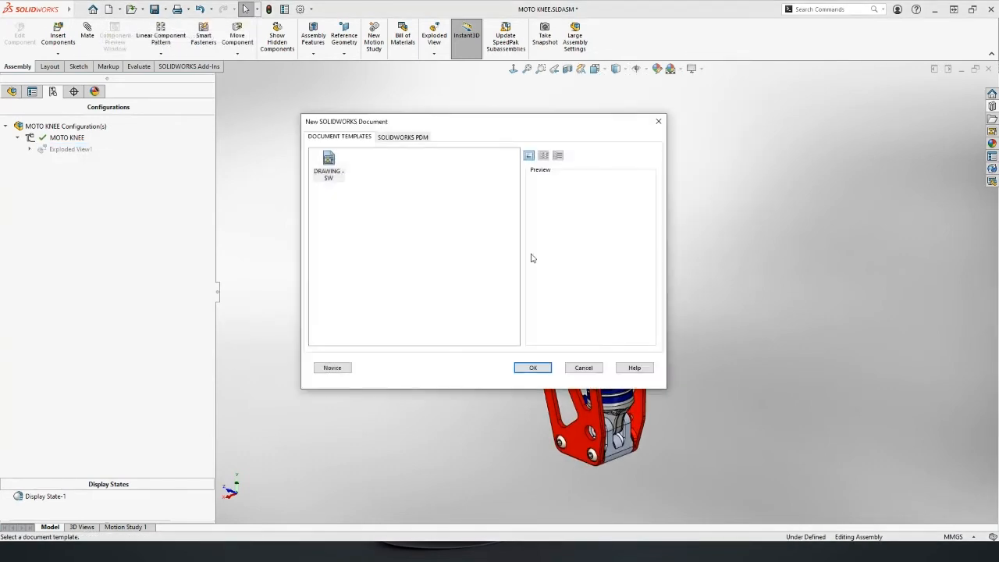
pyautogui.click(534, 369)
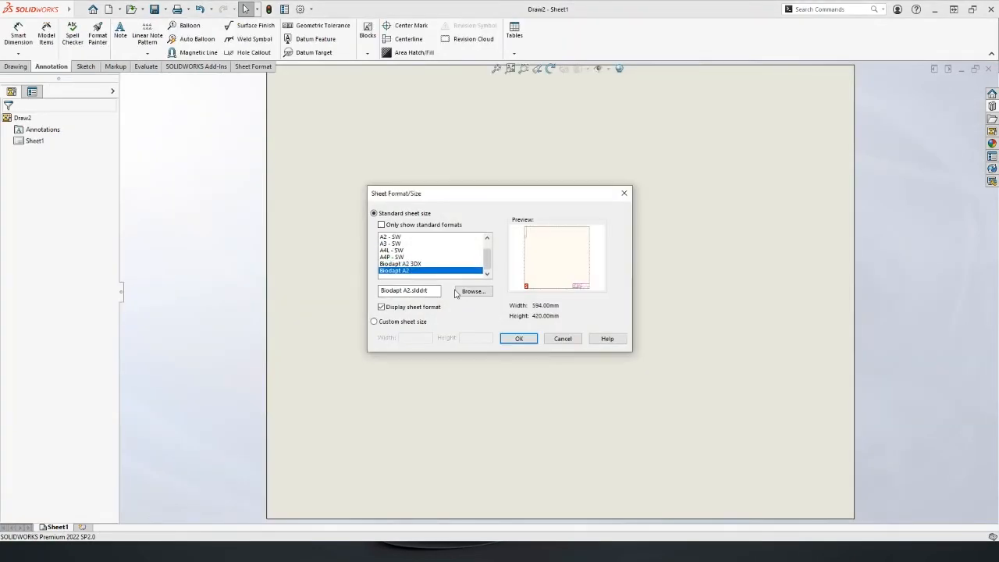
pyautogui.click(518, 338)
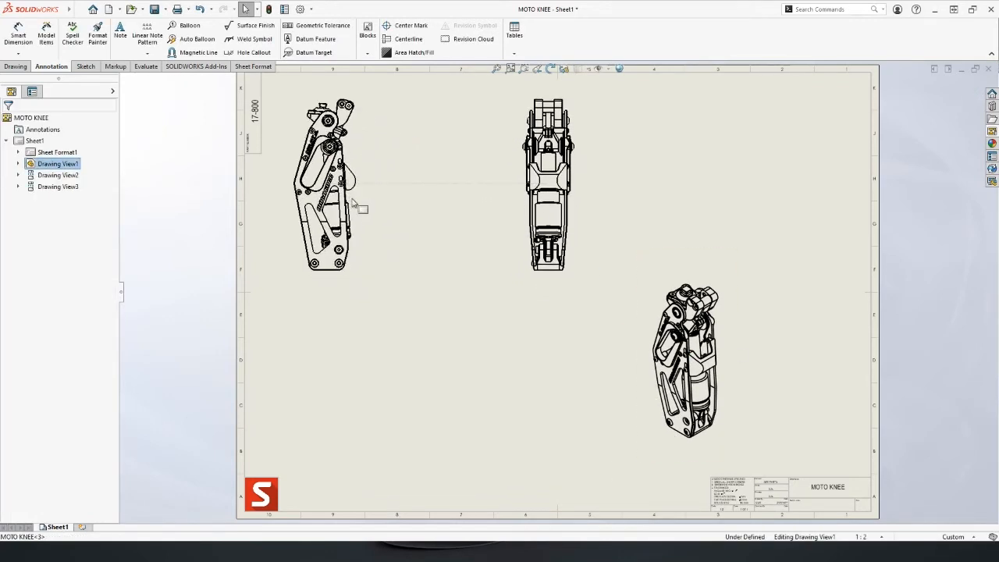
# - Show the isometric Drawing View3 in its exploded state
pyautogui.click(688, 352)
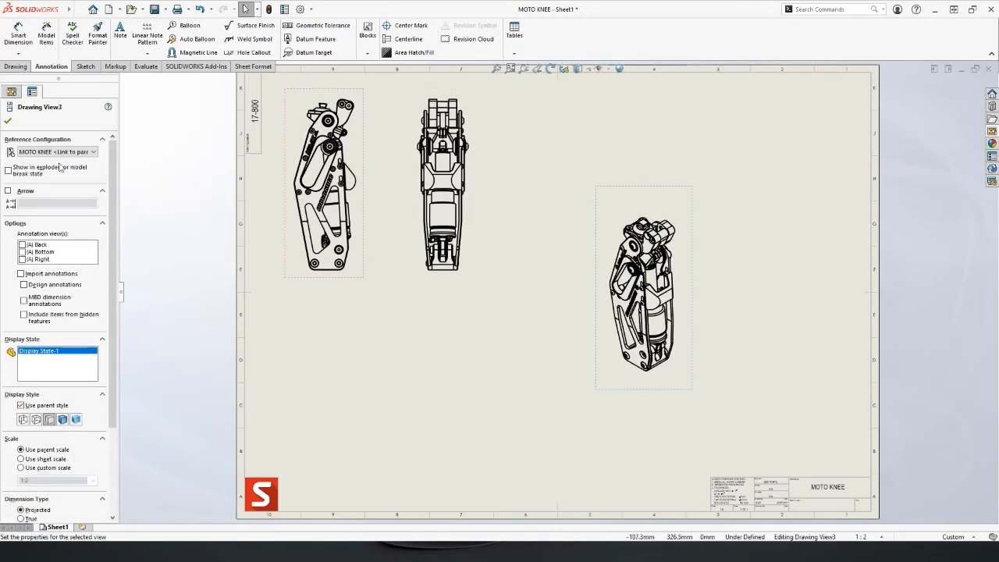
pyautogui.click(8, 169)
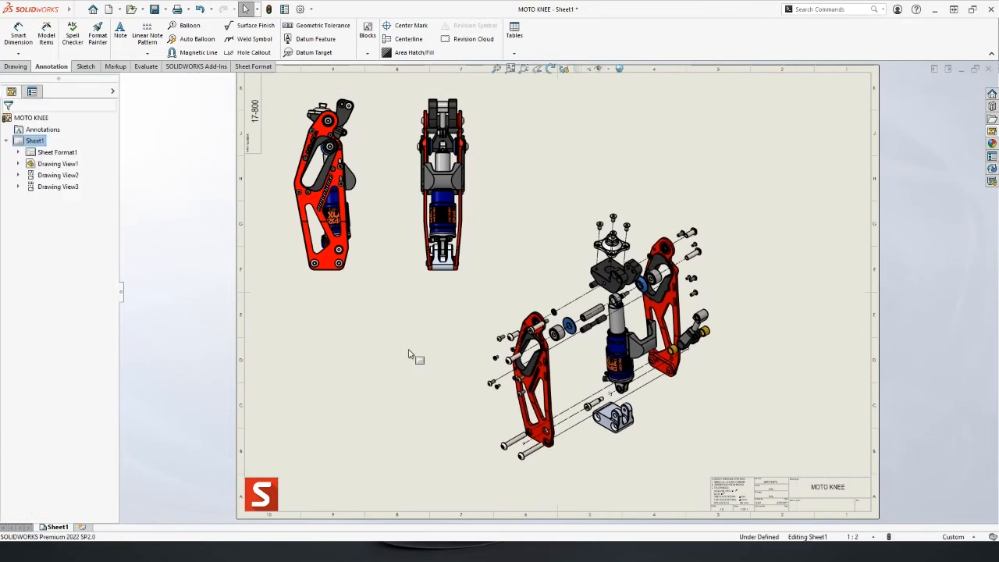
pyautogui.moveTo(403, 337)
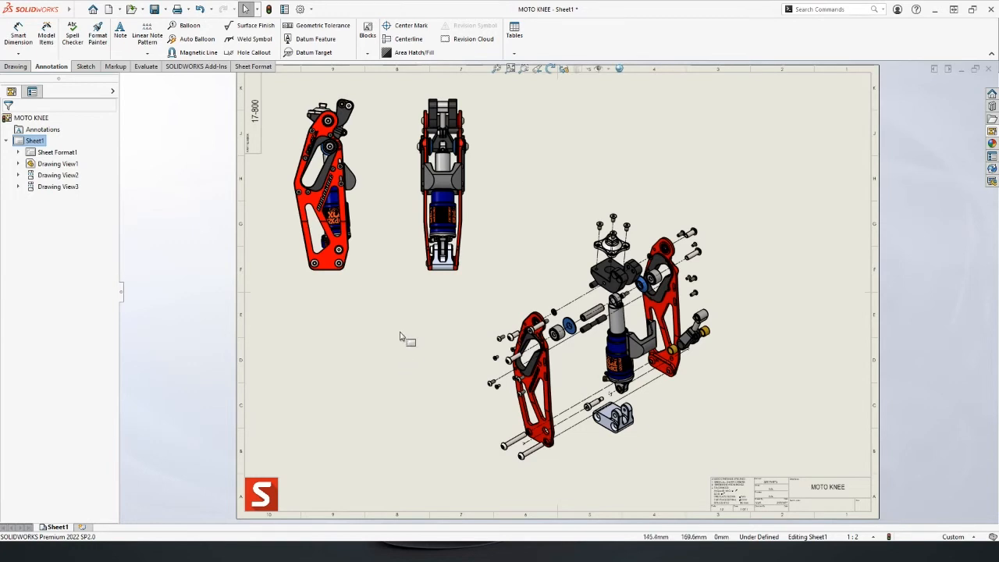
# - Insert a bill of materials for Drawing View3 at the sheet's top-right corner
pyautogui.click(513, 34)
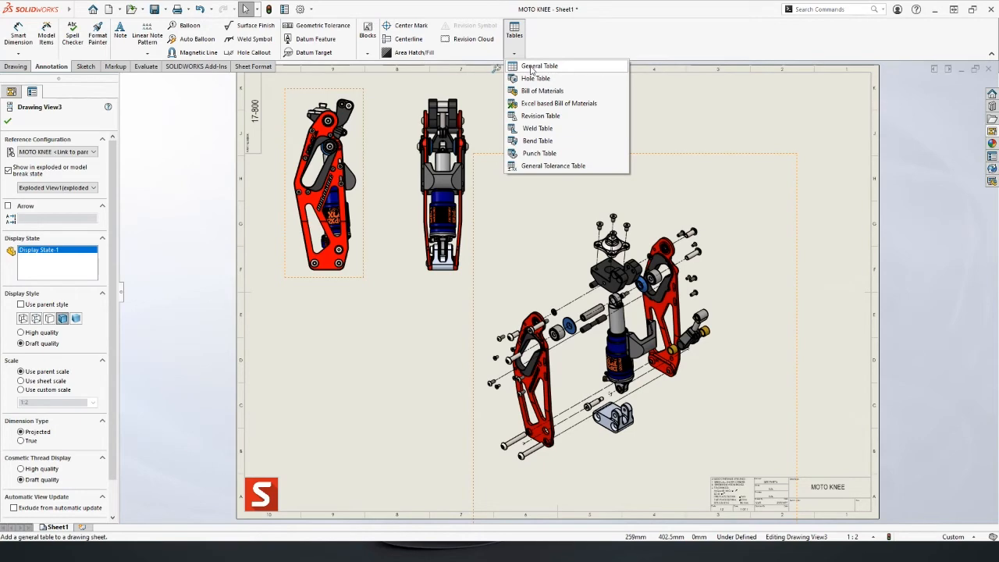
pyautogui.moveTo(542, 91)
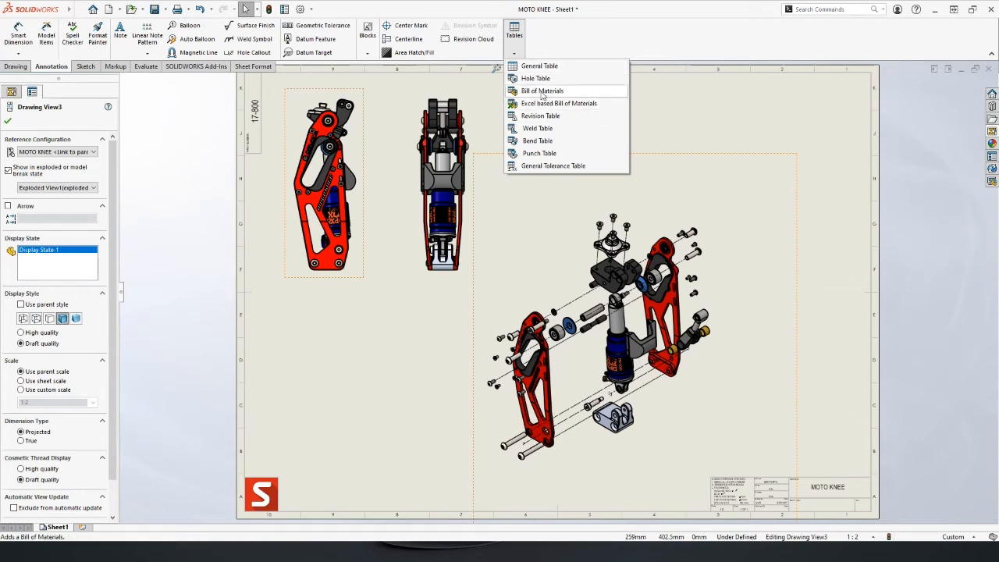
pyautogui.click(542, 90)
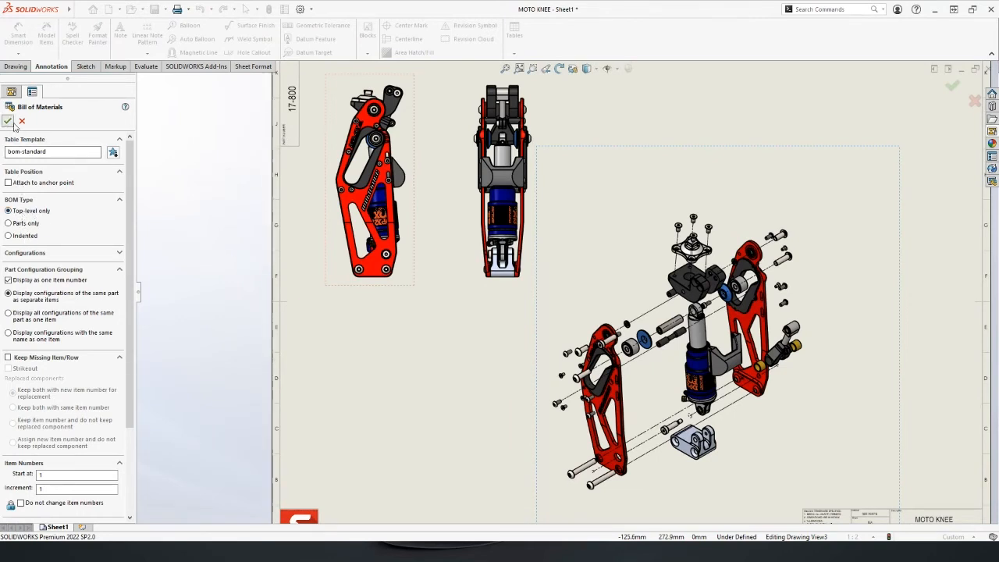
pyautogui.click(7, 122)
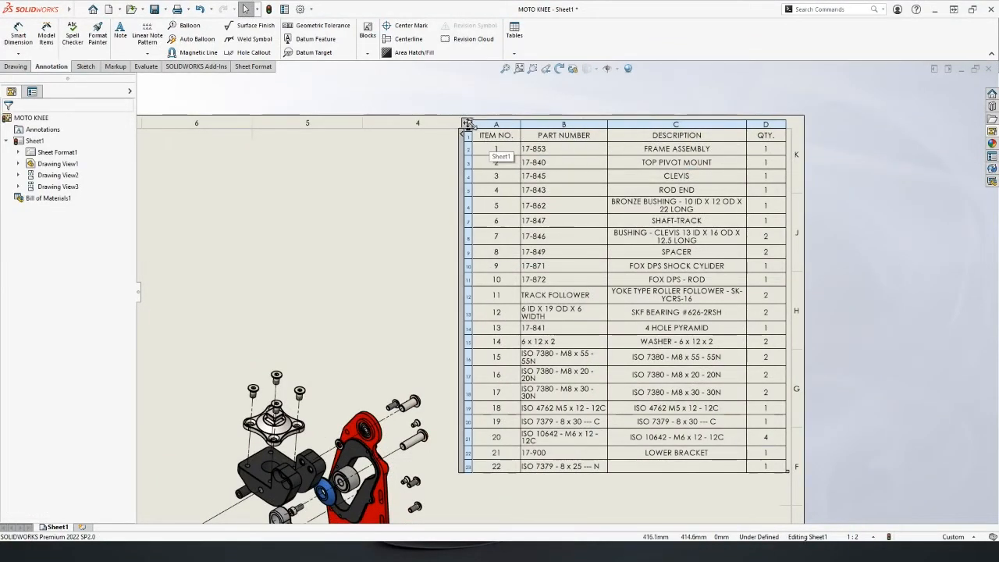
pyautogui.click(467, 125)
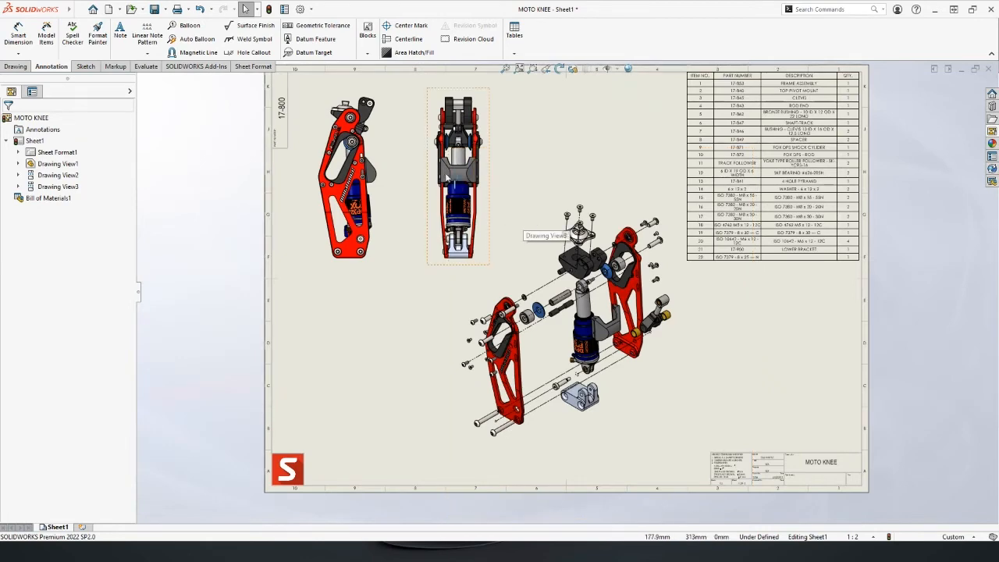
# - Auto Balloon the parts in Drawing View3 to match the bill of materials
pyautogui.click(445, 175)
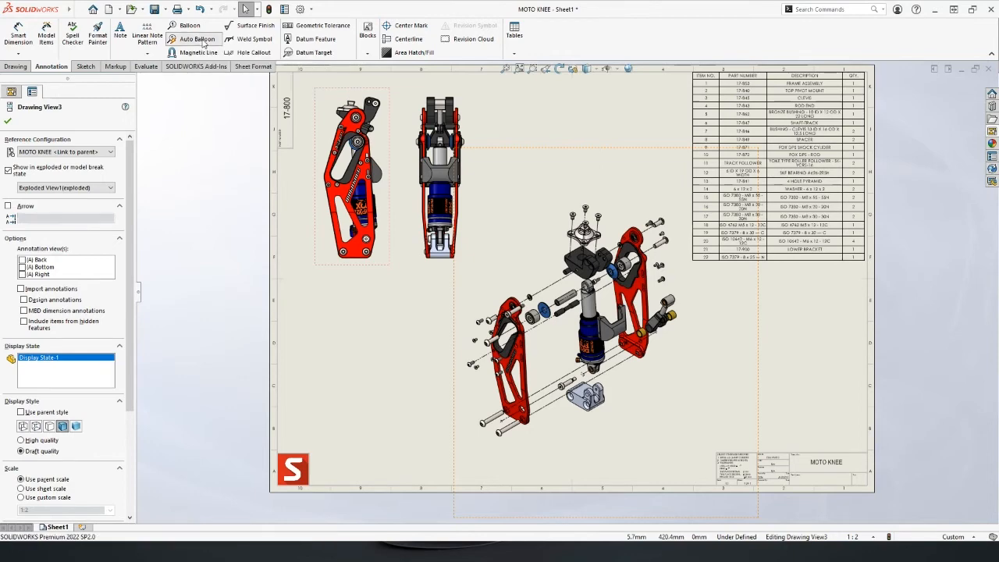
pyautogui.click(194, 39)
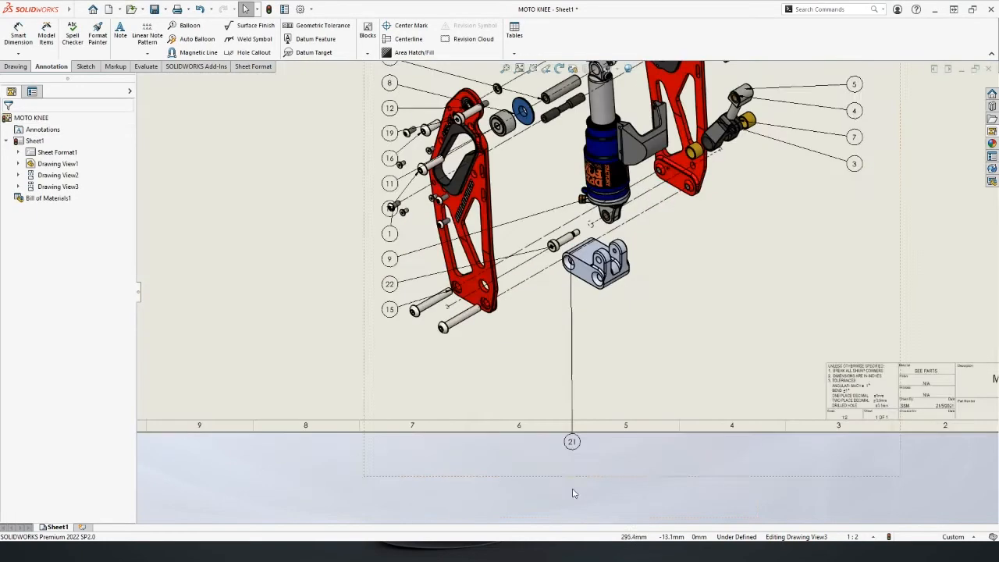
pyautogui.click(189, 25)
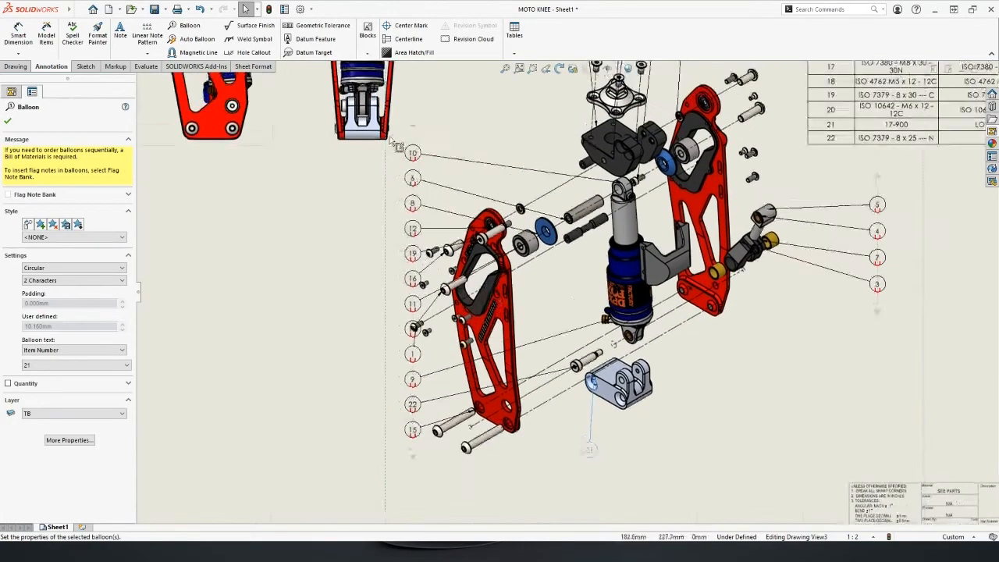
pyautogui.click(200, 53)
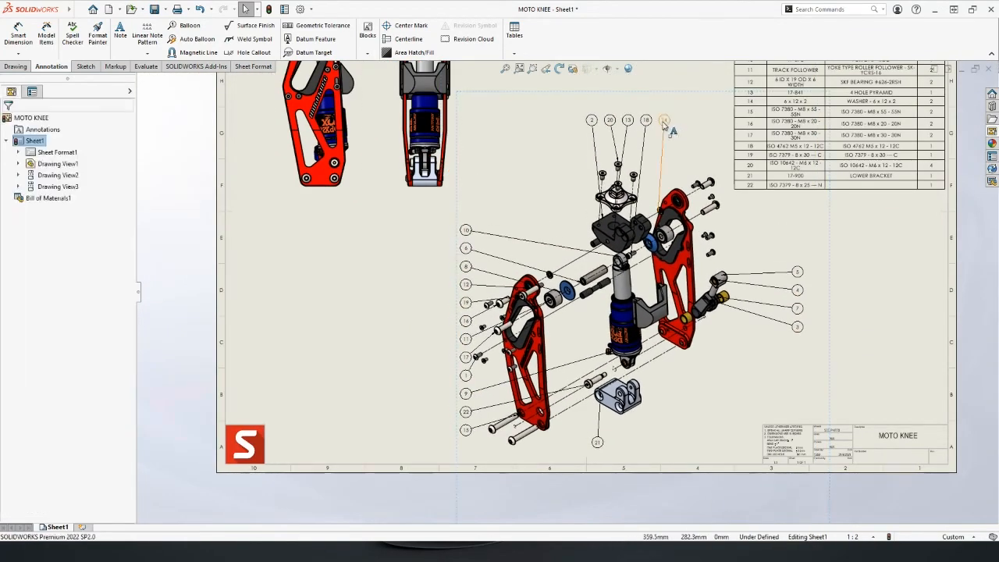
pyautogui.click(190, 25)
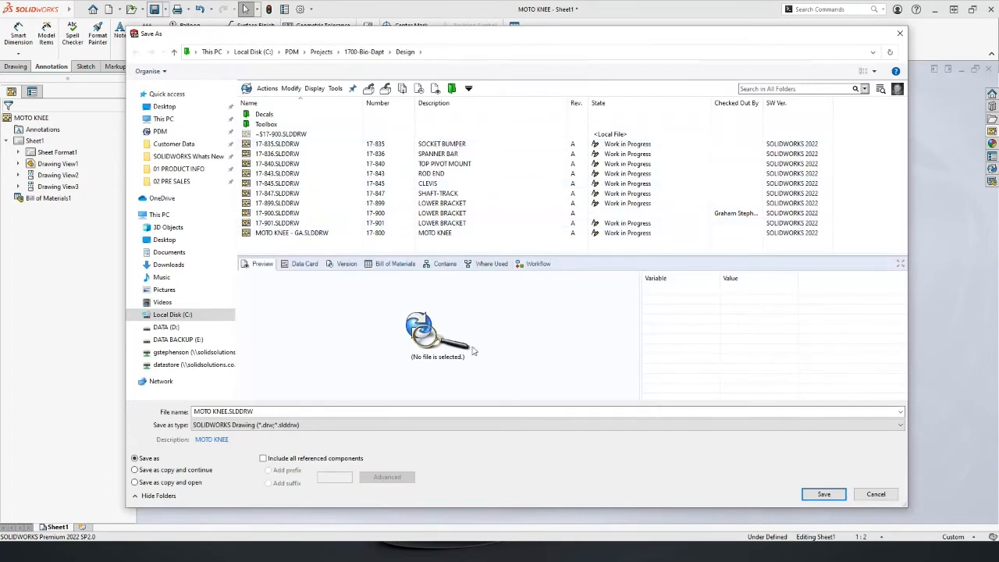
# - Save the drawing as MOTO KNEE.SLDDRW in the Design folder
pyautogui.click(822, 494)
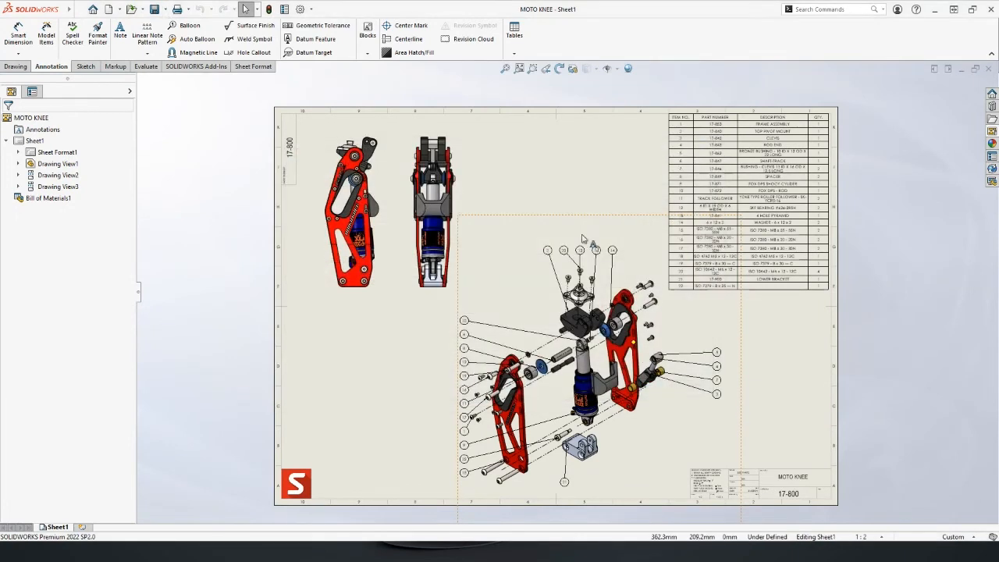
pyautogui.moveTo(585, 233)
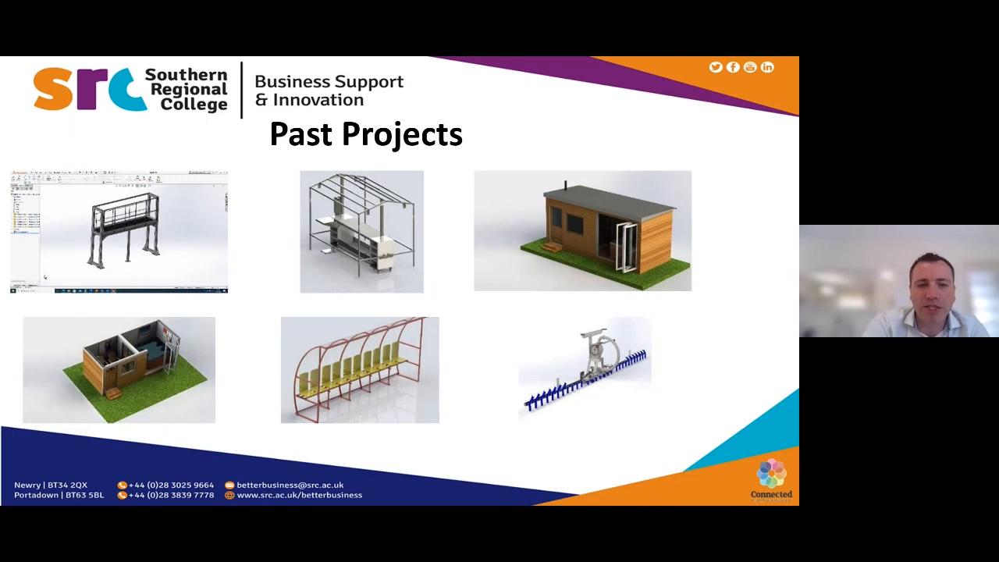
# - Advance the slideshow from Past Projects to the next slide
pyautogui.press('right')
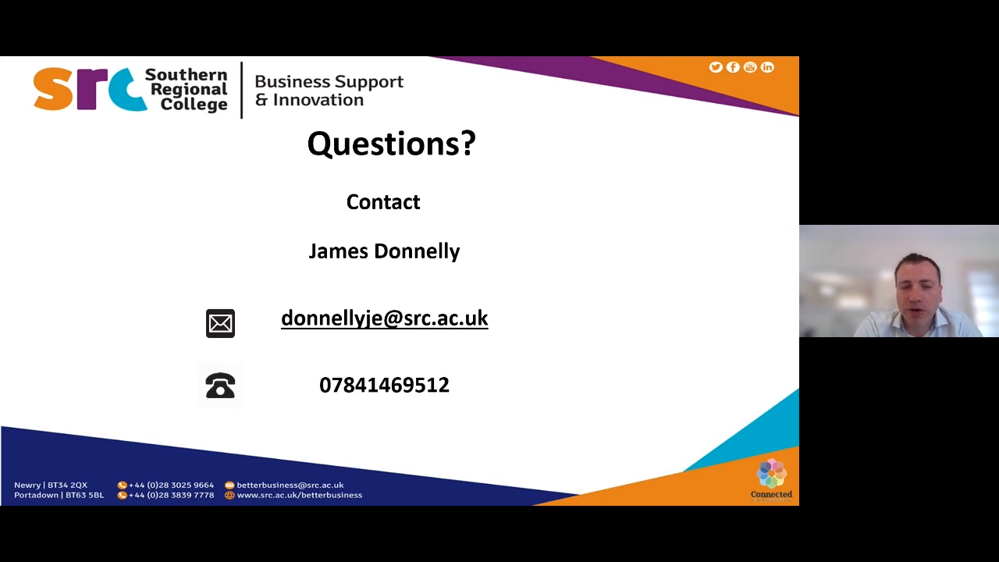